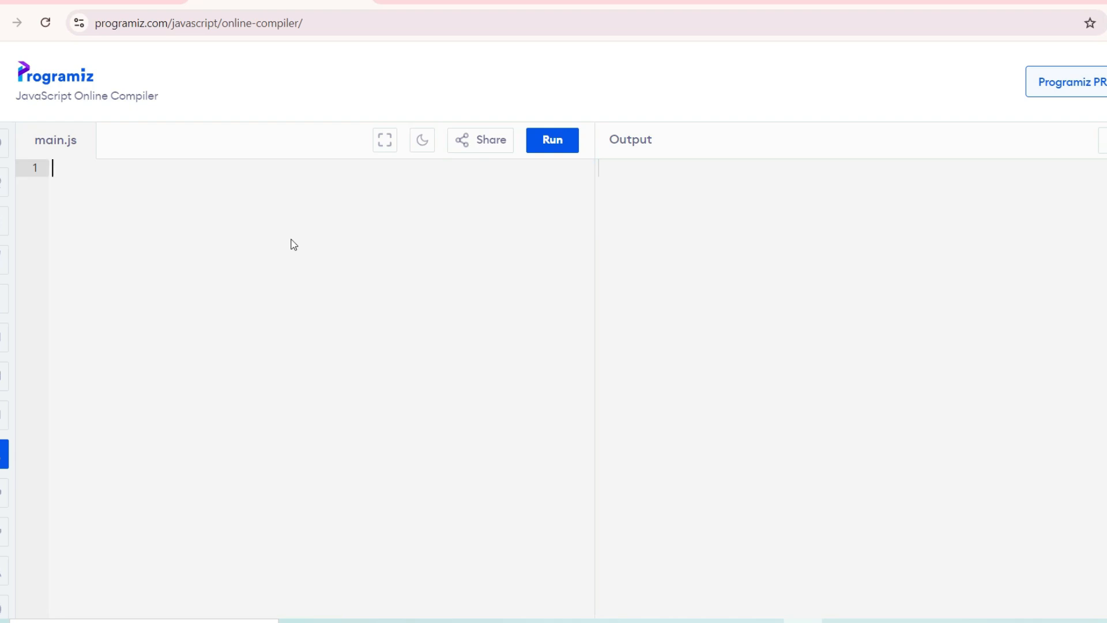
mouse_move(292, 239)
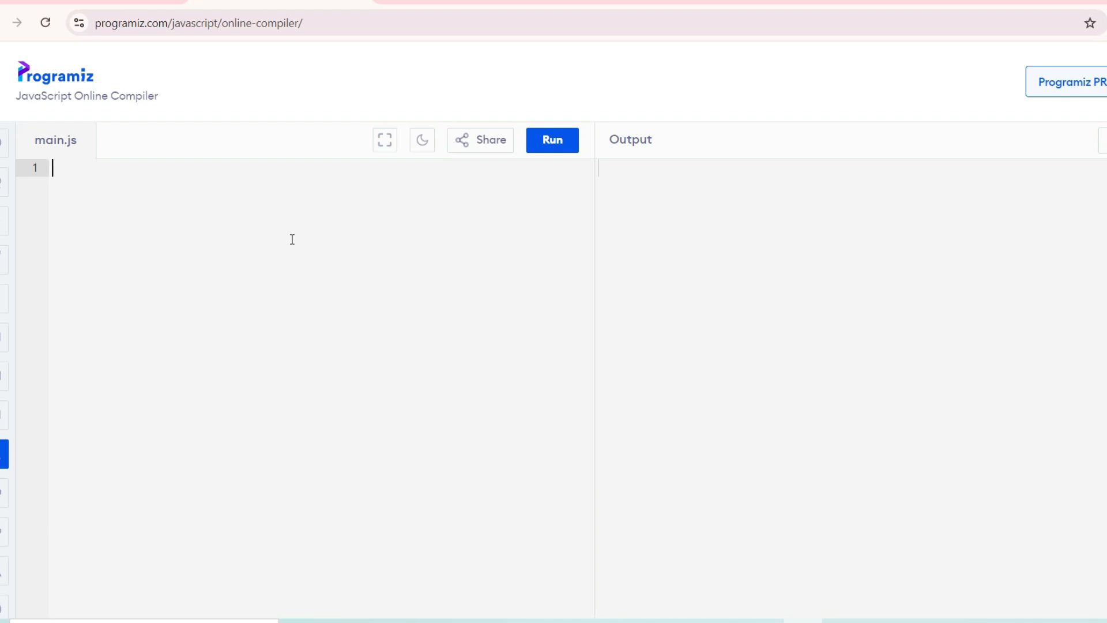
Start the first variable declaration in main.js by entering 'var mi'.
type("var mi")
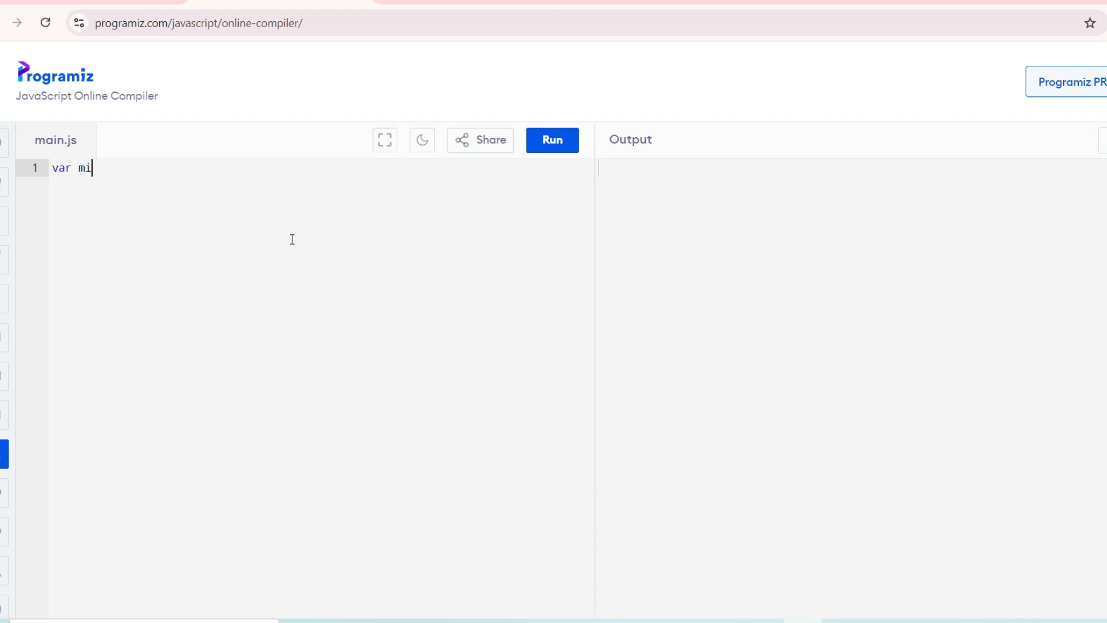
Complete the mixed array declaration var mix=[1,'d','e',2,3];.
type("x=[]")
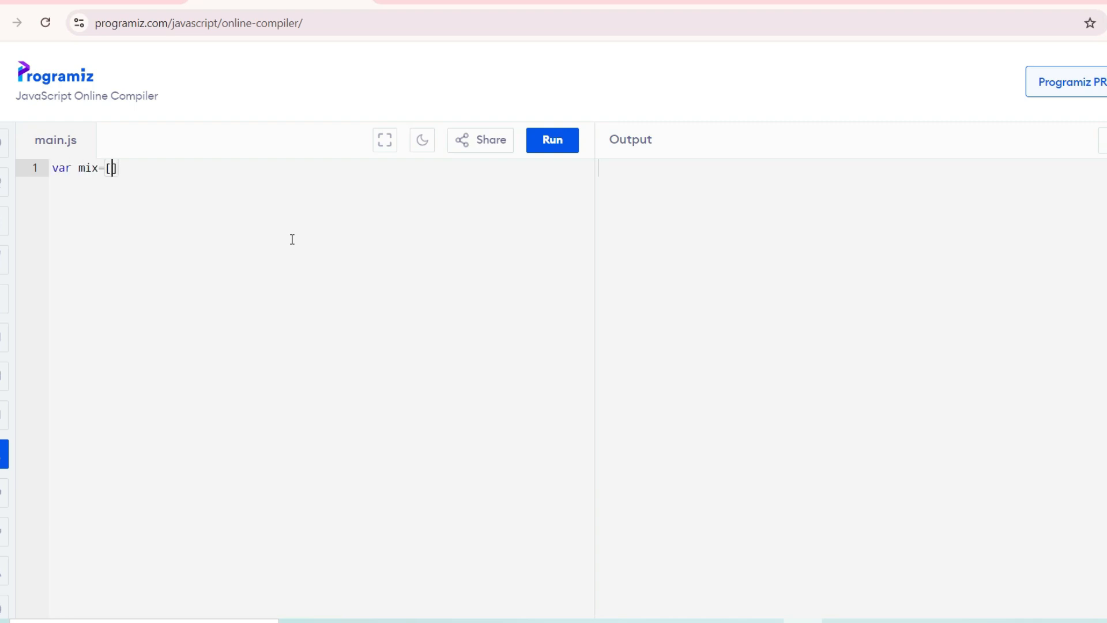
type("1,''")
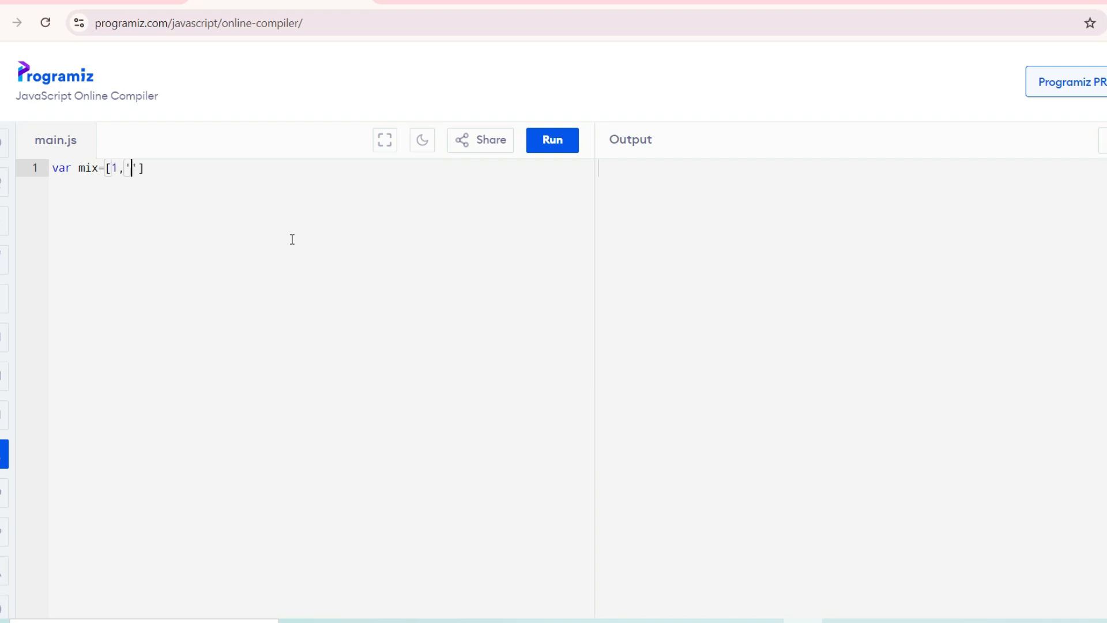
type("d','e',")
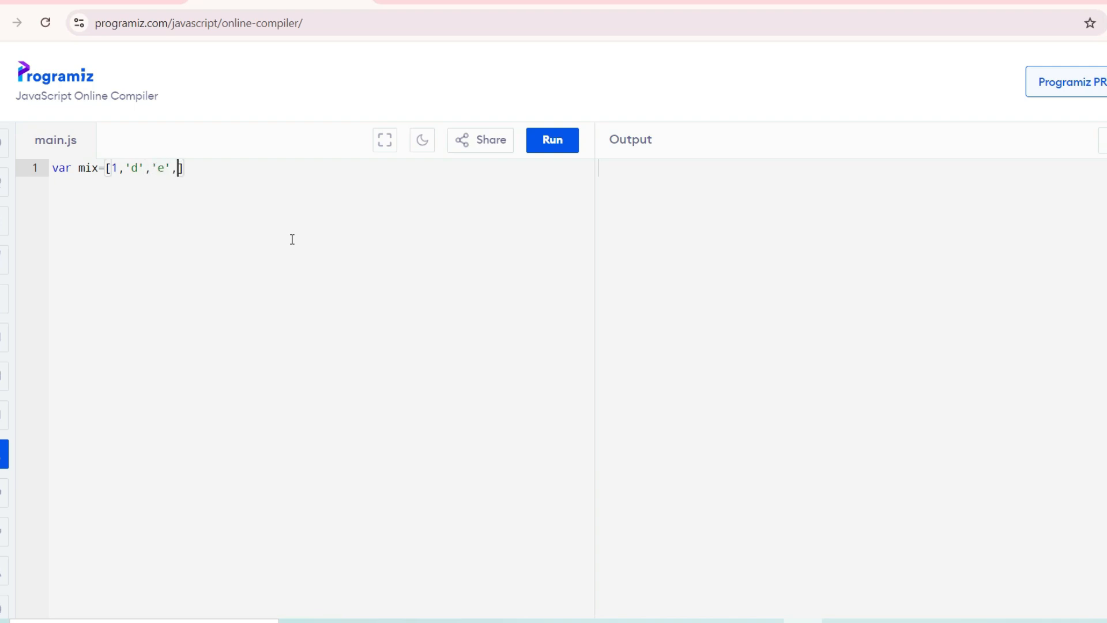
type("2,3")
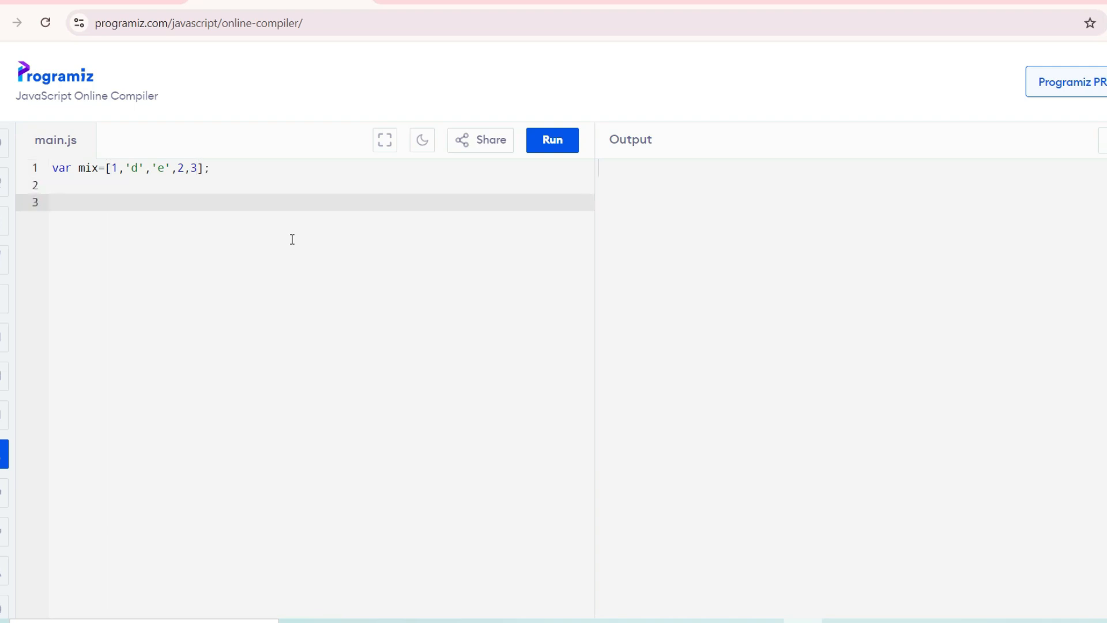
Declare empty arrays var numbers=[]; and var characters=[]; on the following lines.
type("var num")
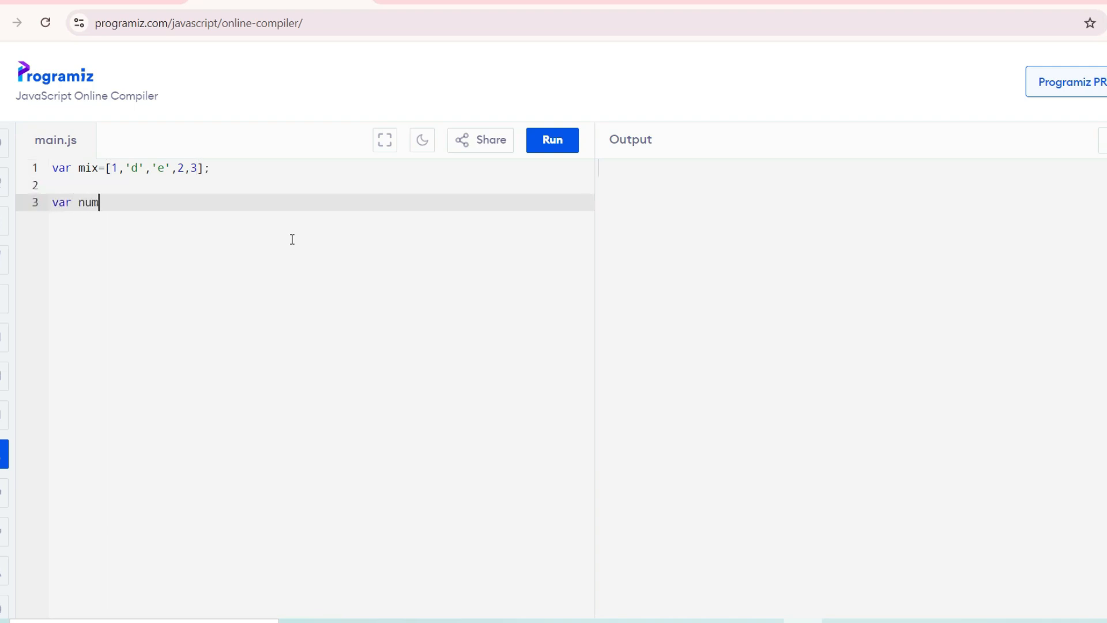
type("bers=[]")
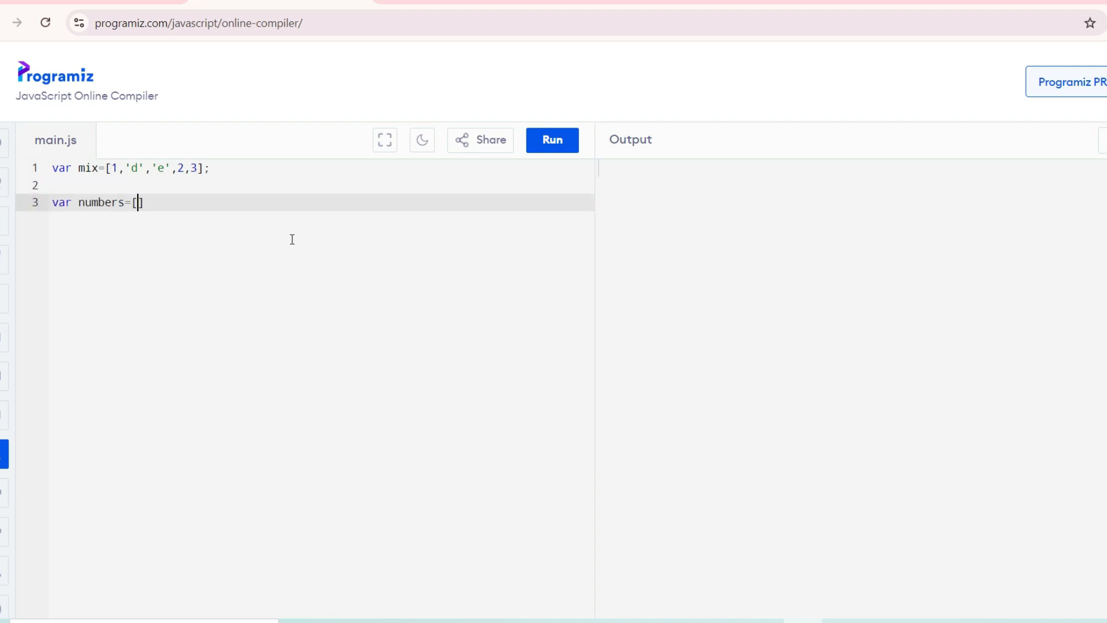
type("];")
type("var char")
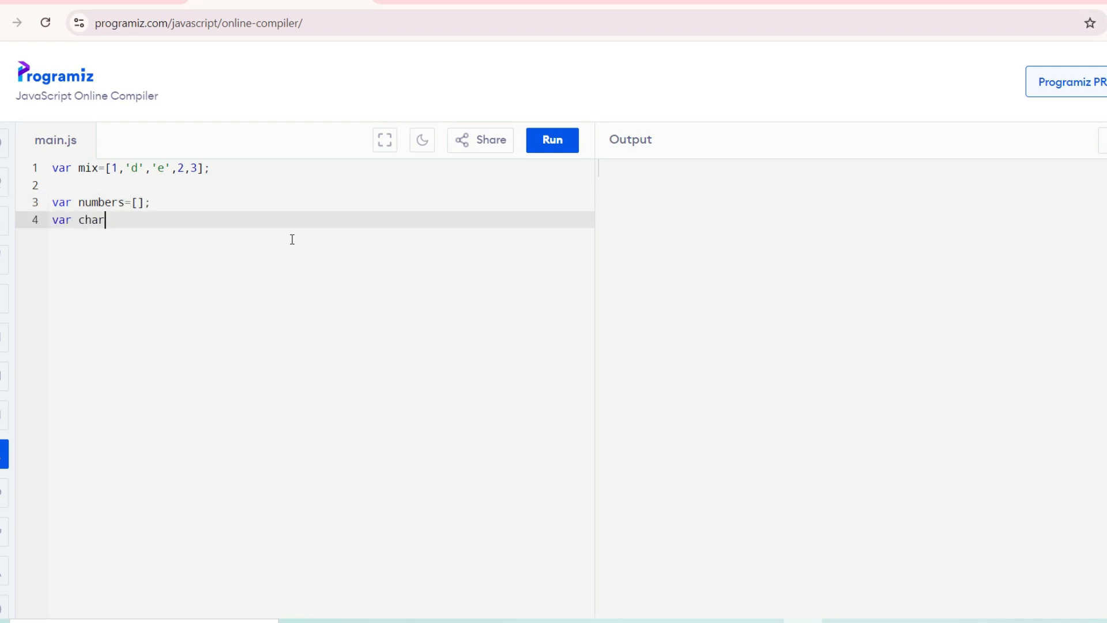
type("acters=[")
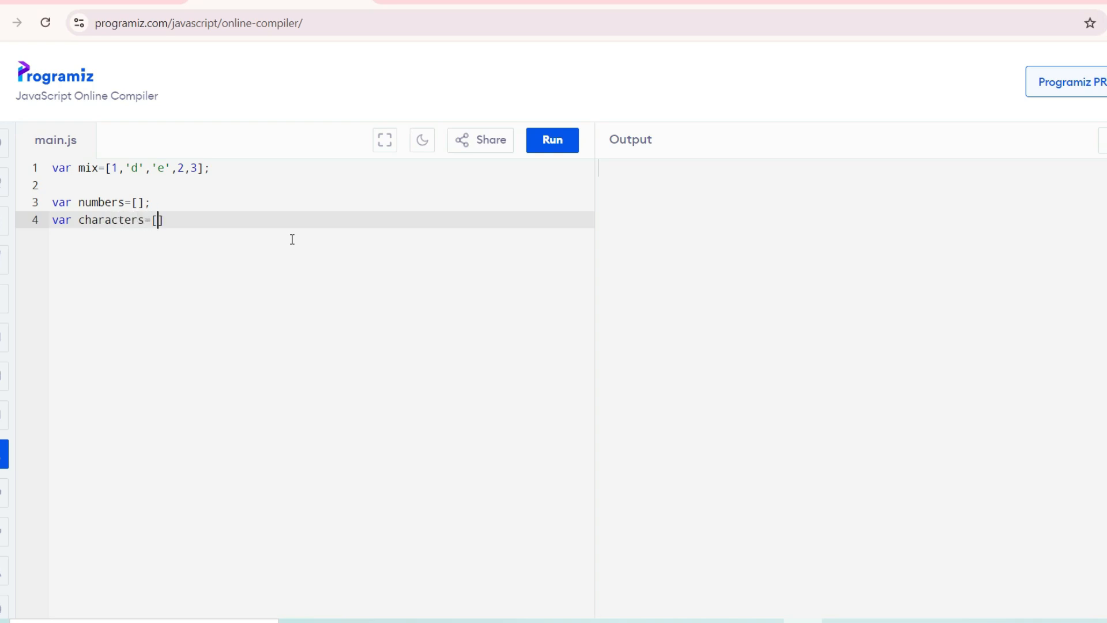
type("];")
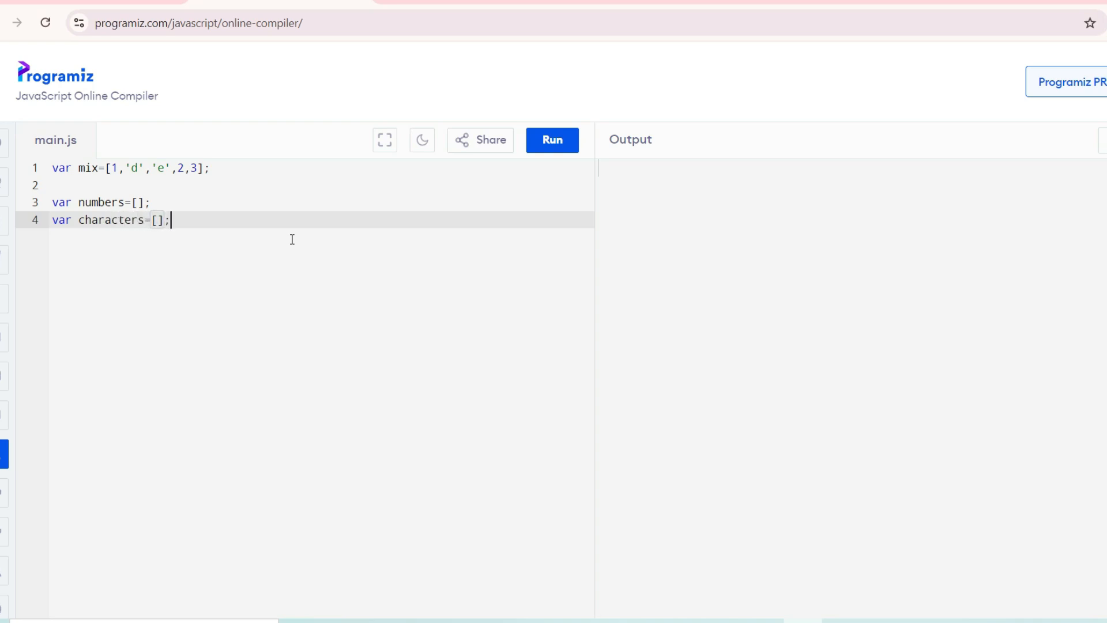
key("Enter")
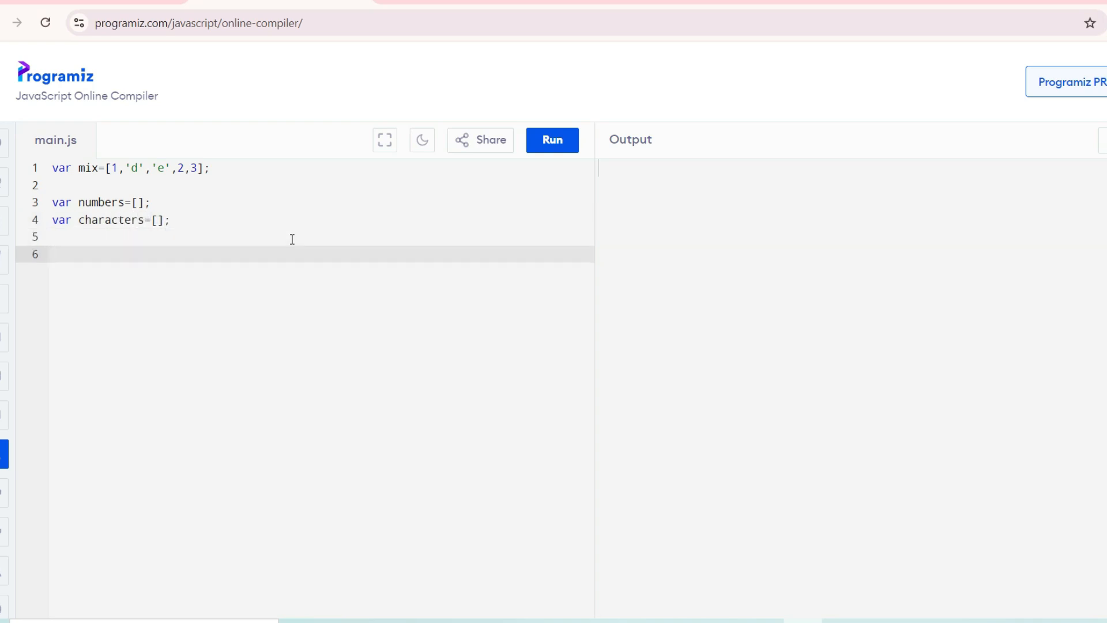
Add an empty mix.forEach(){ } block expanded over several lines.
type("mi")
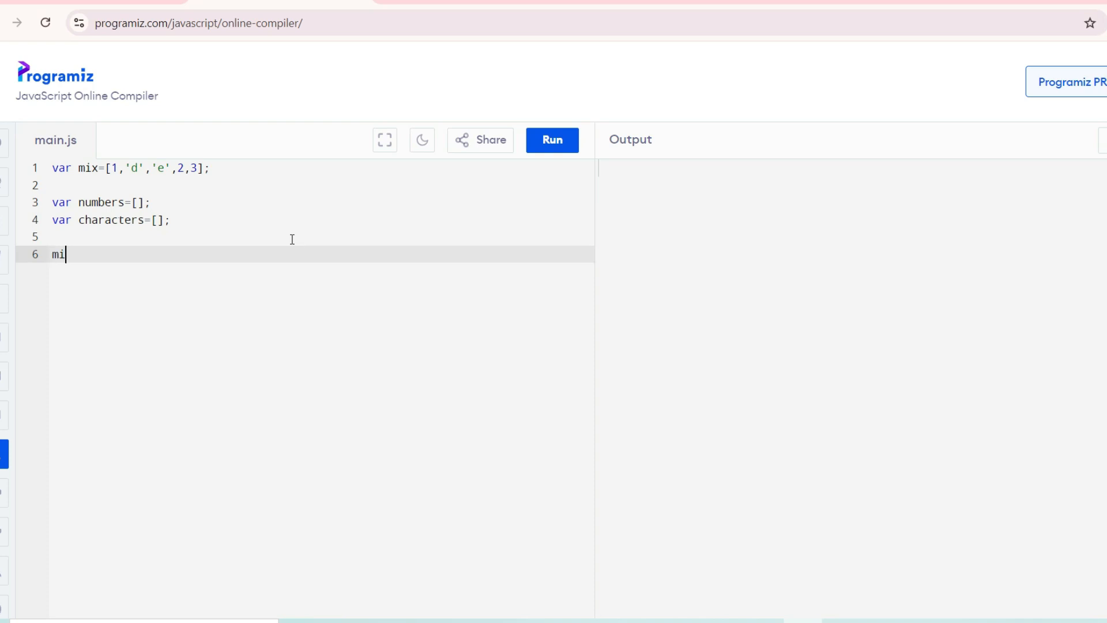
type("x.for")
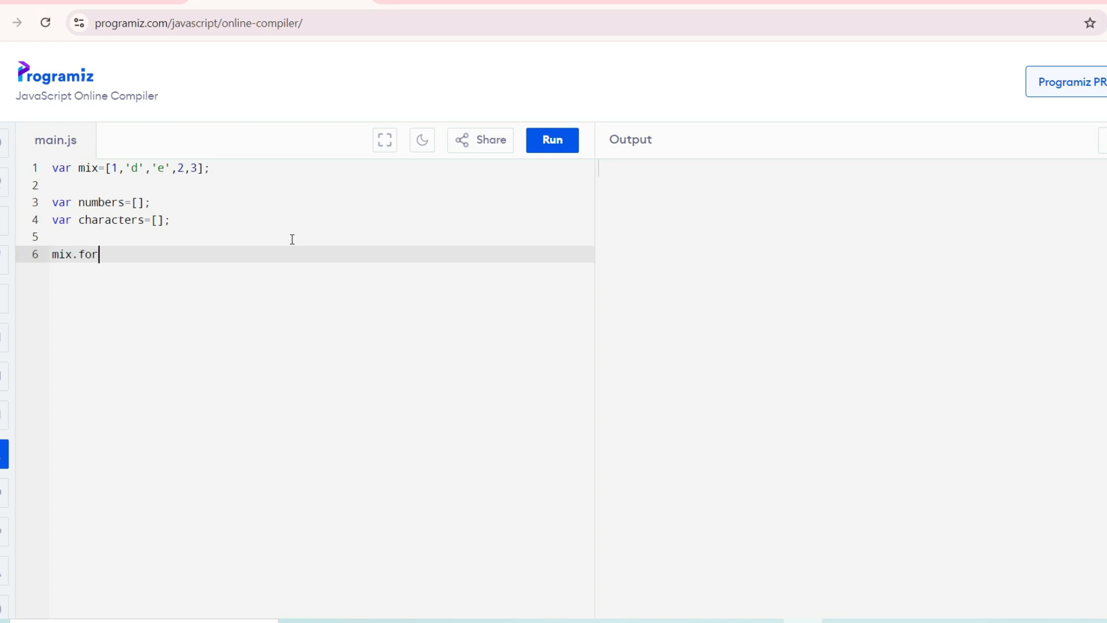
type("Each")
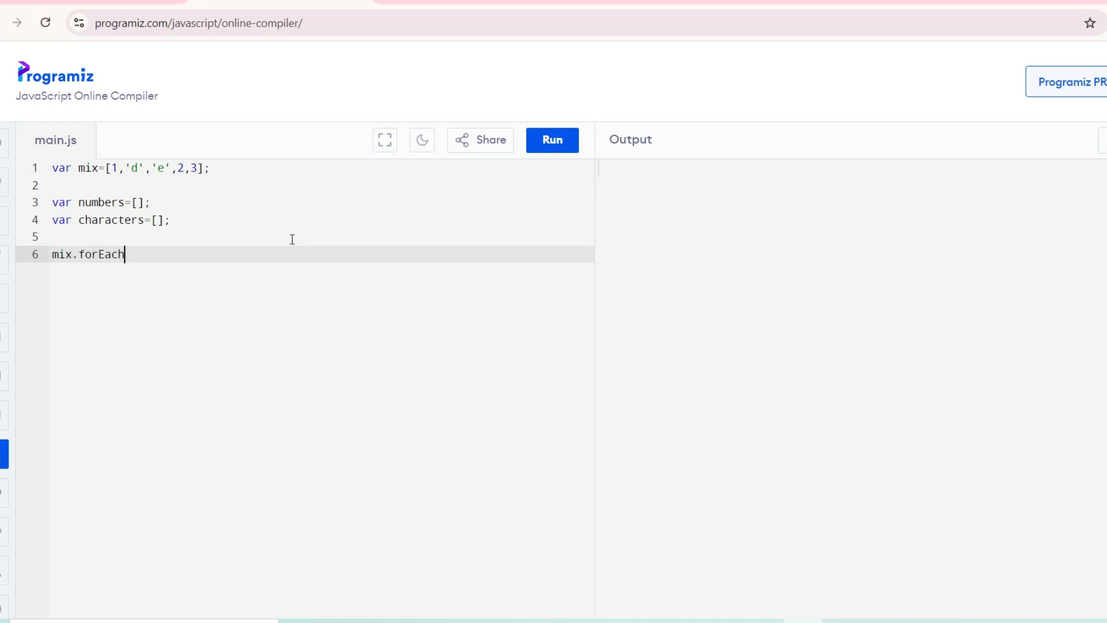
type("()")
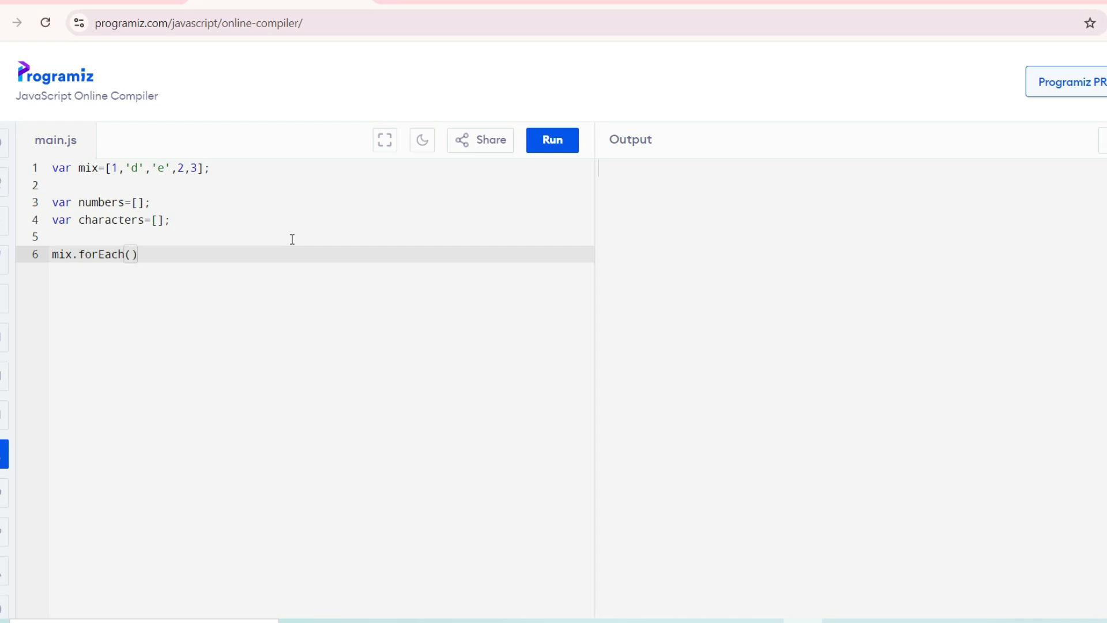
type("{}")
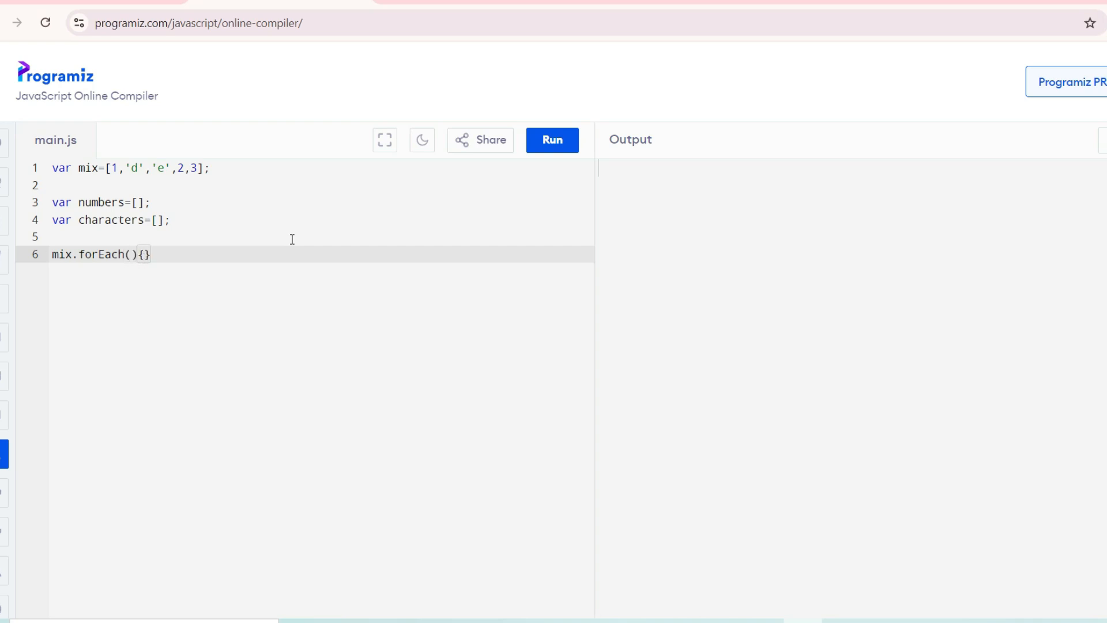
key("Enter")
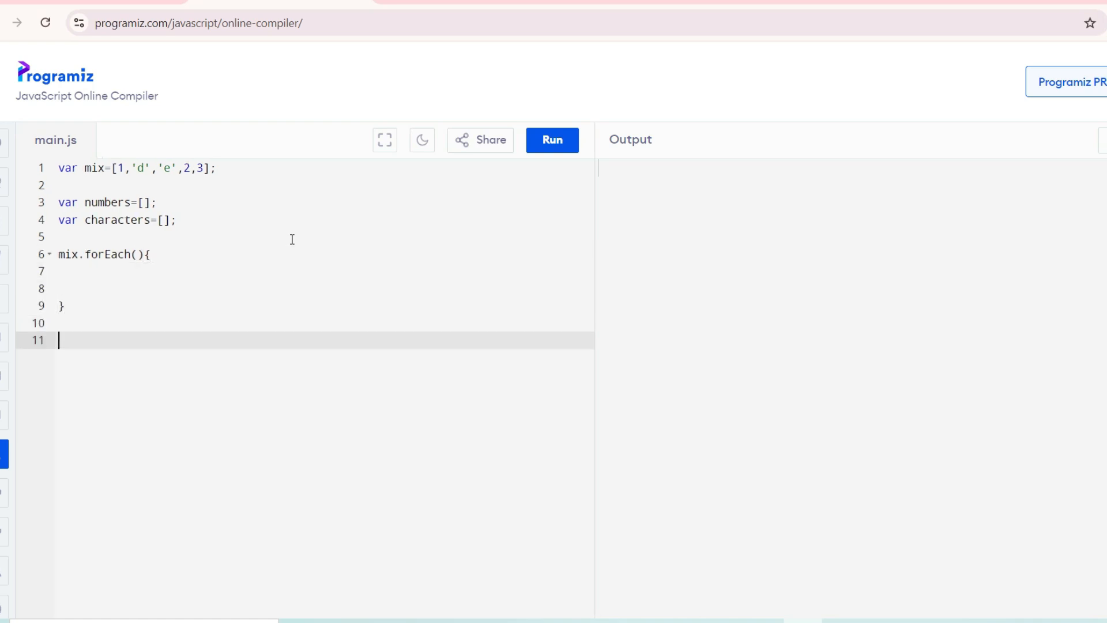
Add console.log(numbers) below the forEach block.
type("console")
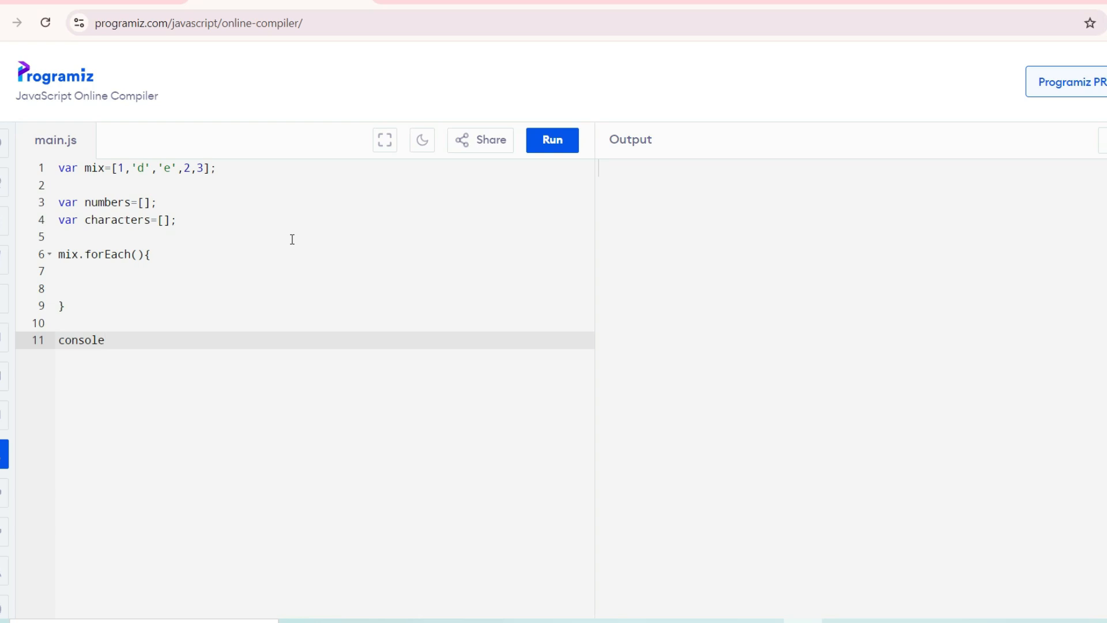
type(".l")
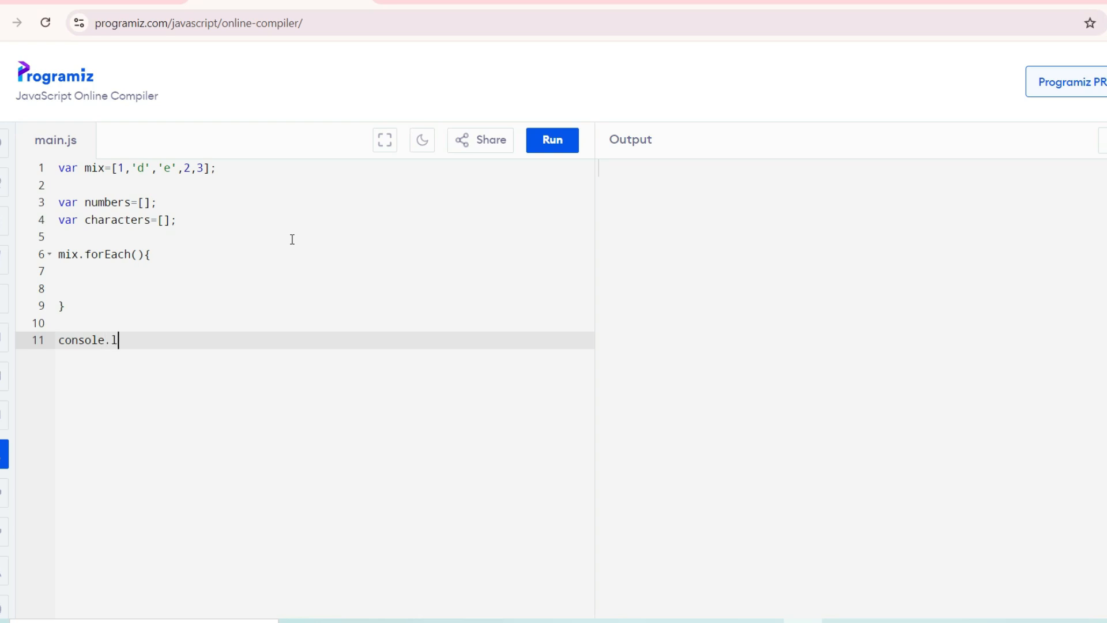
type("og()")
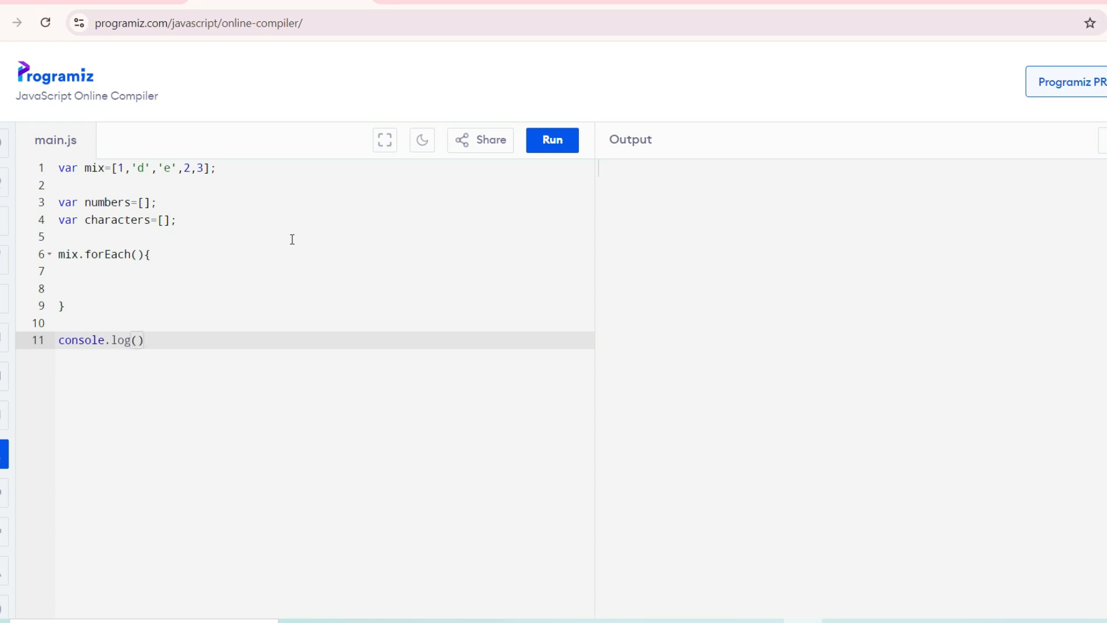
type("numbers")
type("console.log(characters")
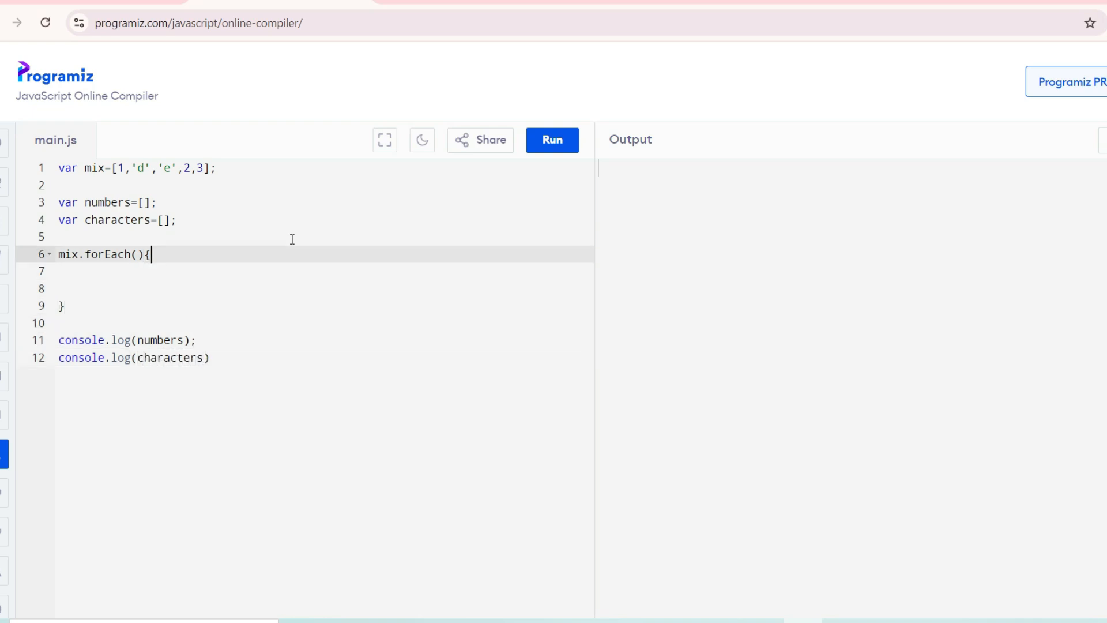
Give forEach an arrow callback element=>{ } as its argument.
type("e")
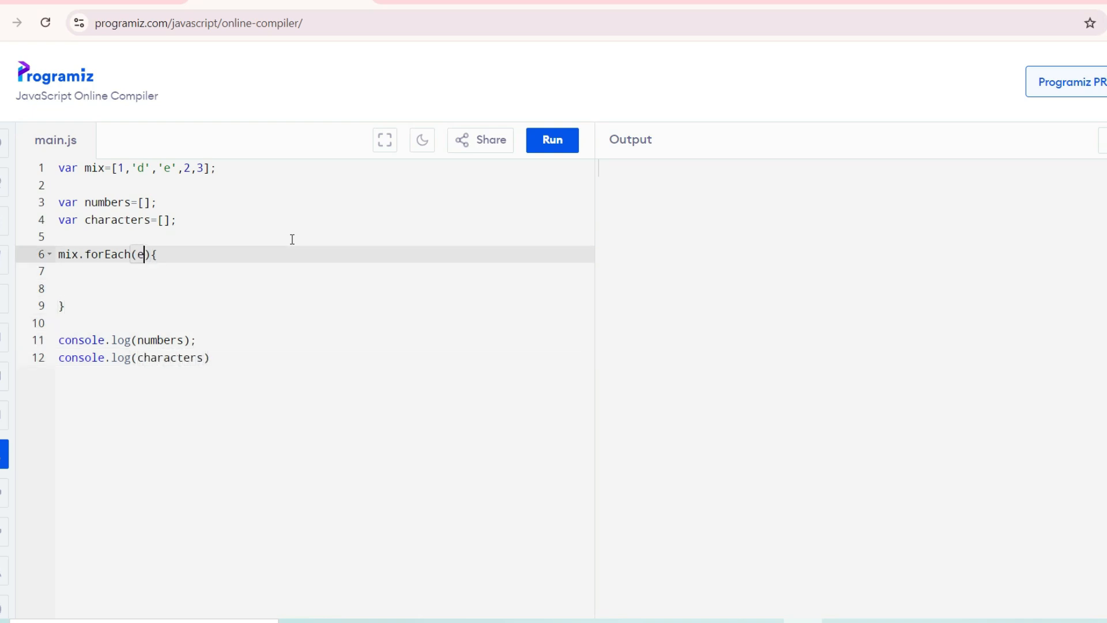
type("lements")
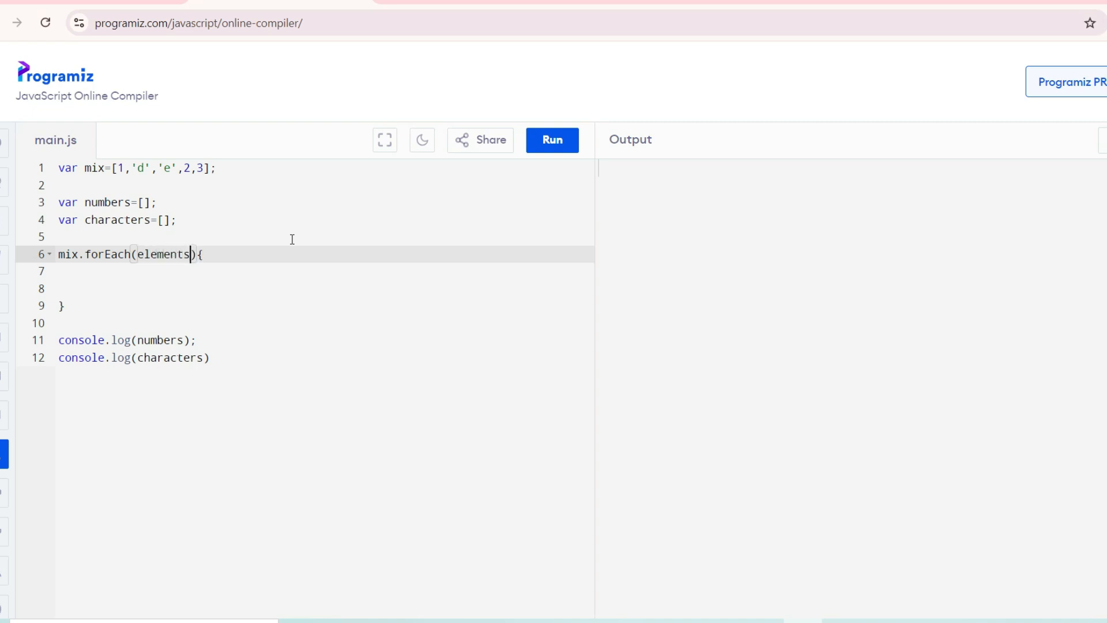
key("Backspace")
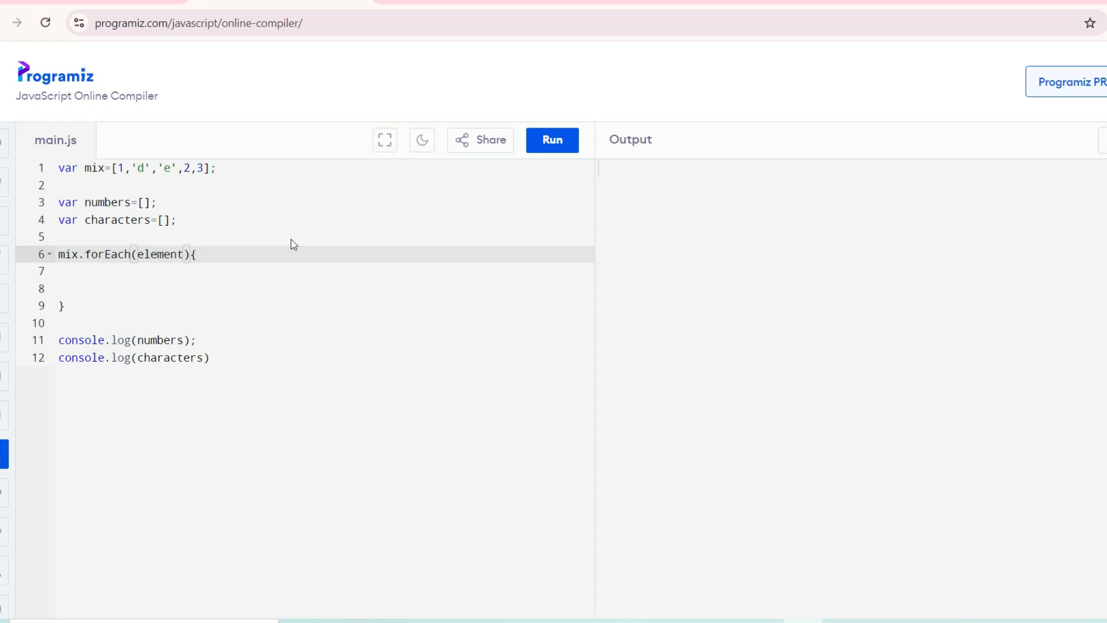
type("=>")
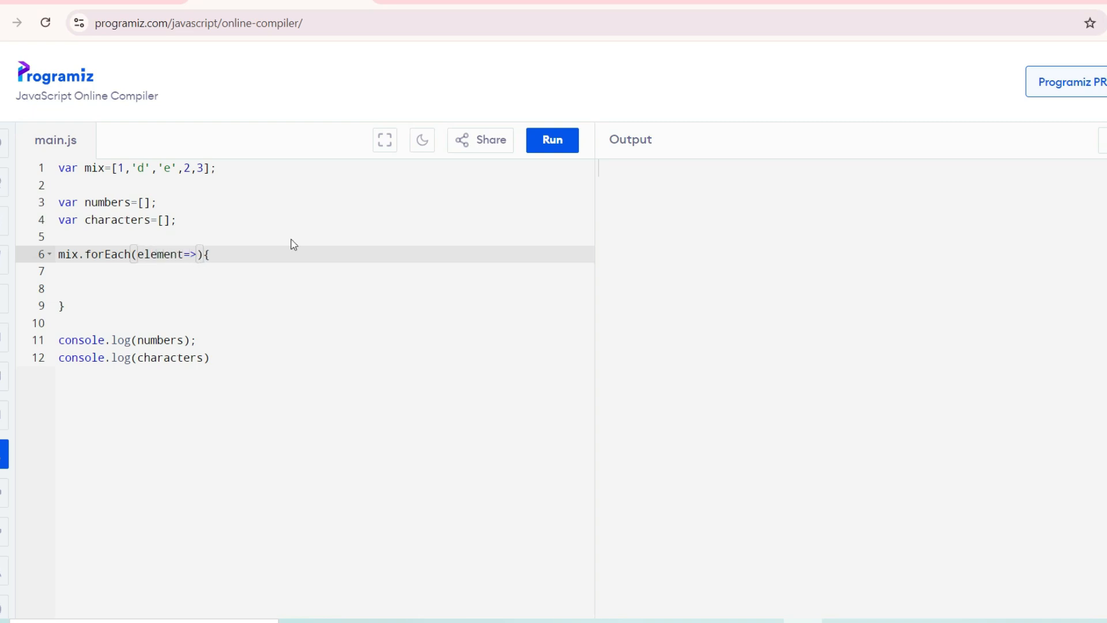
type("{}")
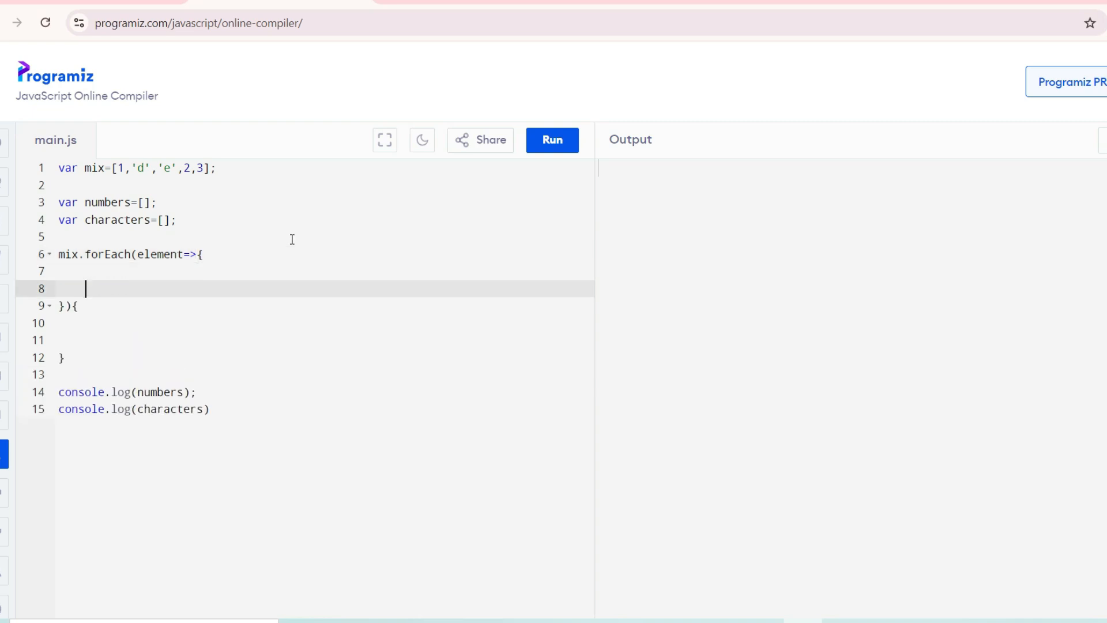
Inside the callback write if(typeof(element)==='string'){ } and begin the else branch.
type("if")
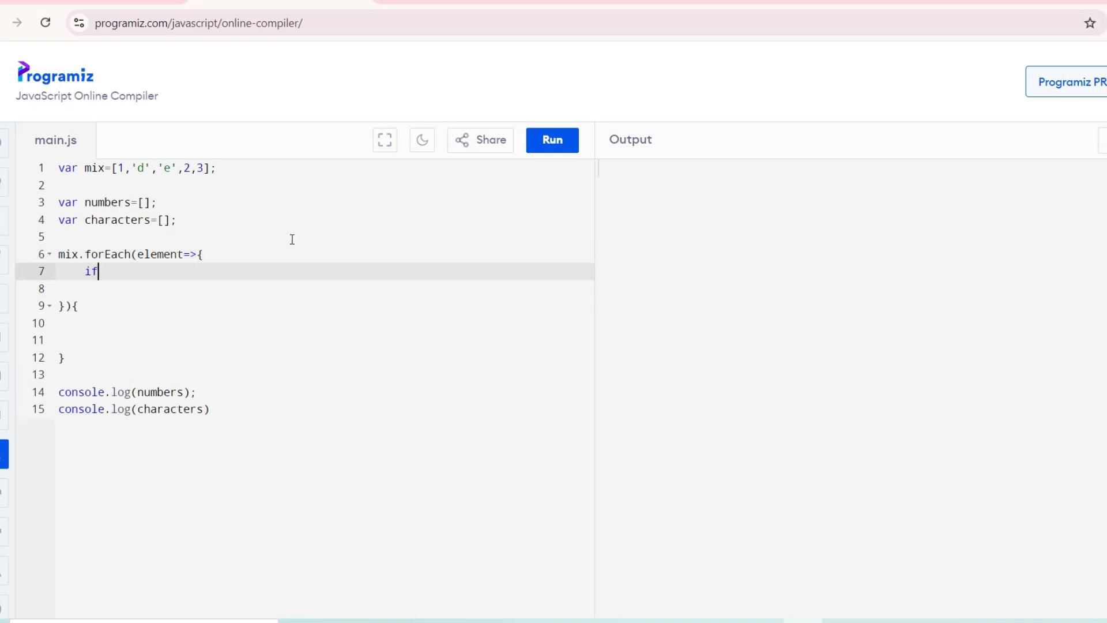
type("()")
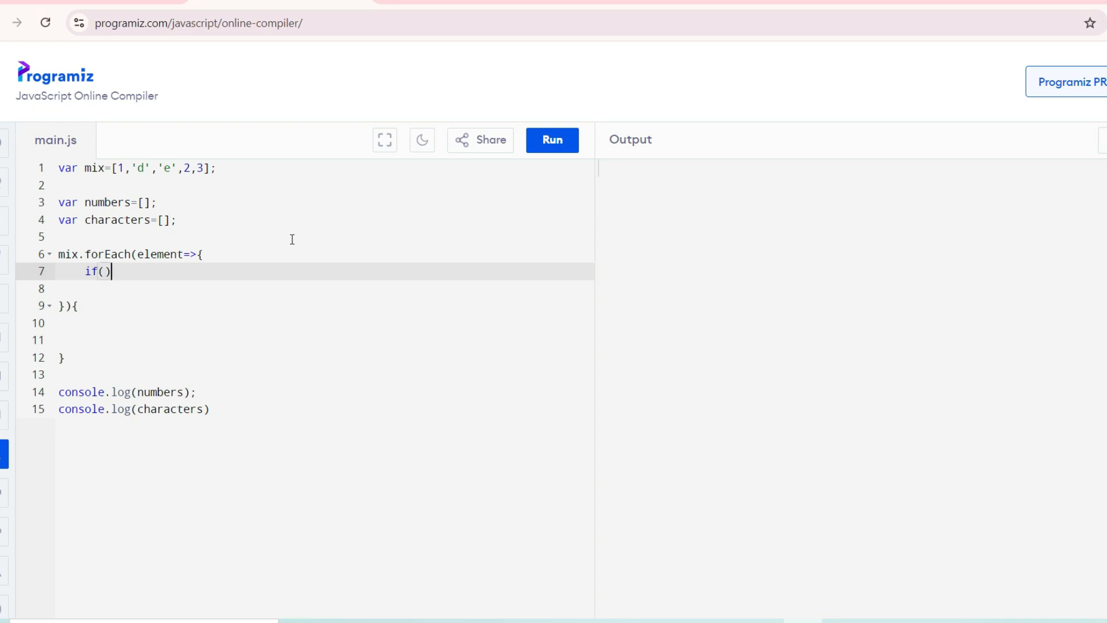
type("typr")
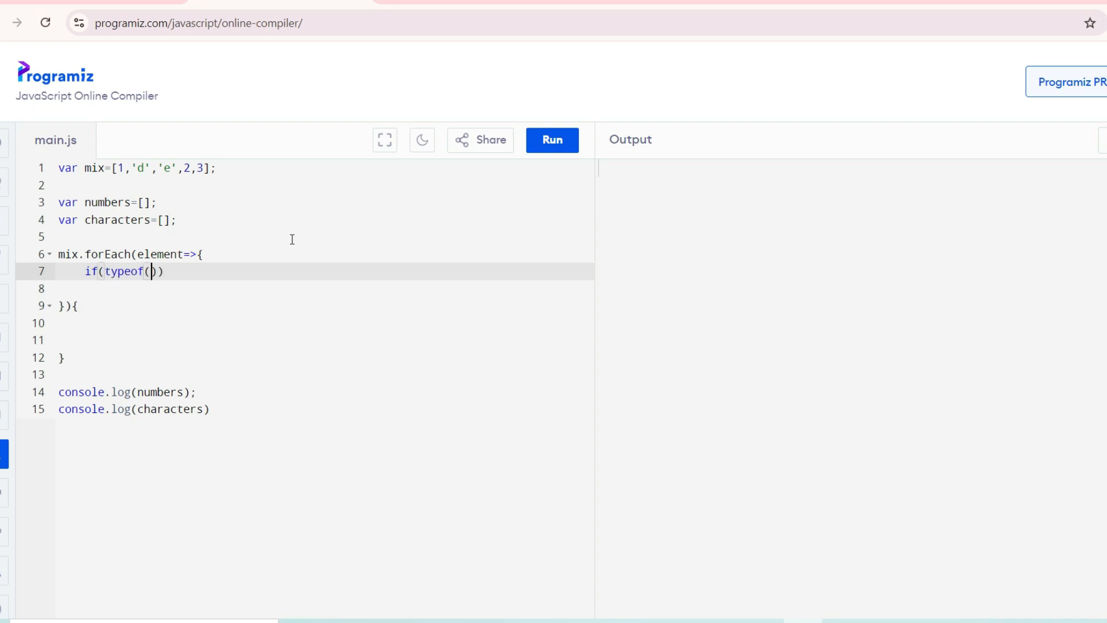
type("element")
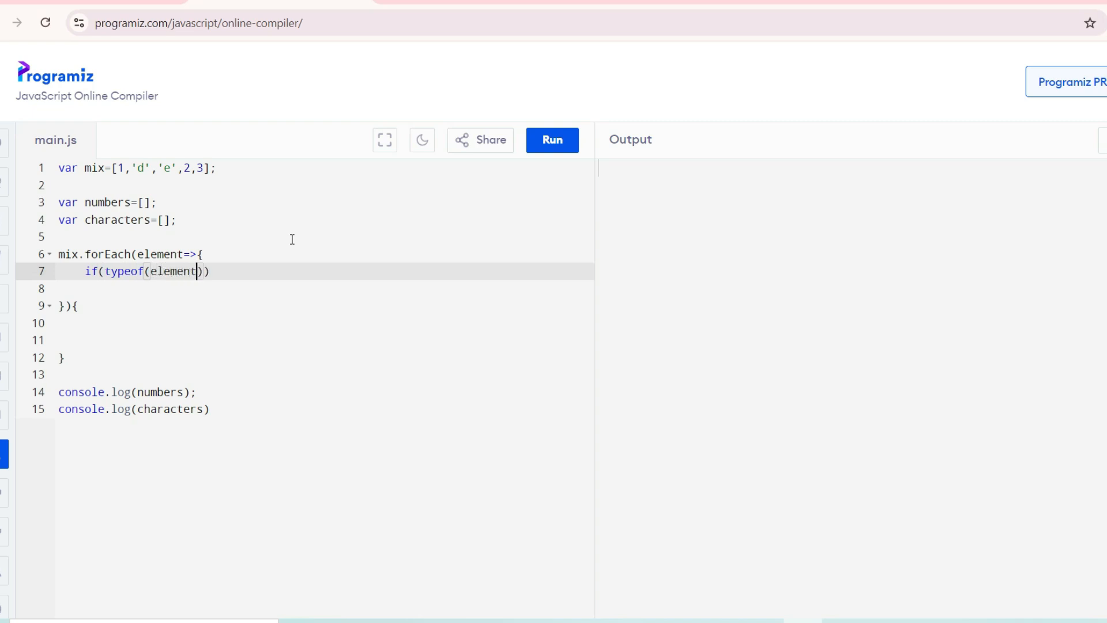
type("===")
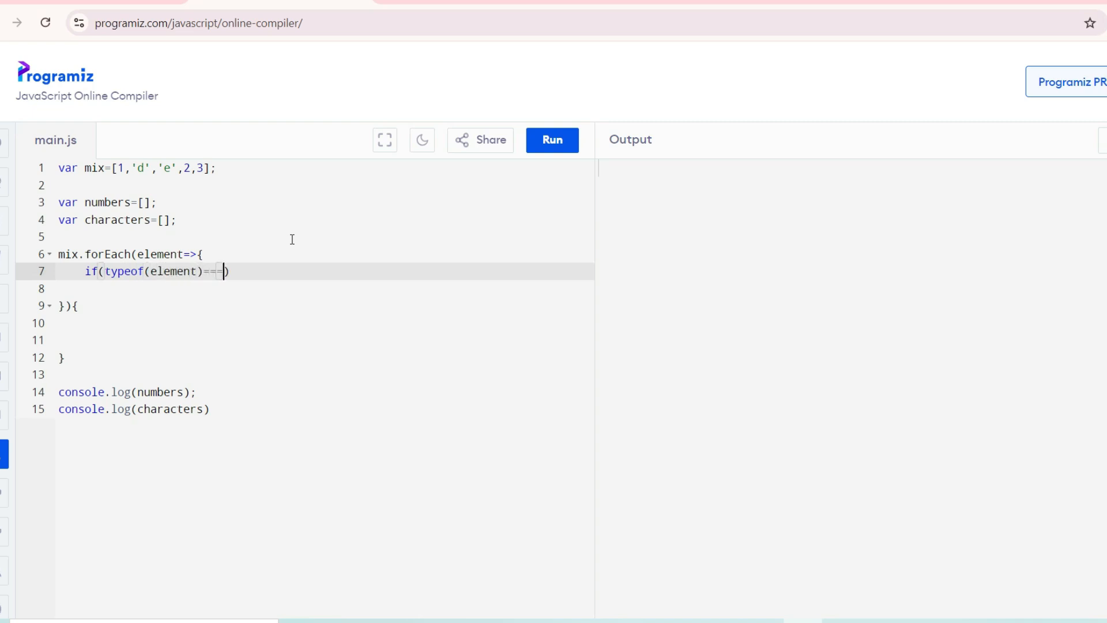
type("'")
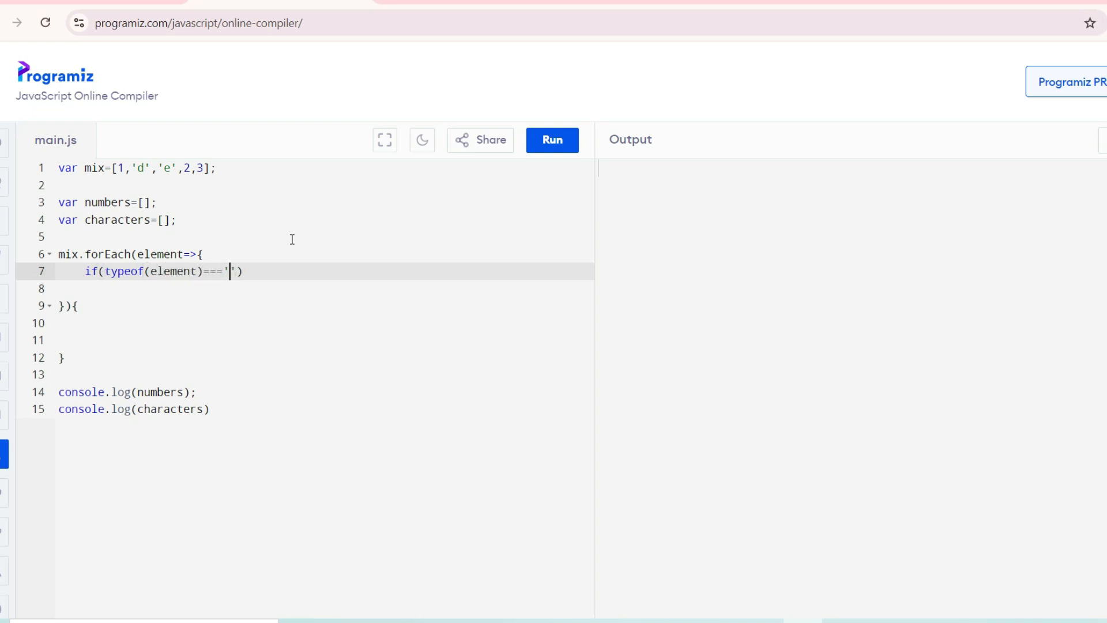
type("string")
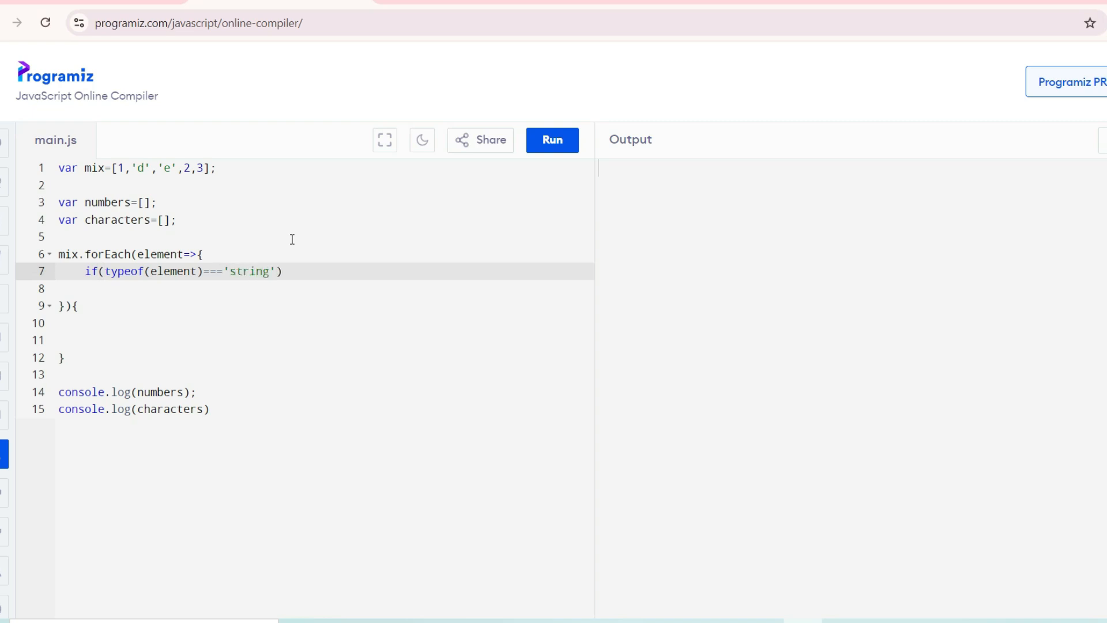
type("{}")
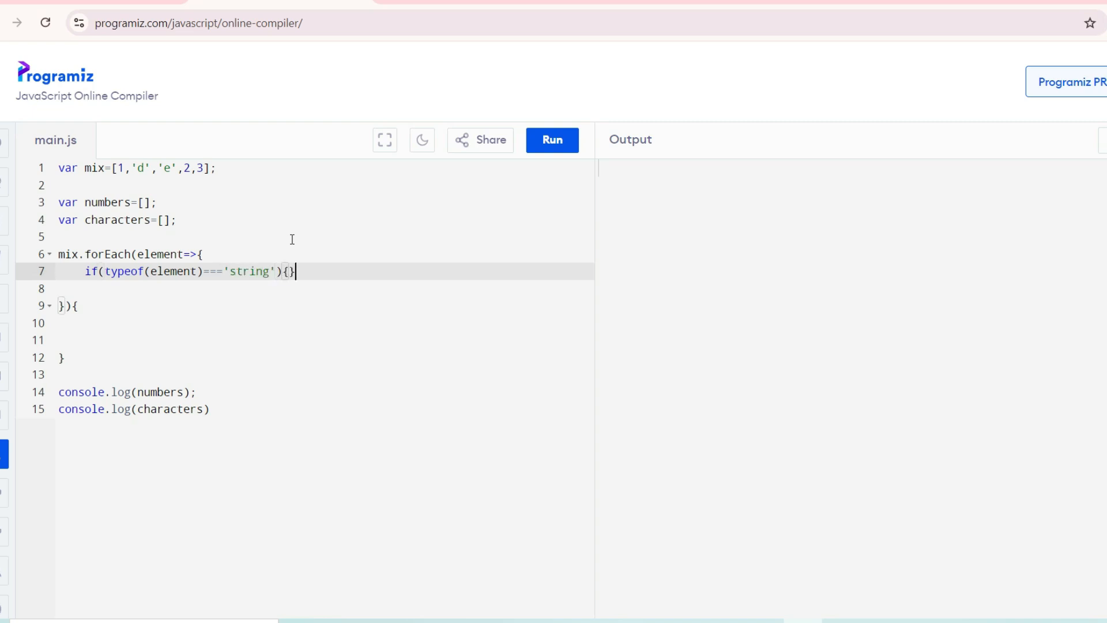
type("else{")
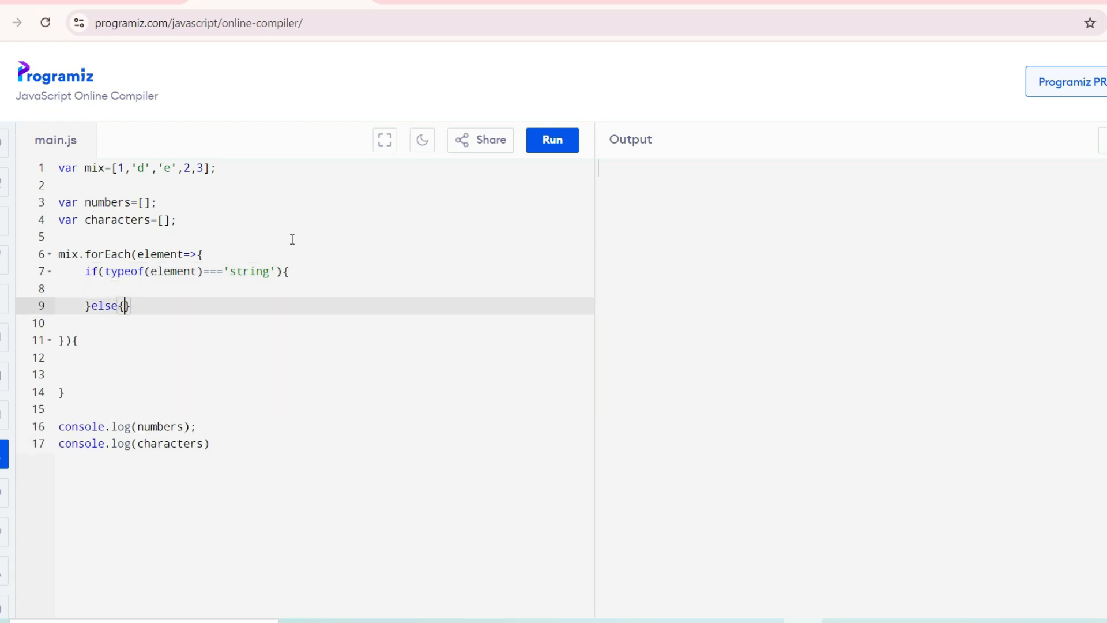
Write characters.push(); in the if branch and a push call in the else branch, changing it to numbers.
key("Enter")
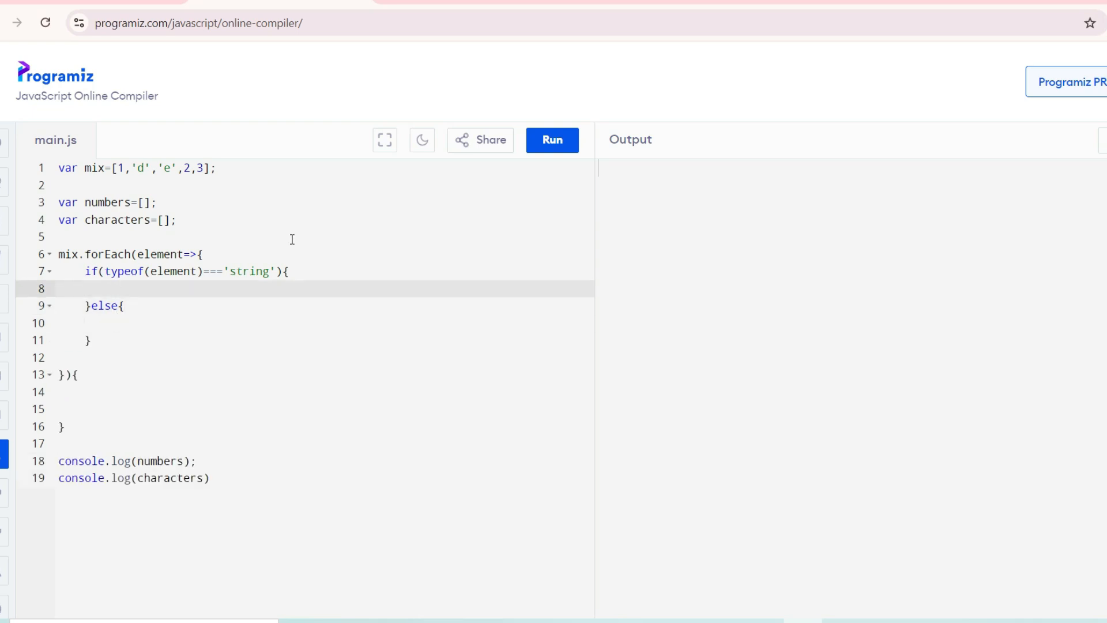
type("charact")
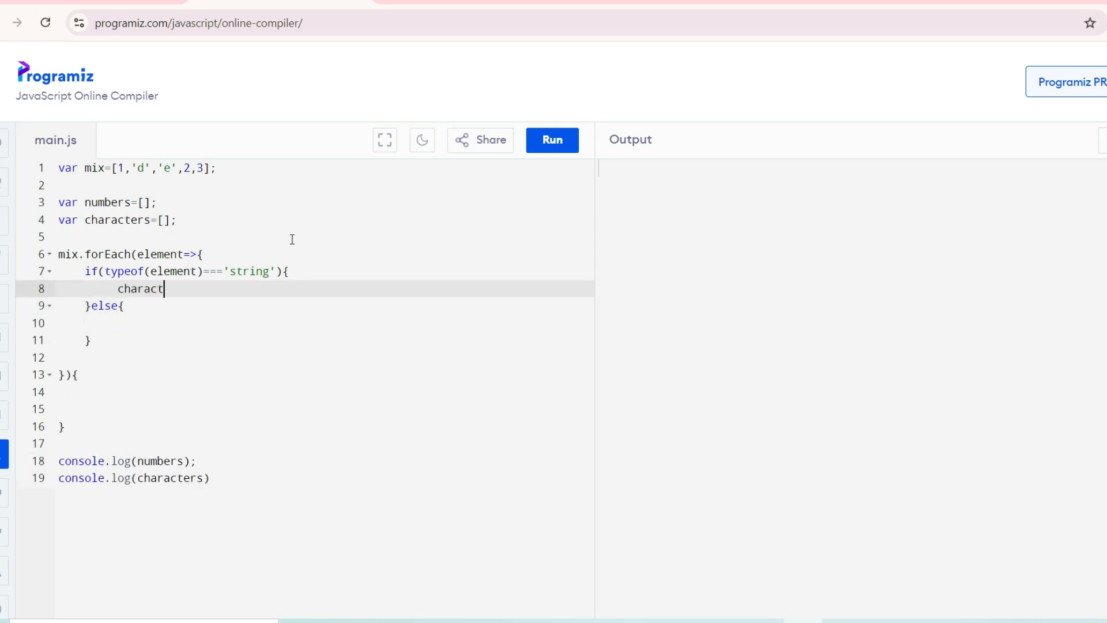
type("ers")
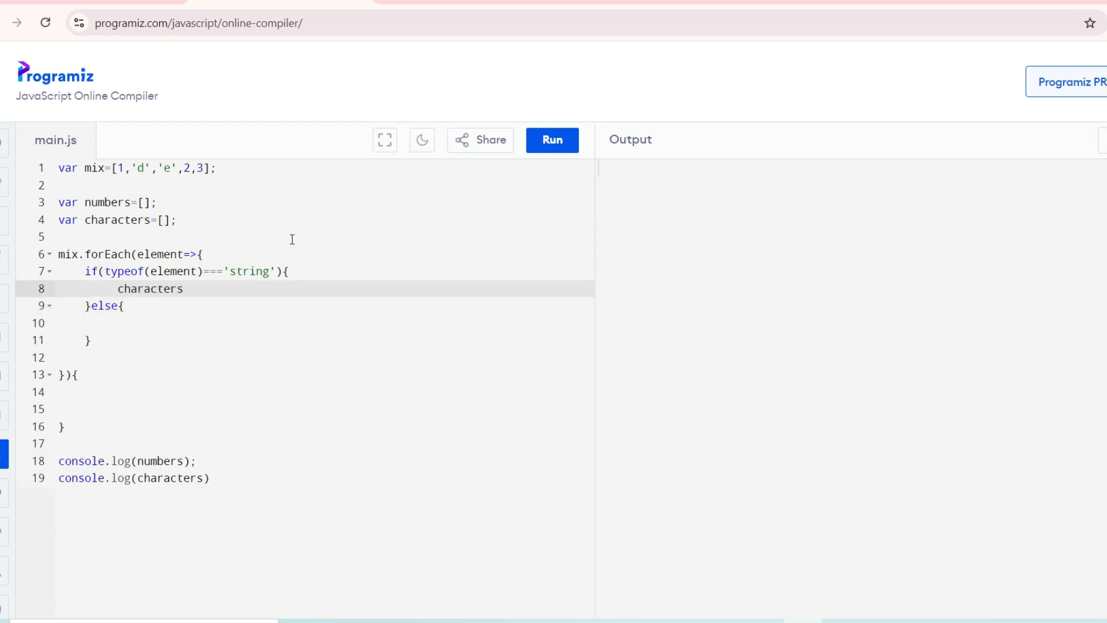
type(".pus")
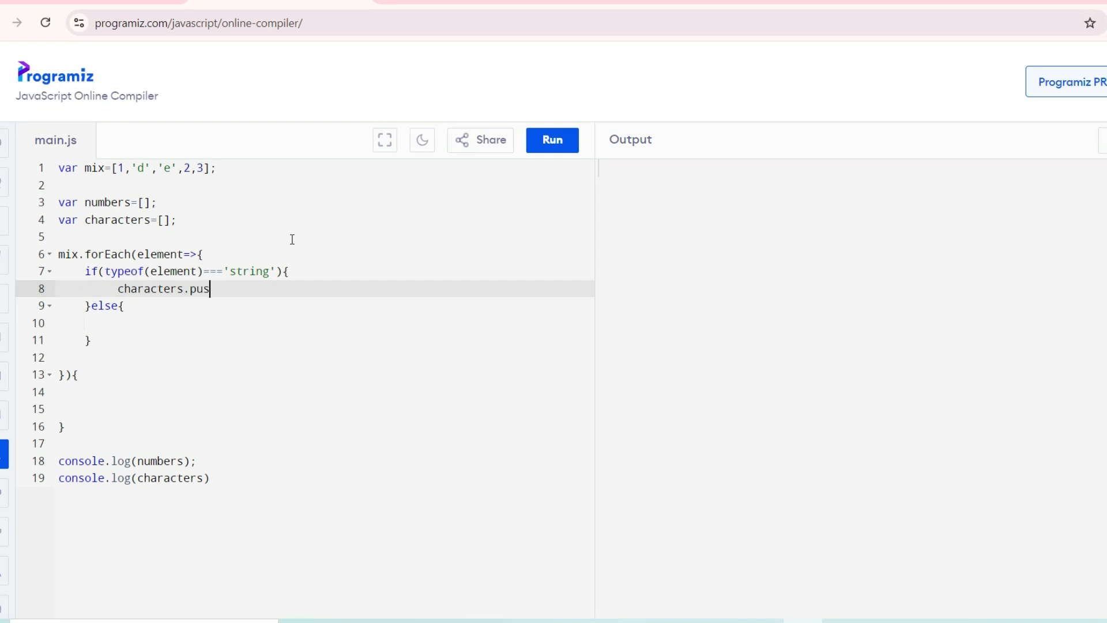
type("h()")
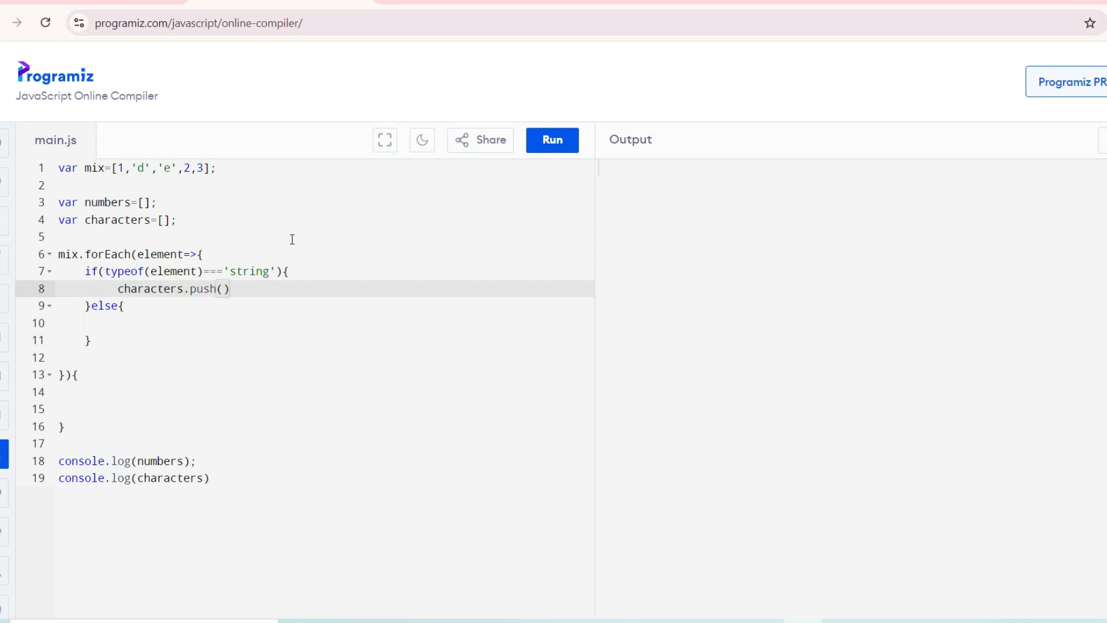
type(";")
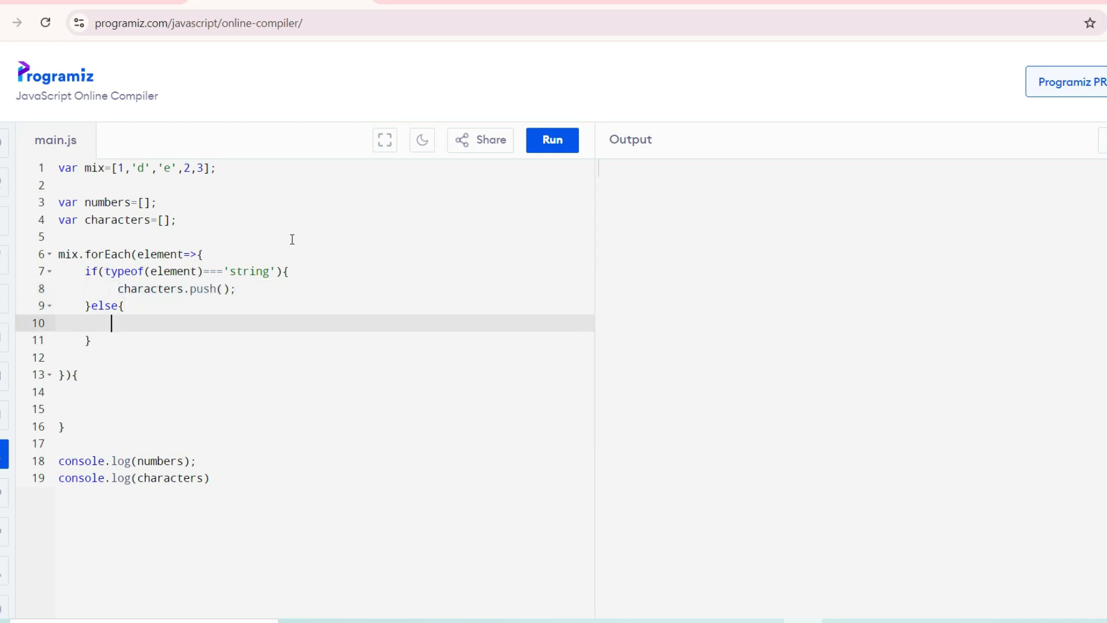
type("characters.push();")
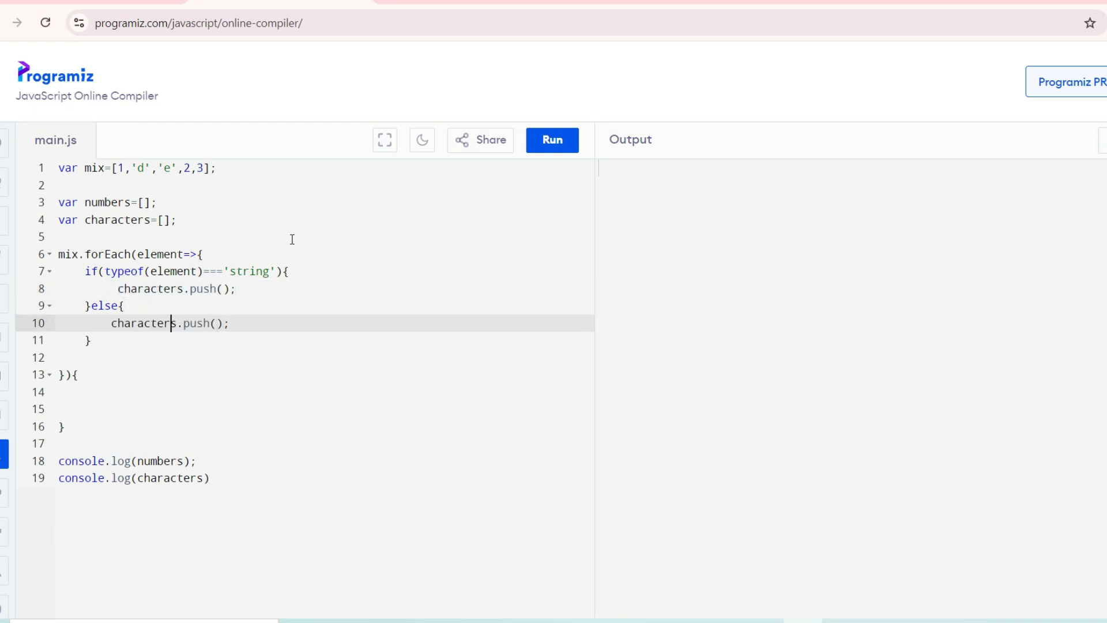
double_click(141, 323)
type("numbers")
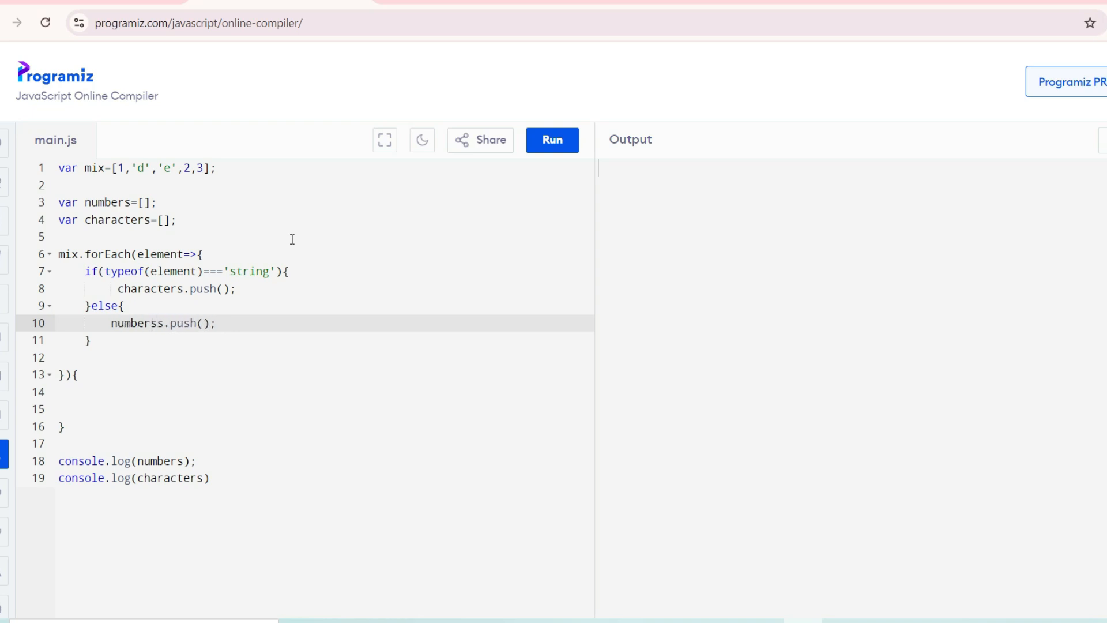
Fill both push calls with the element argument.
left_click(170, 289)
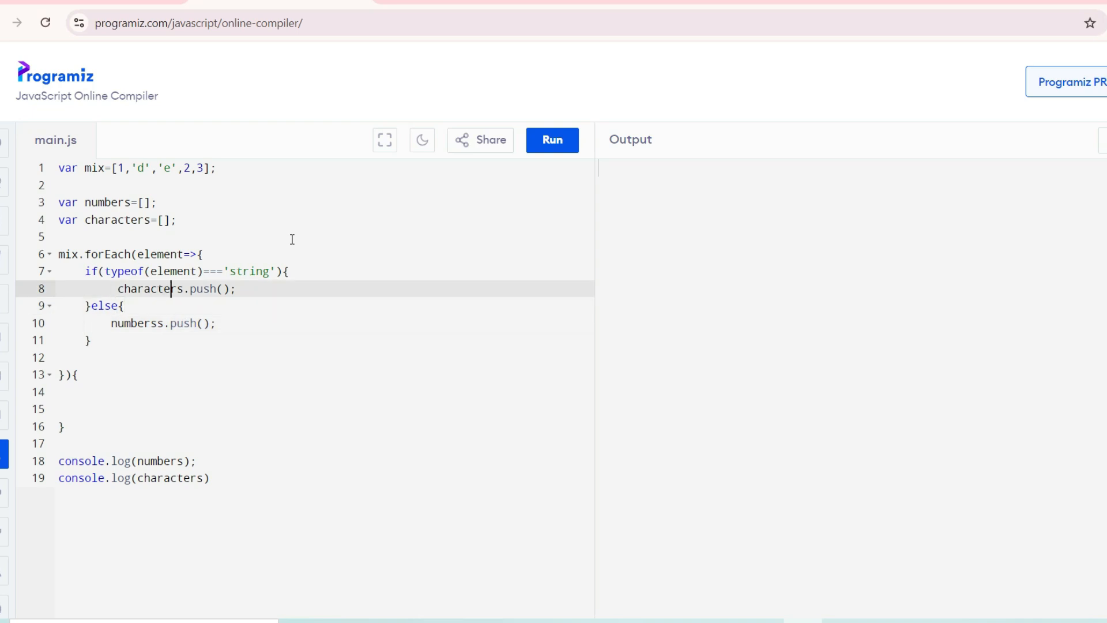
type("ele")
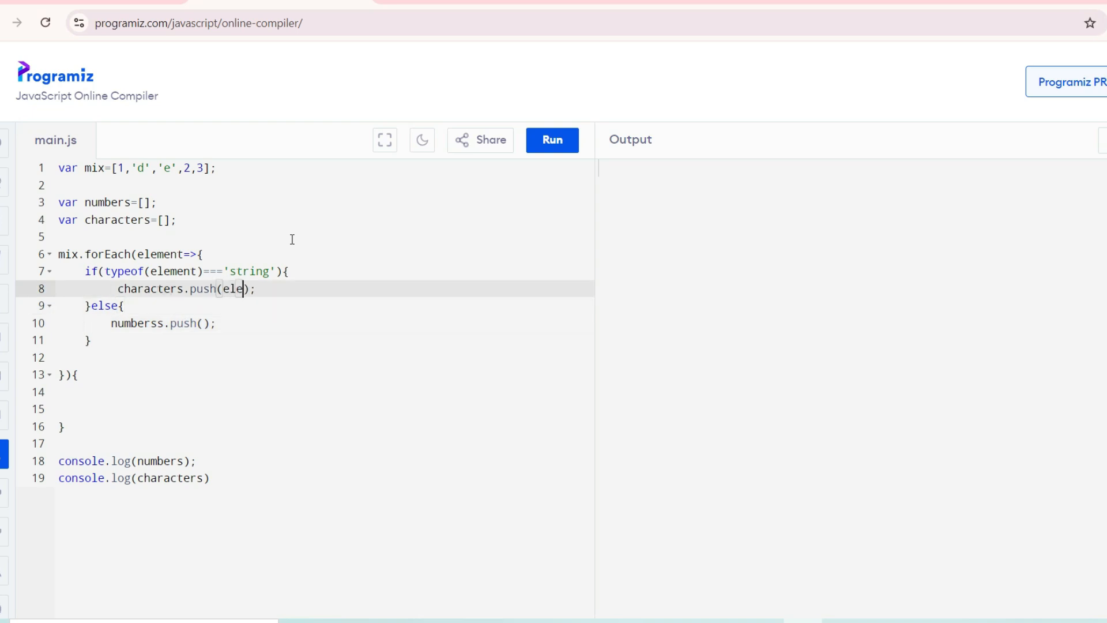
type("ment")
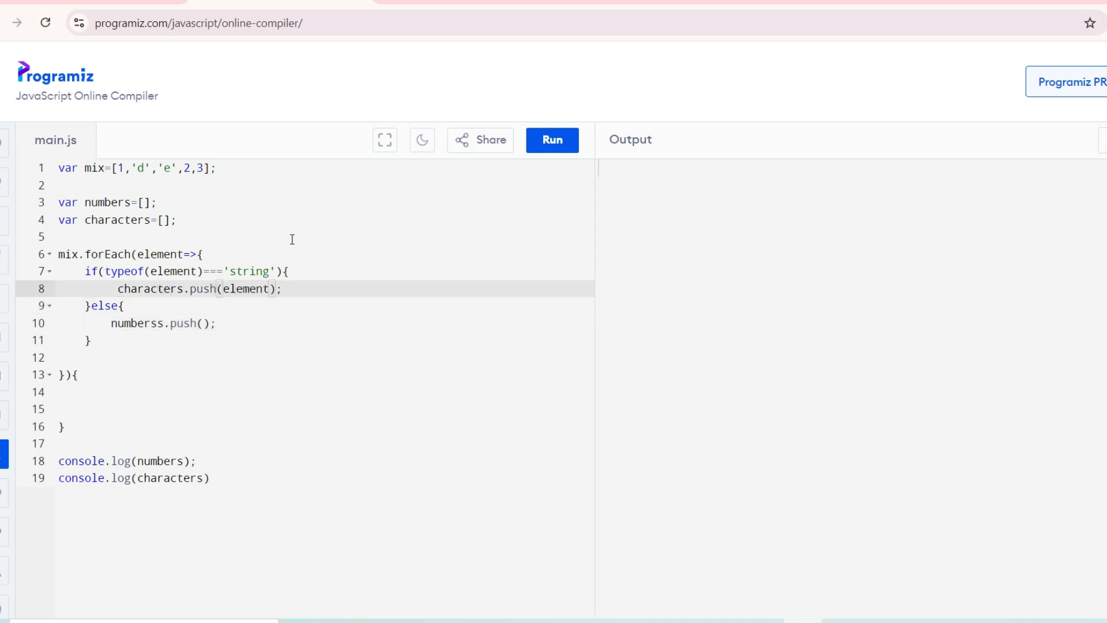
double_click(247, 288)
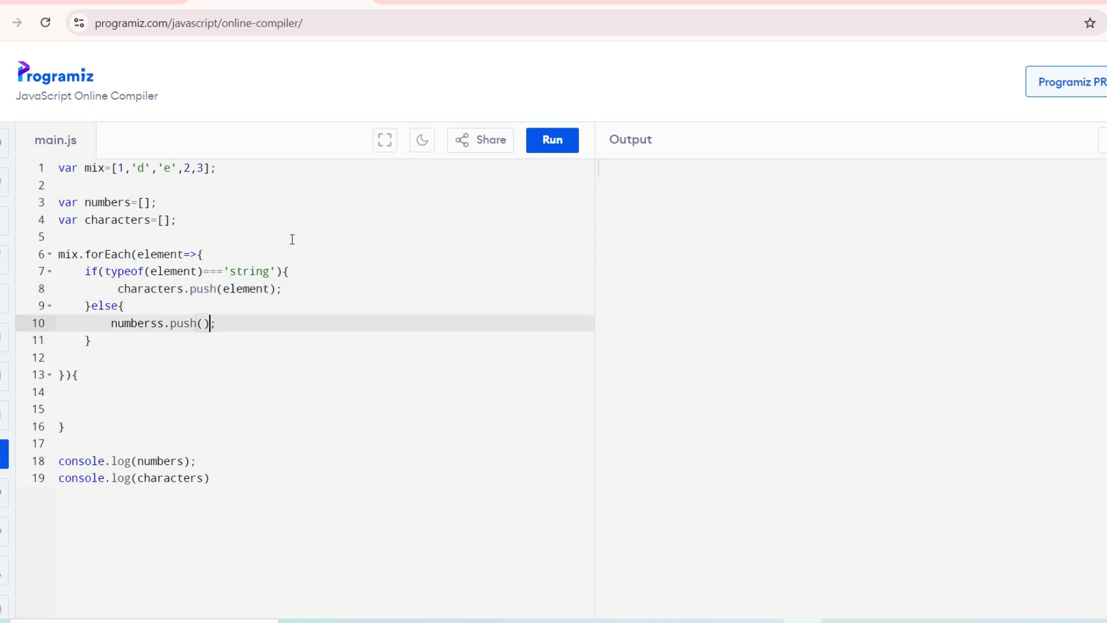
type("element")
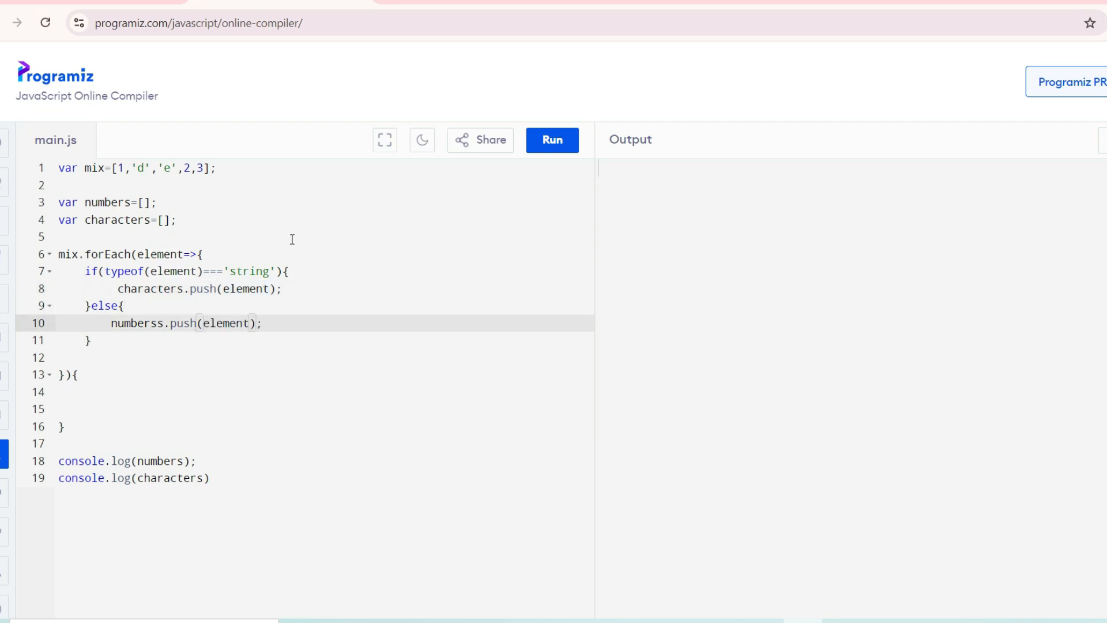
mouse_move(90, 376)
type(";")
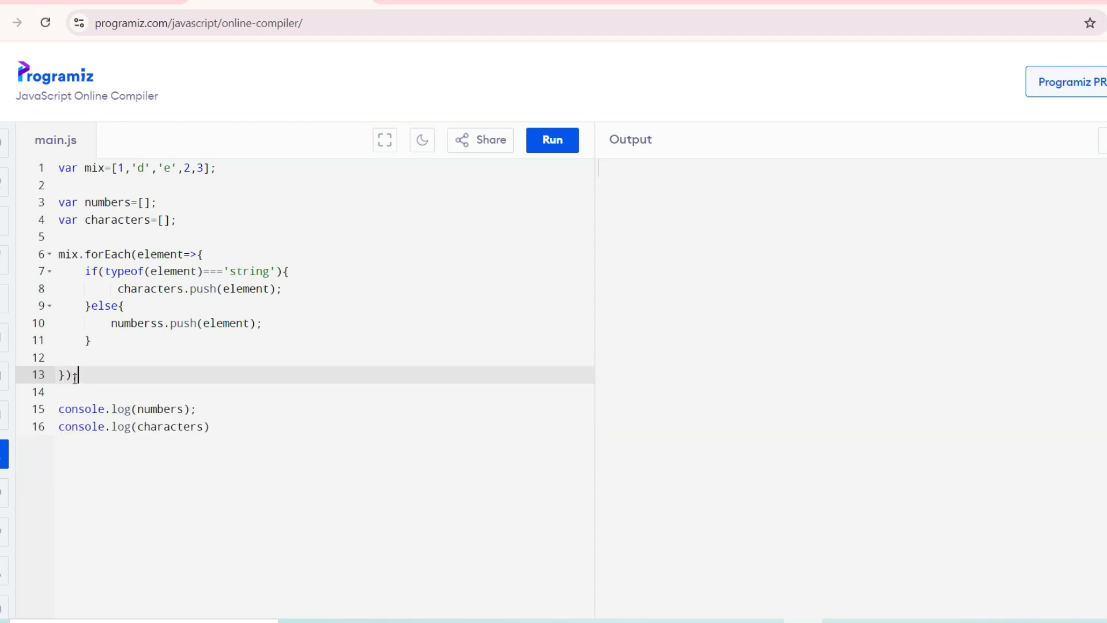
Fix the numberss typo and run the code to print [ 1, 2, 3 ] and [ 'd', 'e' ].
left_click(223, 323)
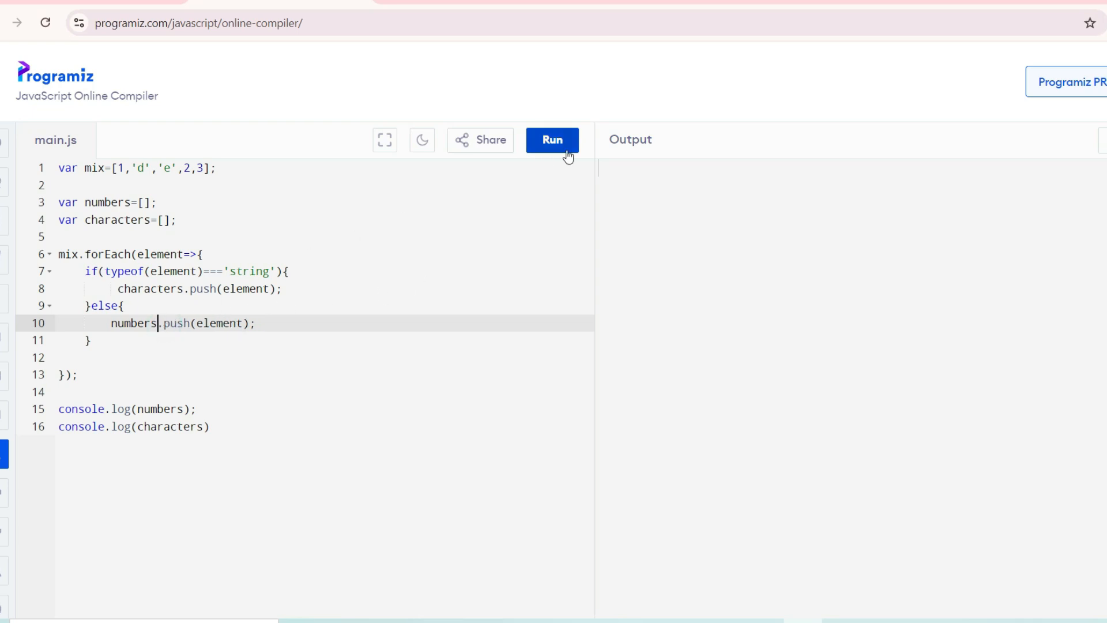
left_click(553, 140)
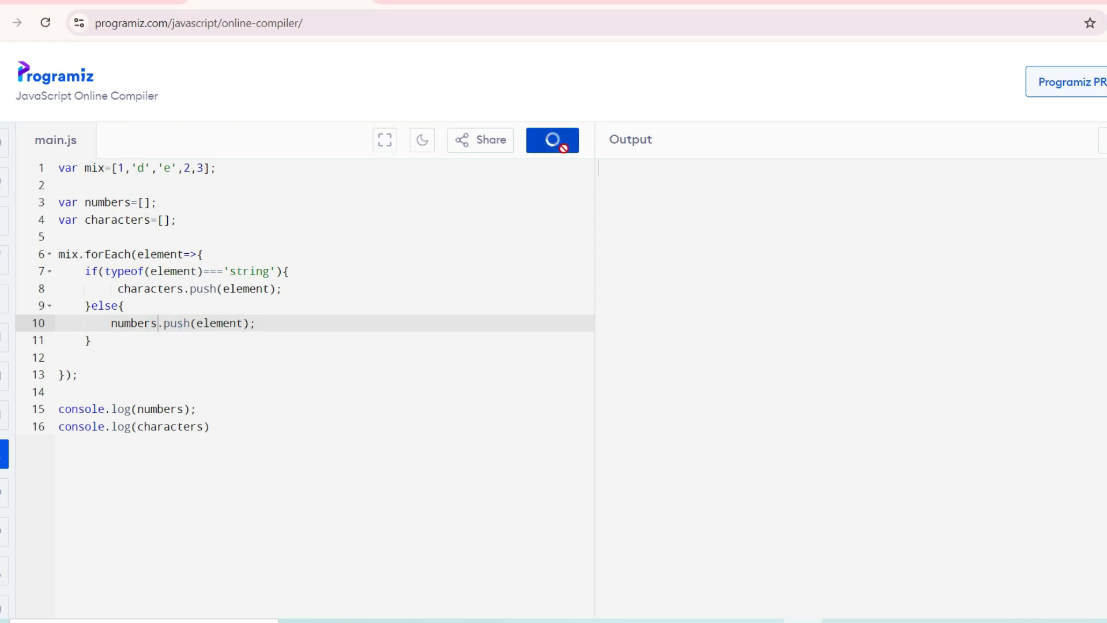
left_click(553, 140)
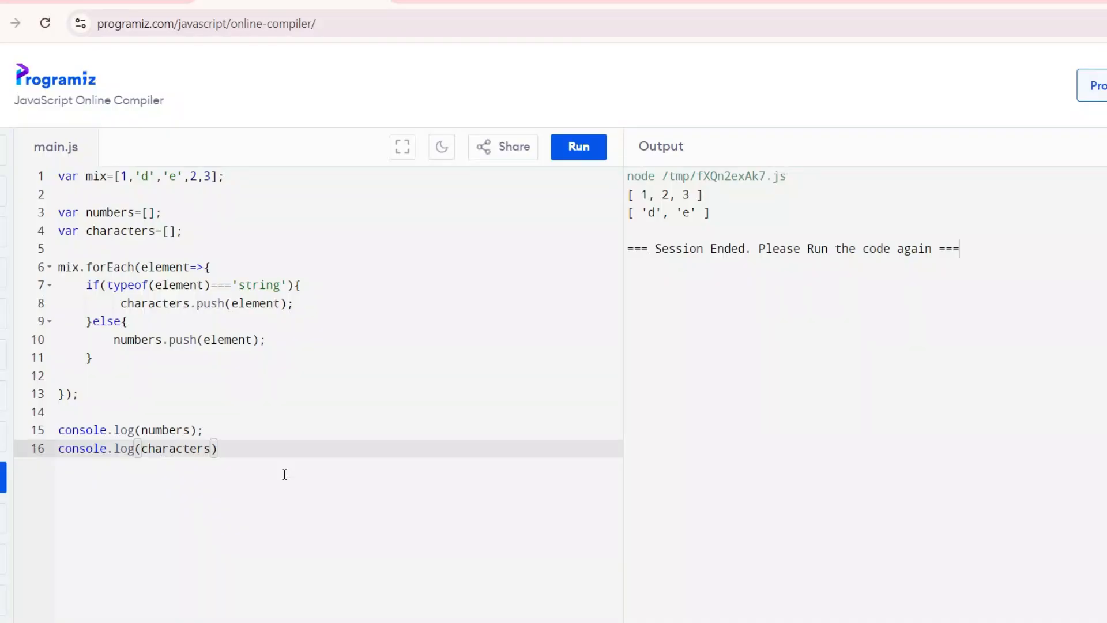
Clear the editor and write the call curry(3)(5)(8).
key("ctrl+a")
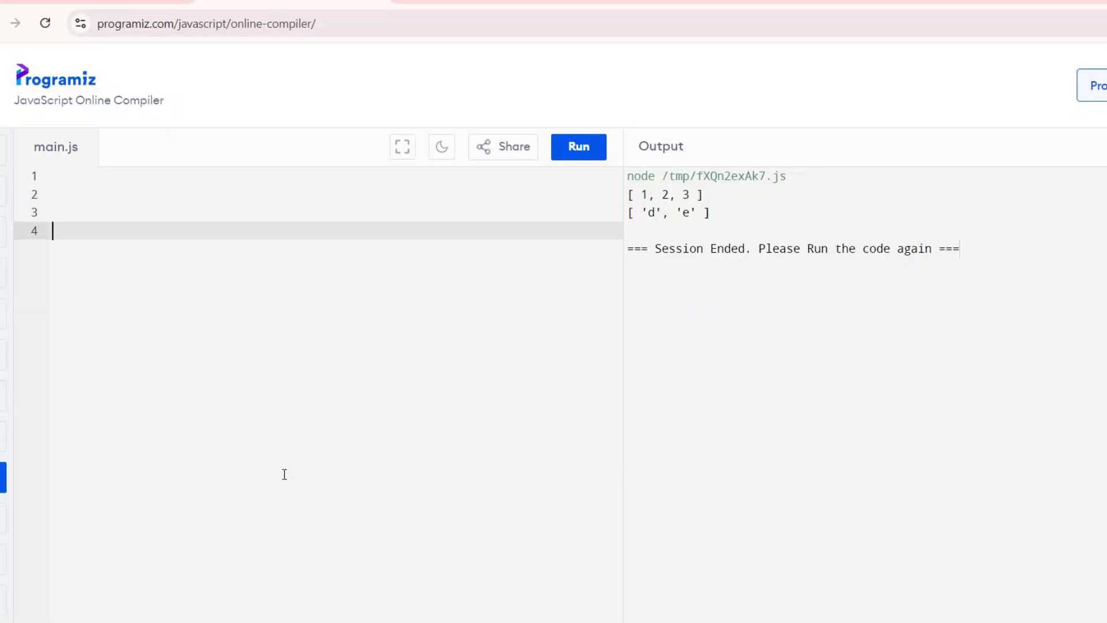
type("curry")
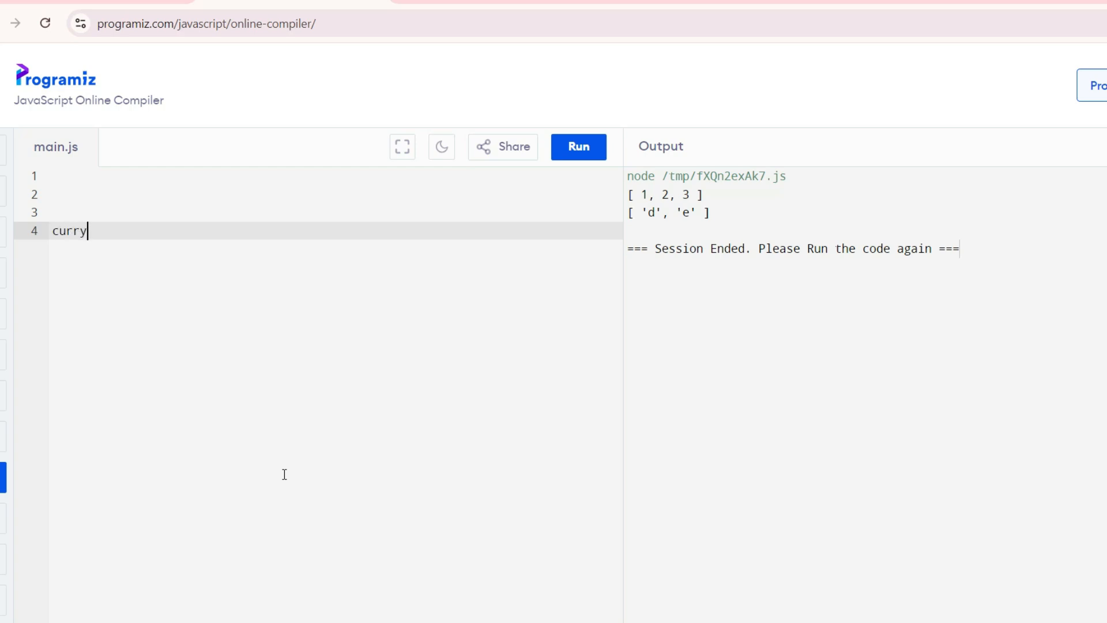
type("()")
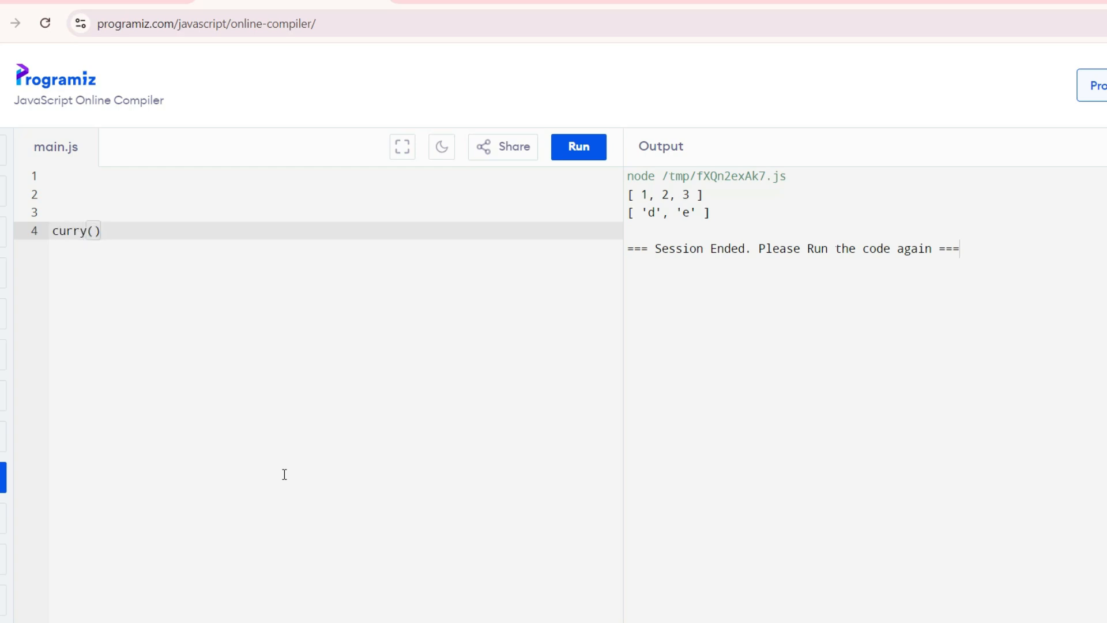
type("3")
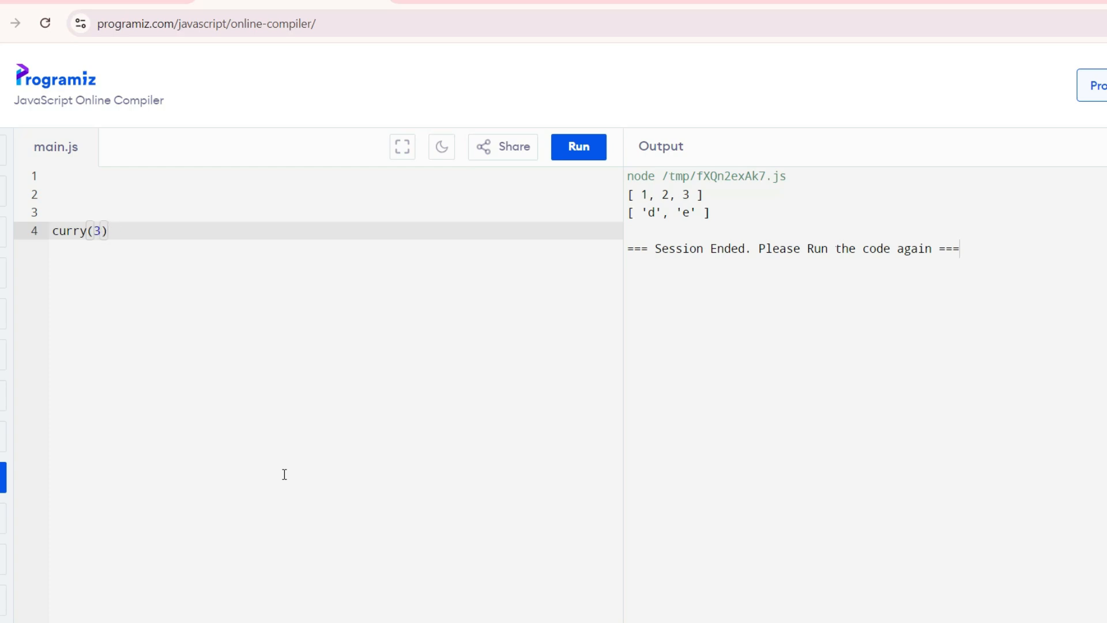
type("(5)")
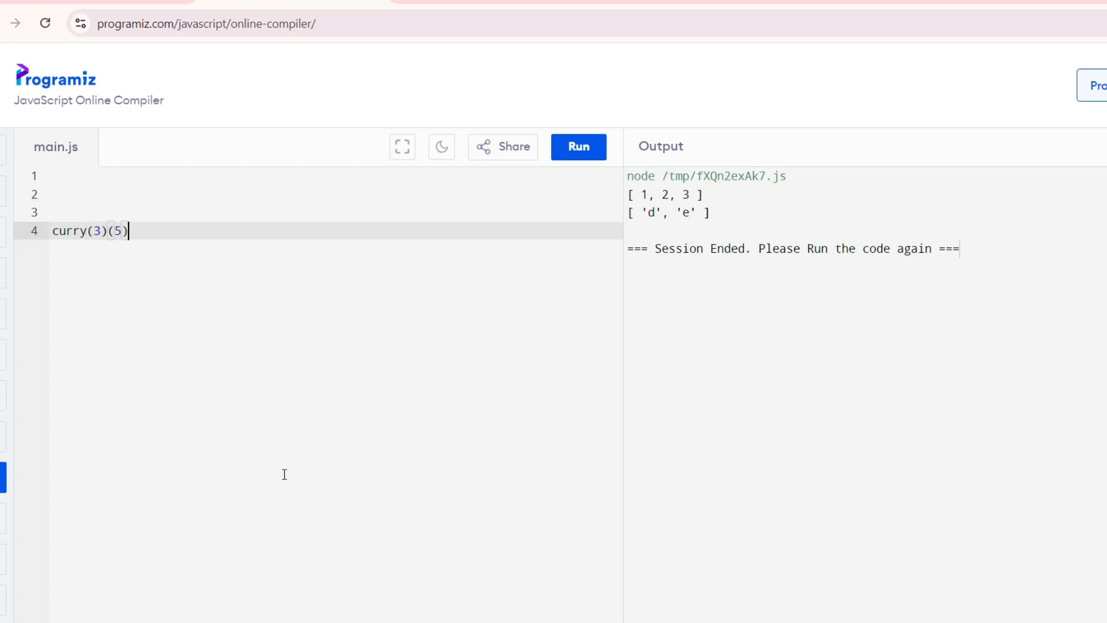
type("()")
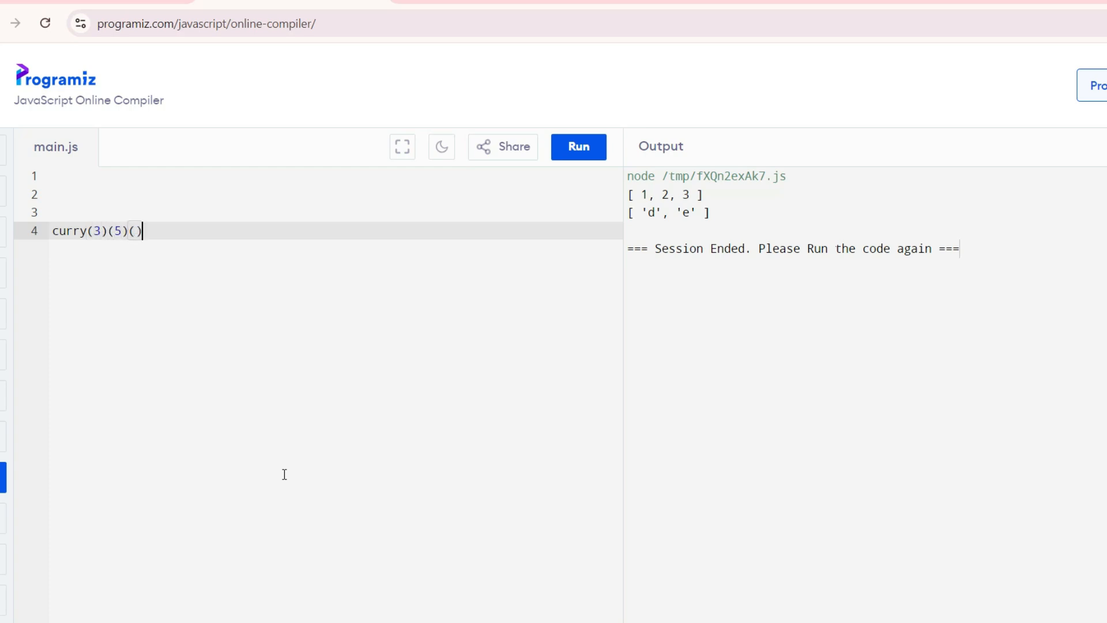
type("8")
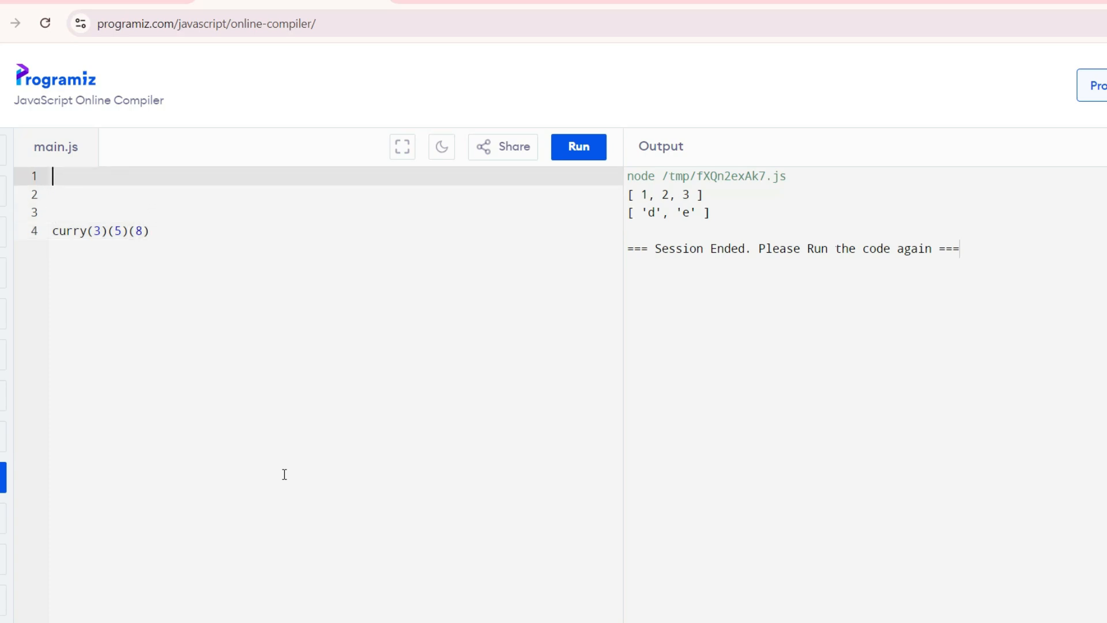
Write an unnamed function(a) that returns function(b){ above the curry call.
type("function")
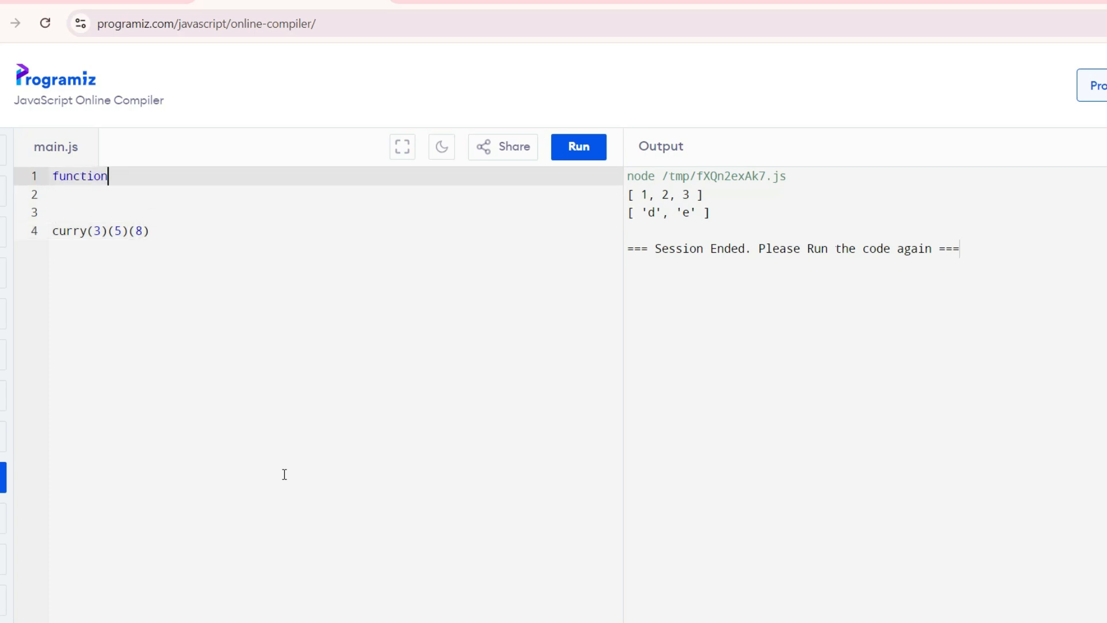
type("(){")
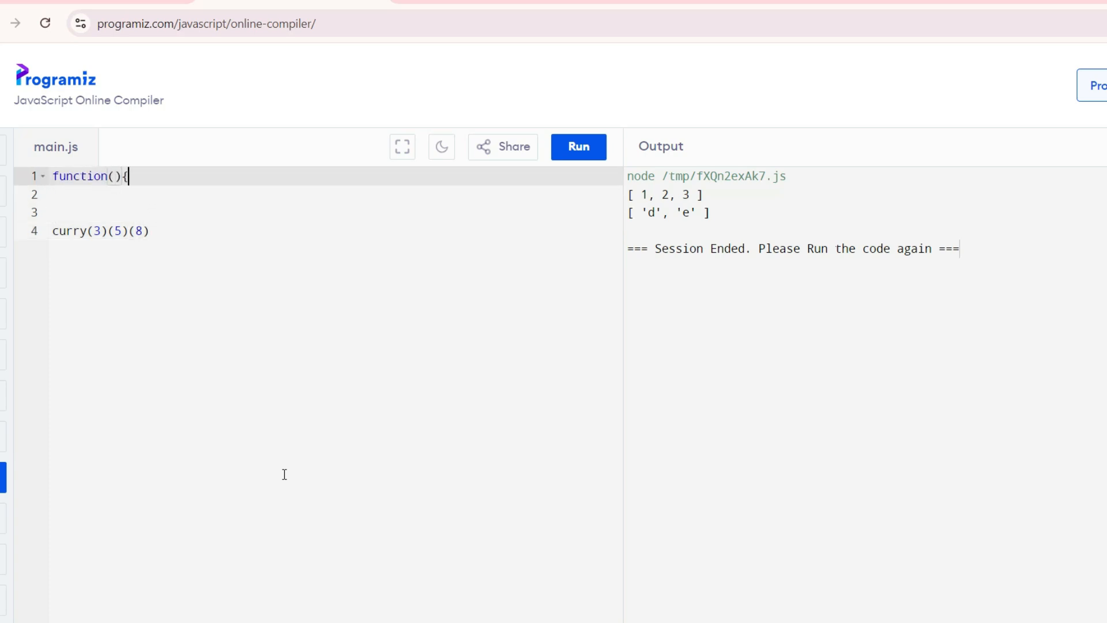
type("}")
type("a")
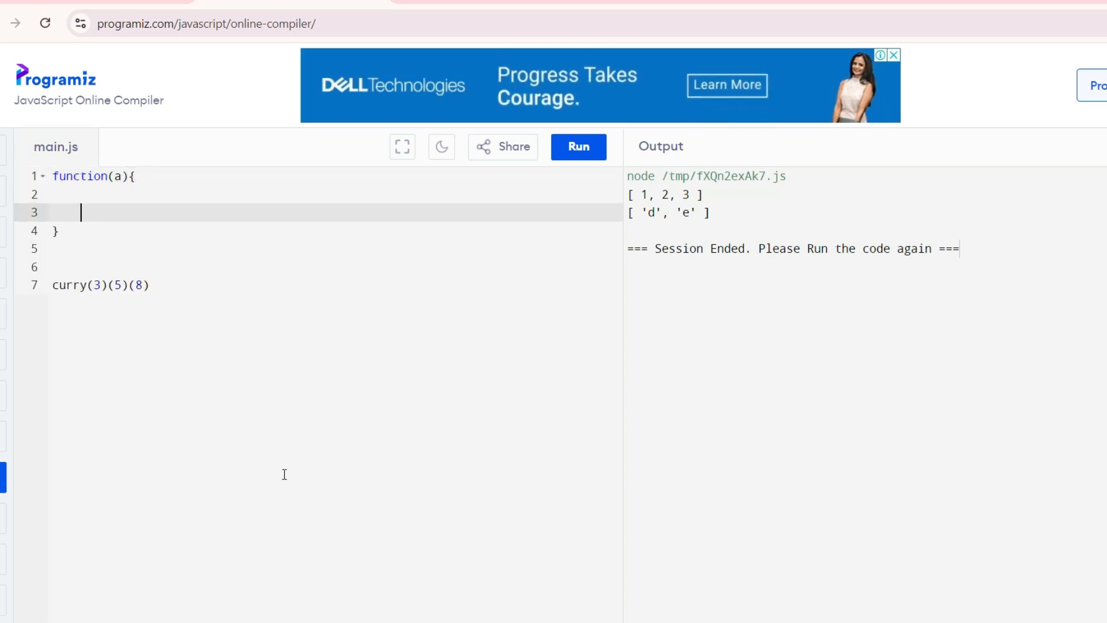
type("return")
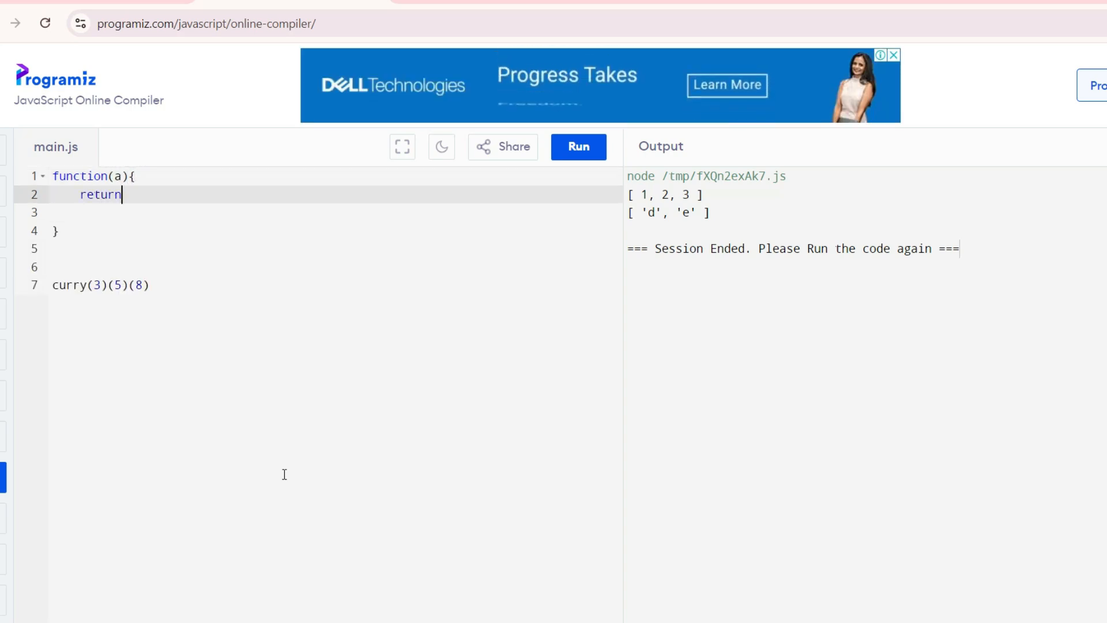
type("functio")
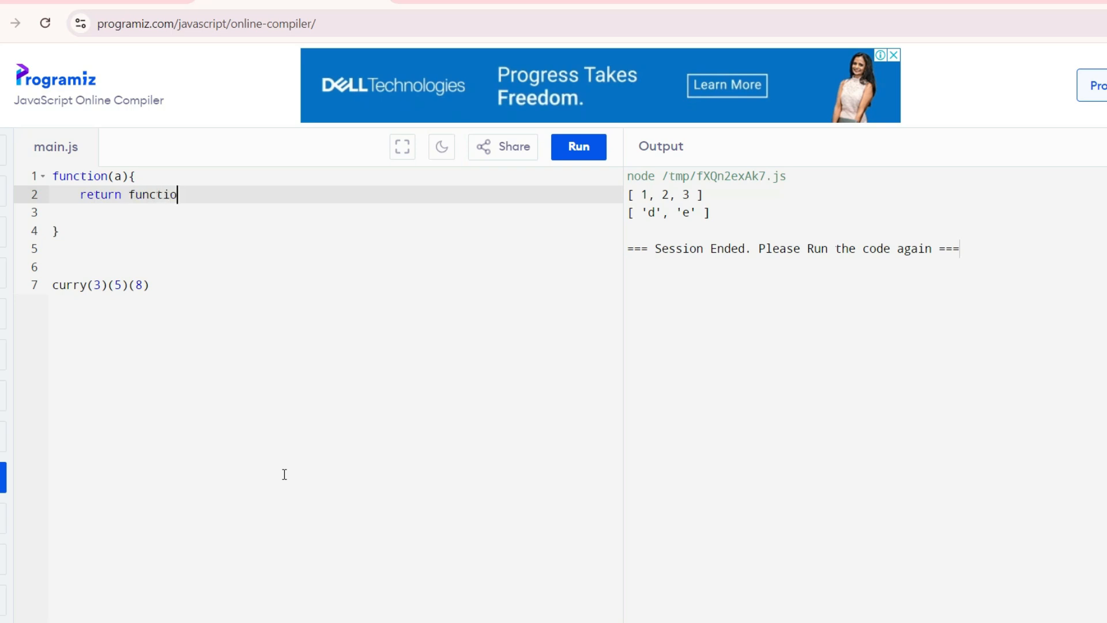
type("n(")
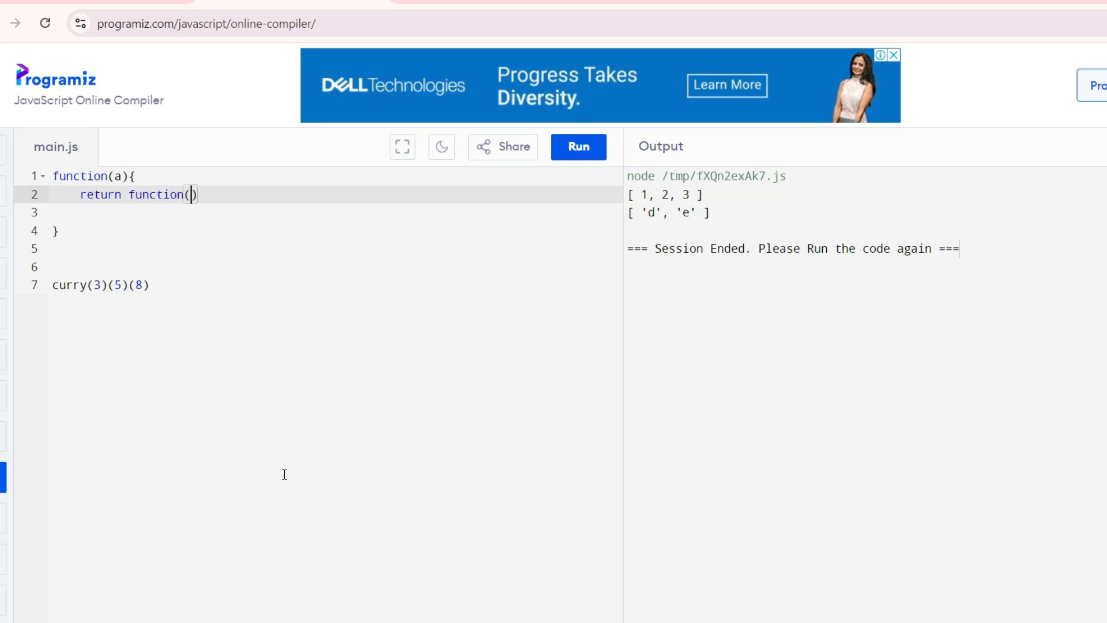
type("b")
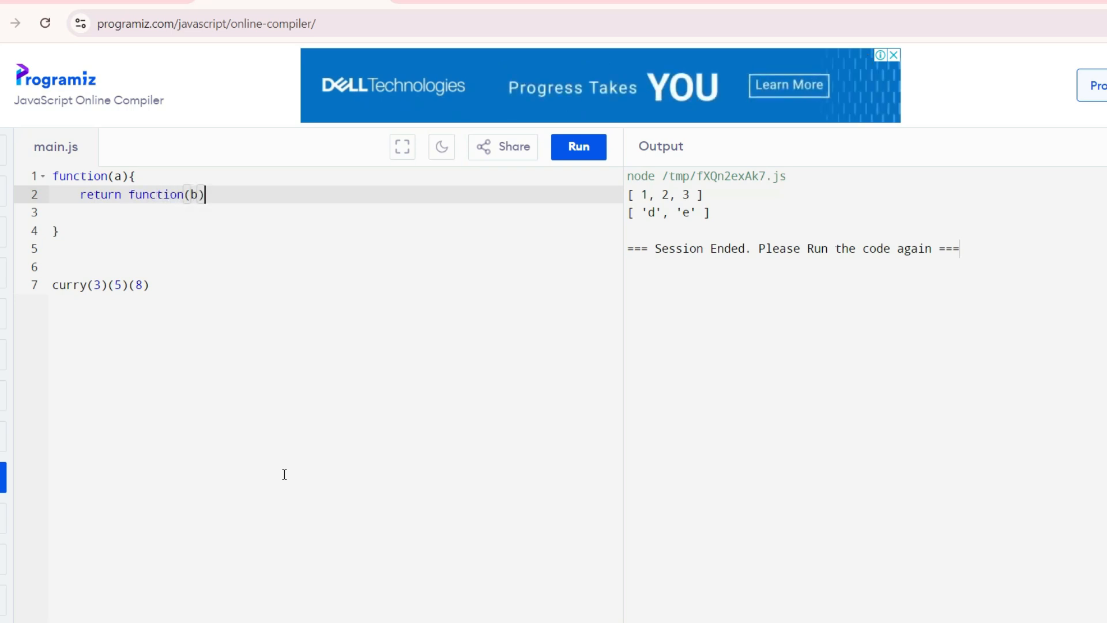
type("{")
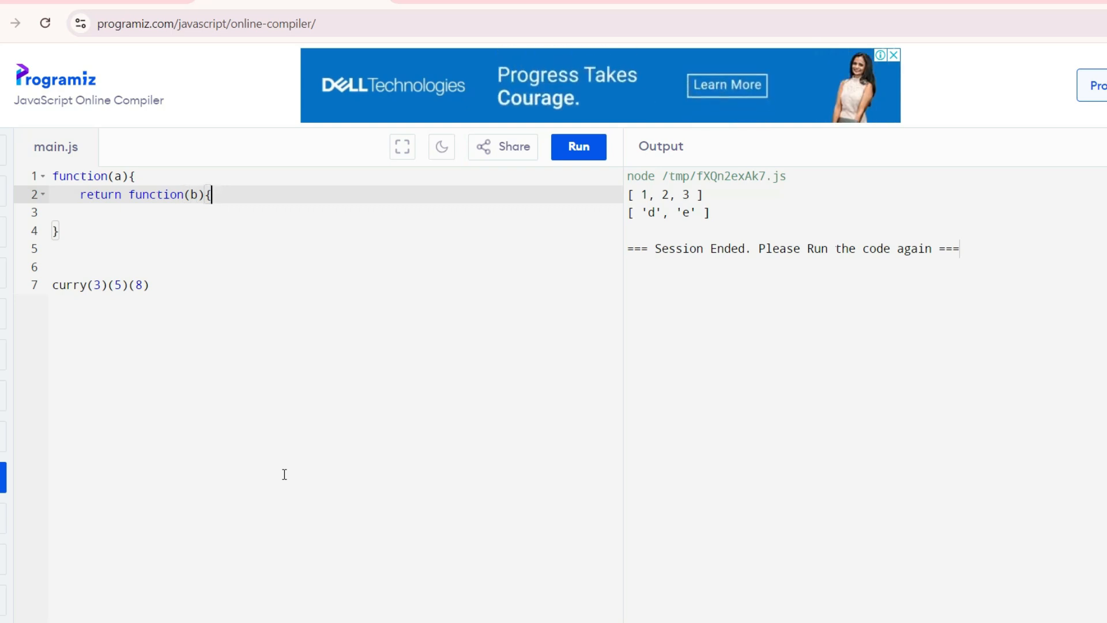
key("Enter")
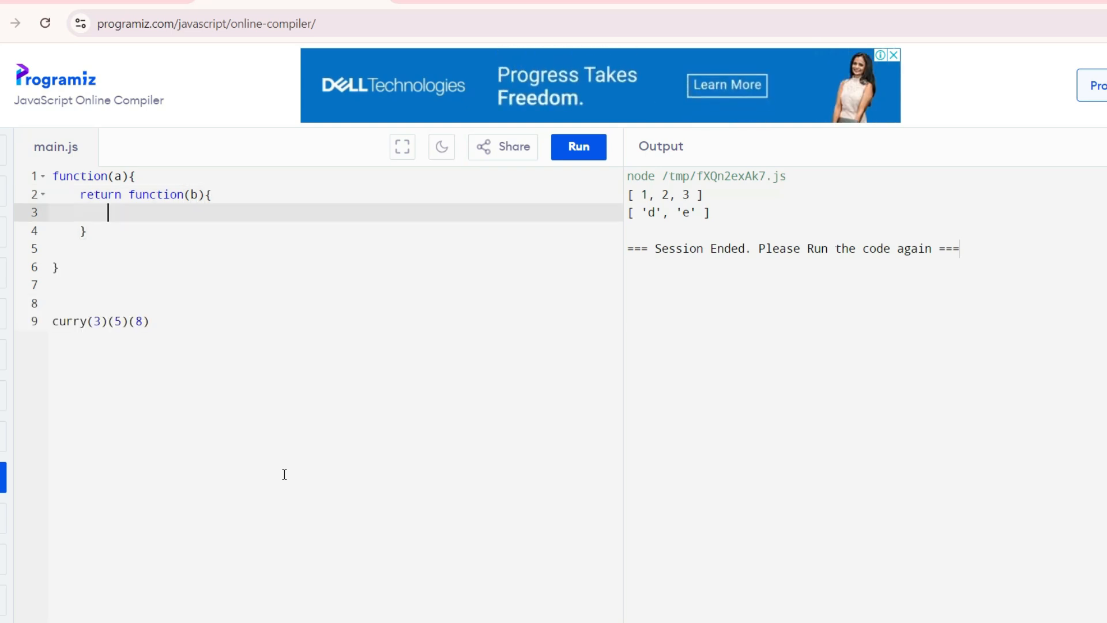
Return an inner function(c) whose body is console.log(a+b+c);.
type("return")
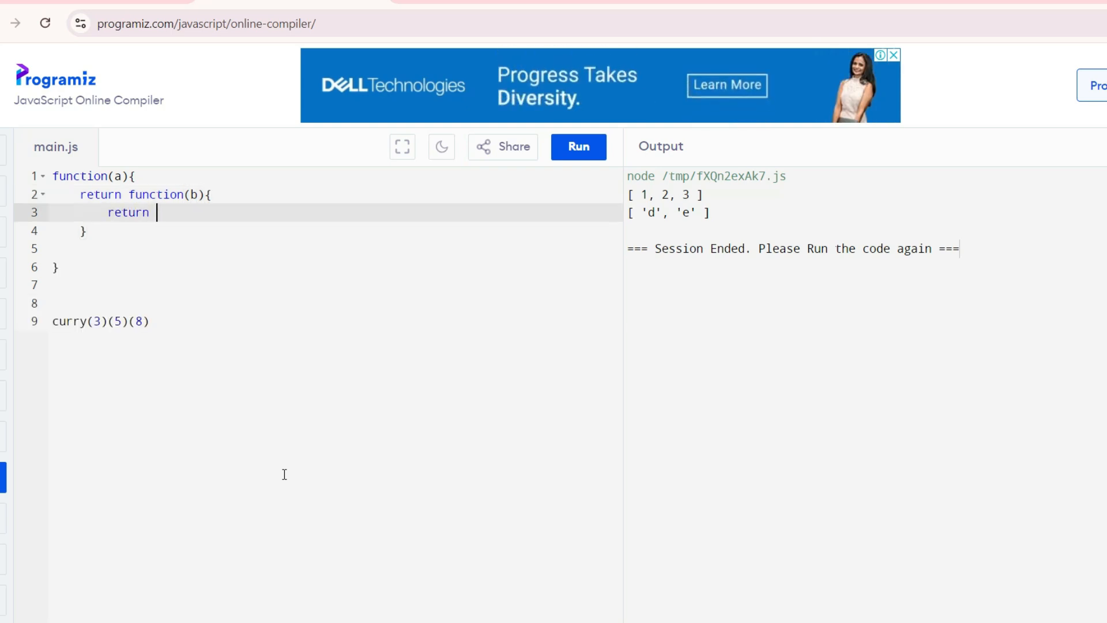
type("fu")
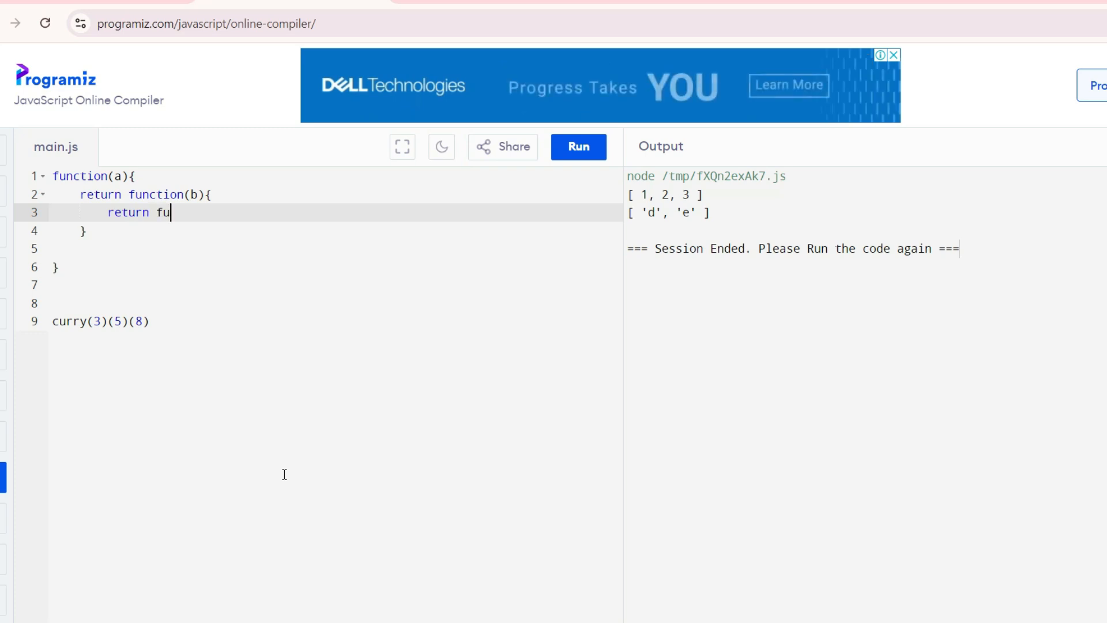
type("nction()")
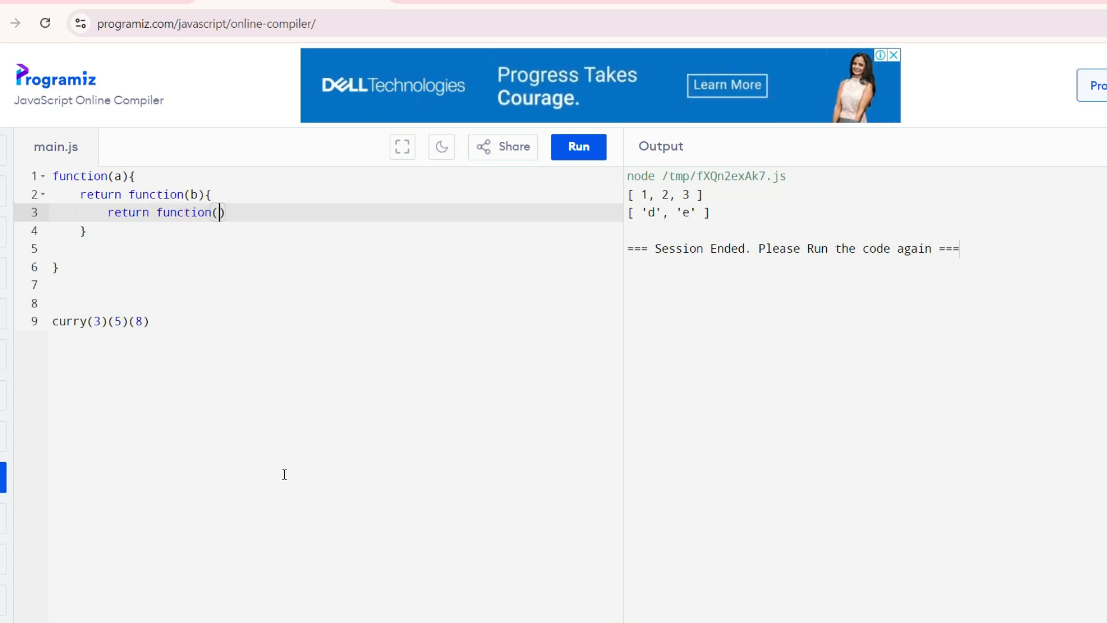
type("c){}")
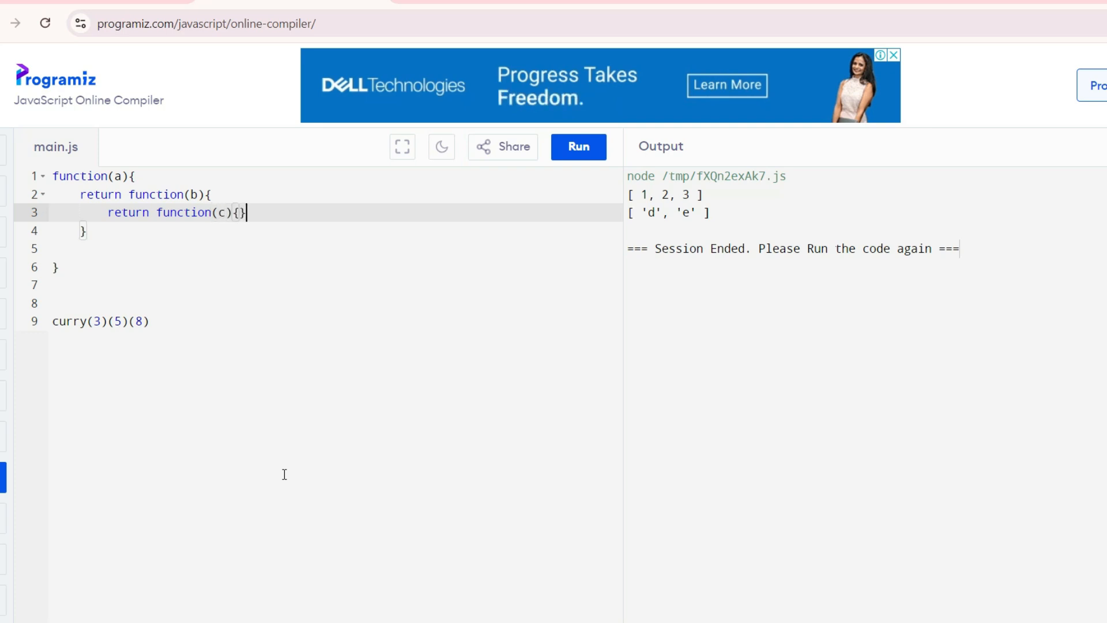
key("enter")
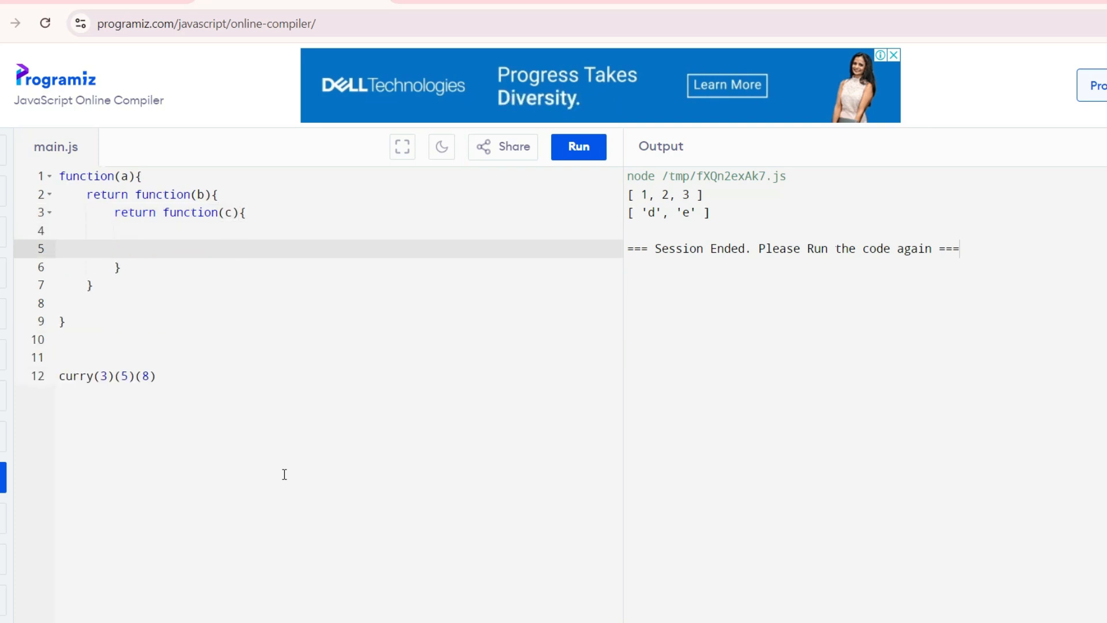
type("console.log")
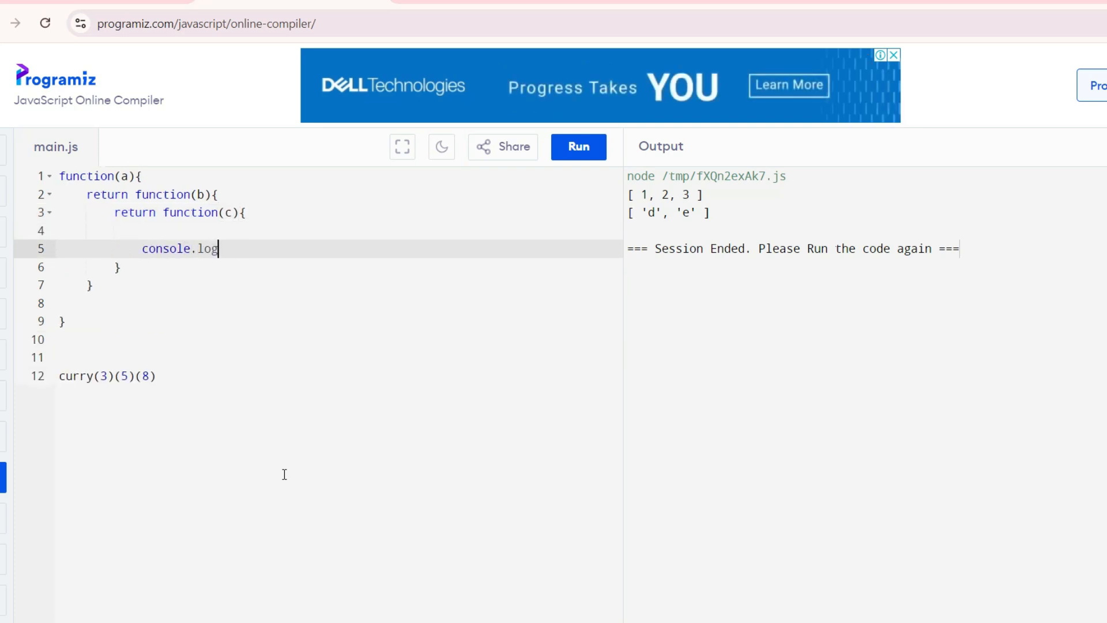
type("(a)")
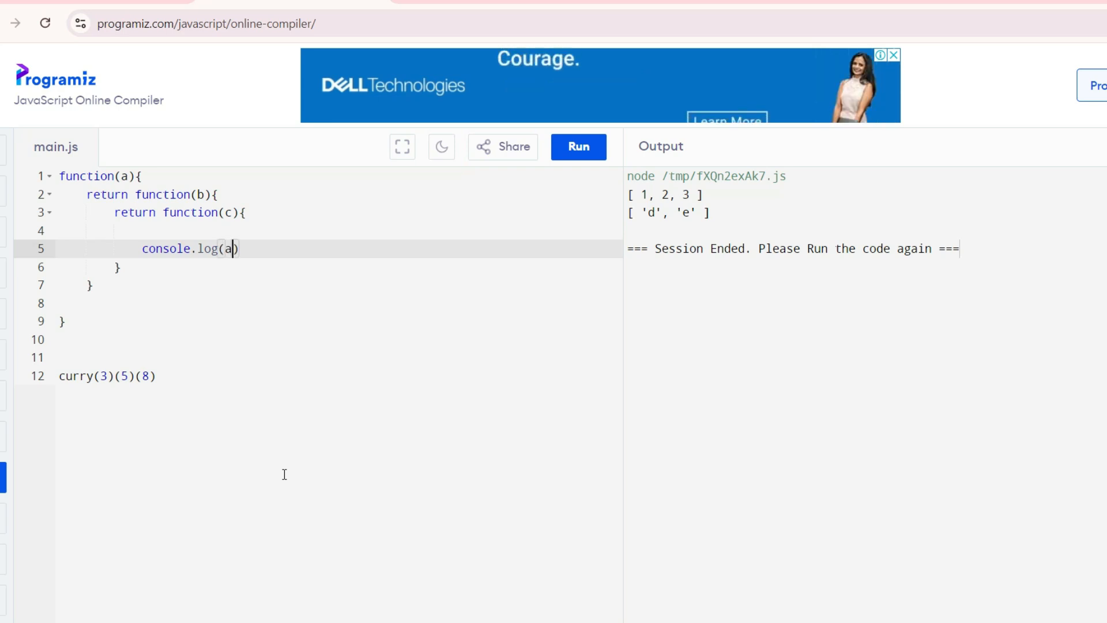
type("+b+")
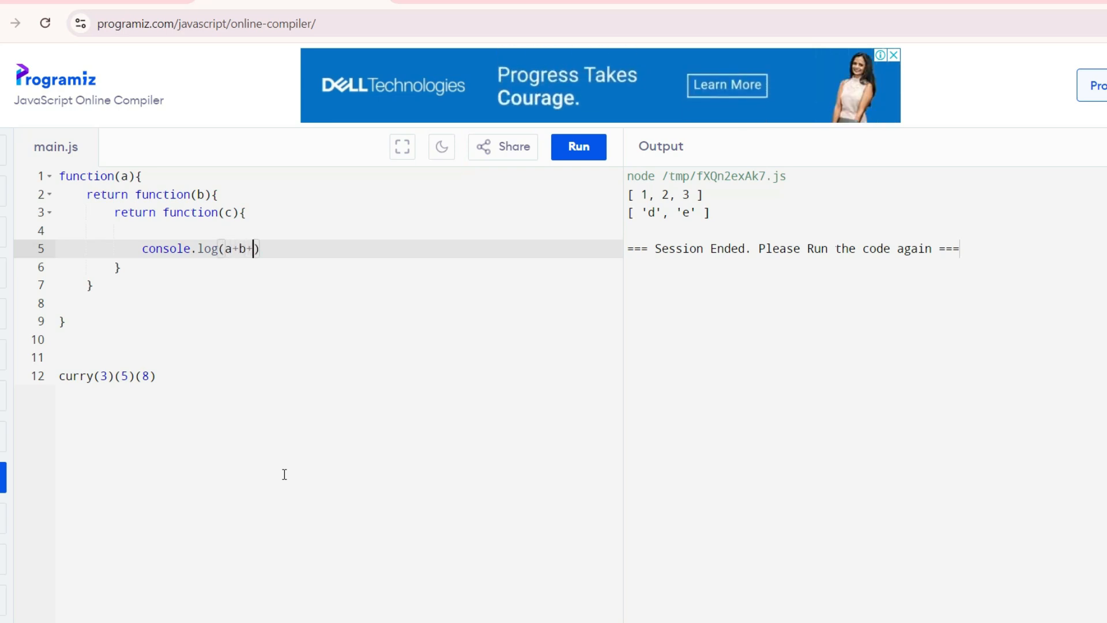
type("c);")
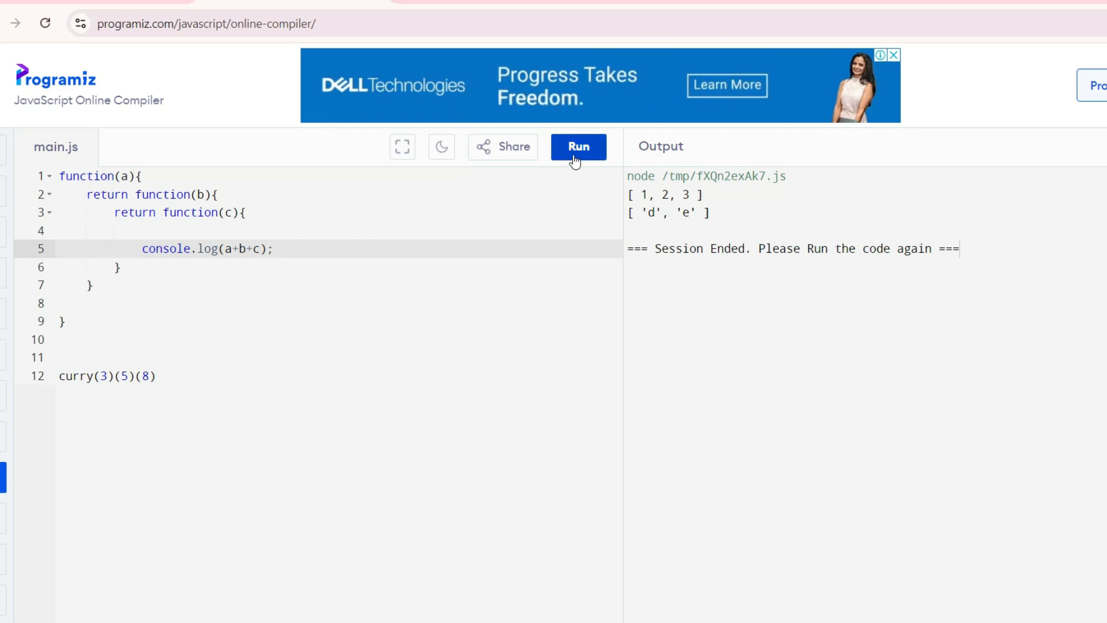
Run the code, get the function-name SyntaxError, and name the outer function curry.
left_click(578, 147)
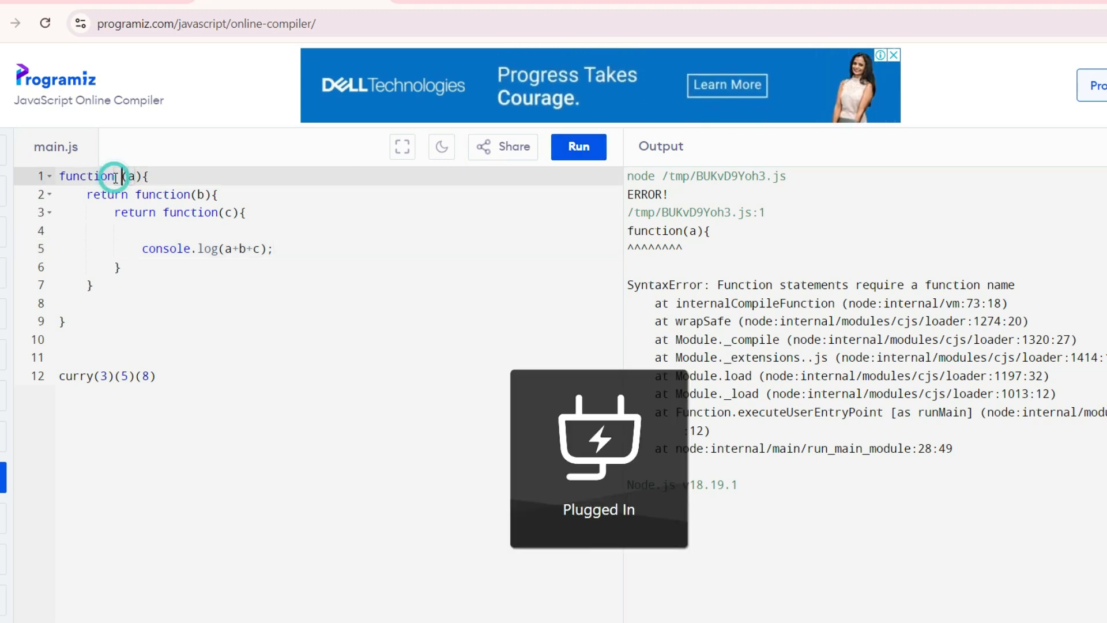
type("cu")
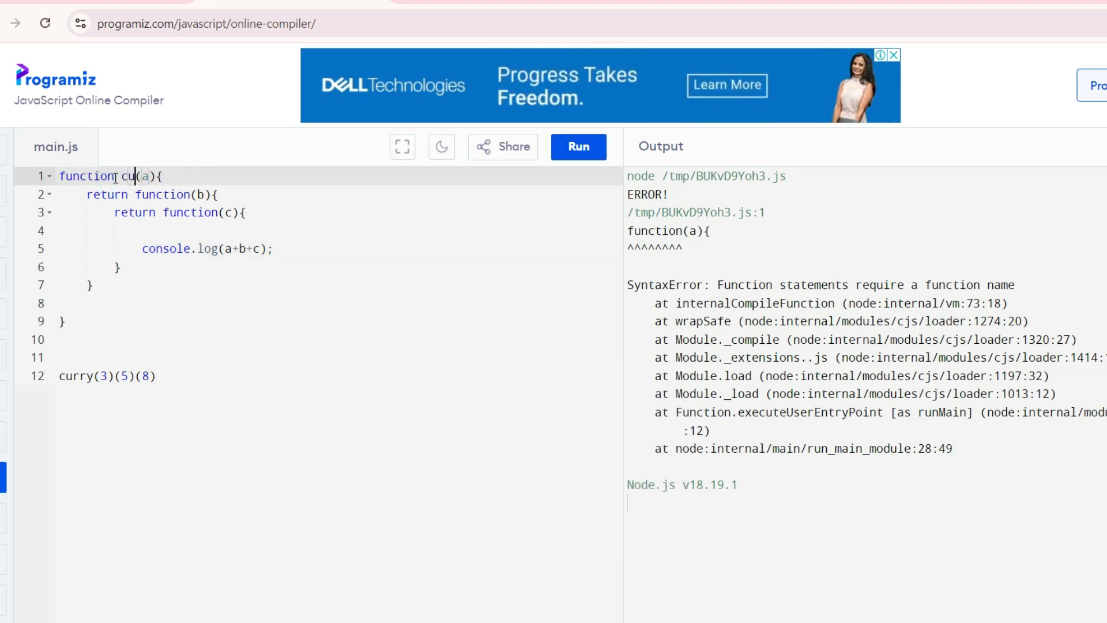
type("rry")
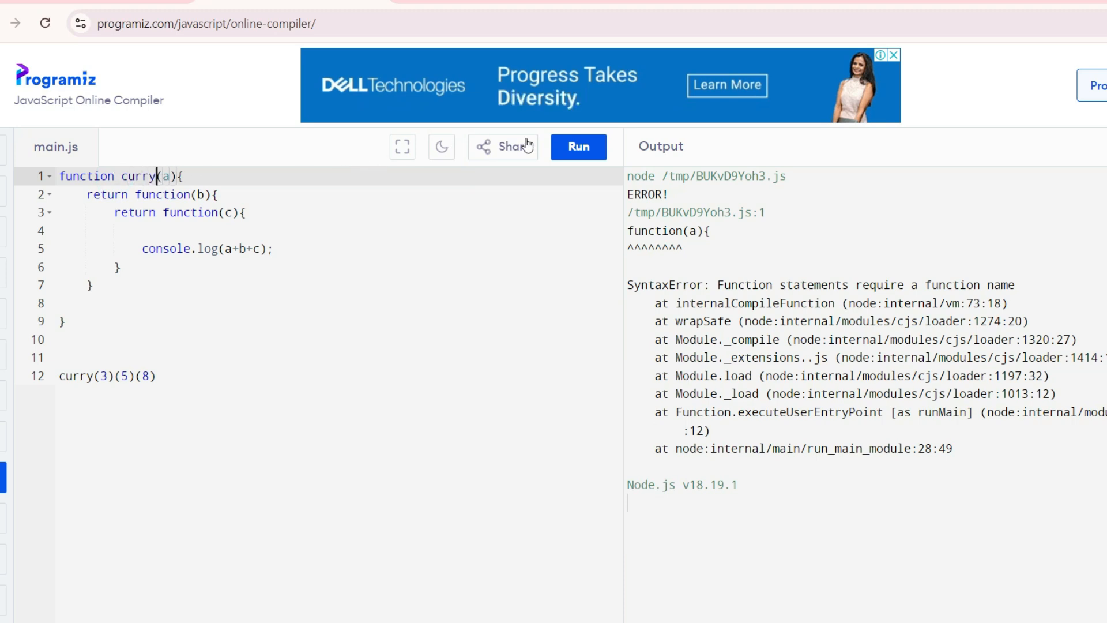
Run the named curry version so the output shows 16.
left_click(578, 147)
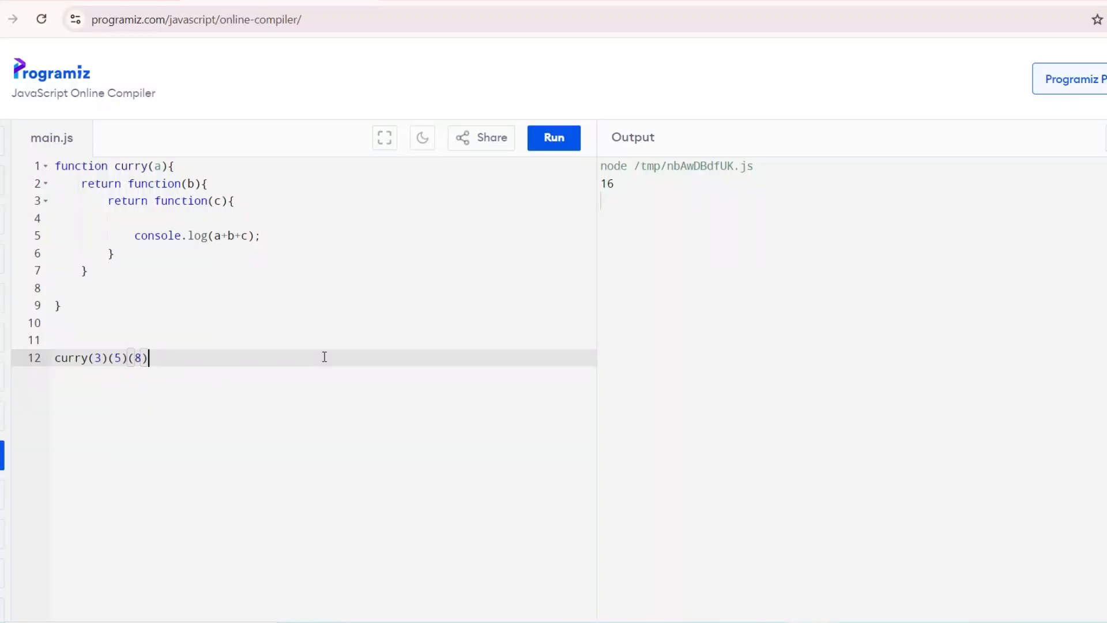
Clear main.js and declare an empty object let abc={}.
key("ctrl+a")
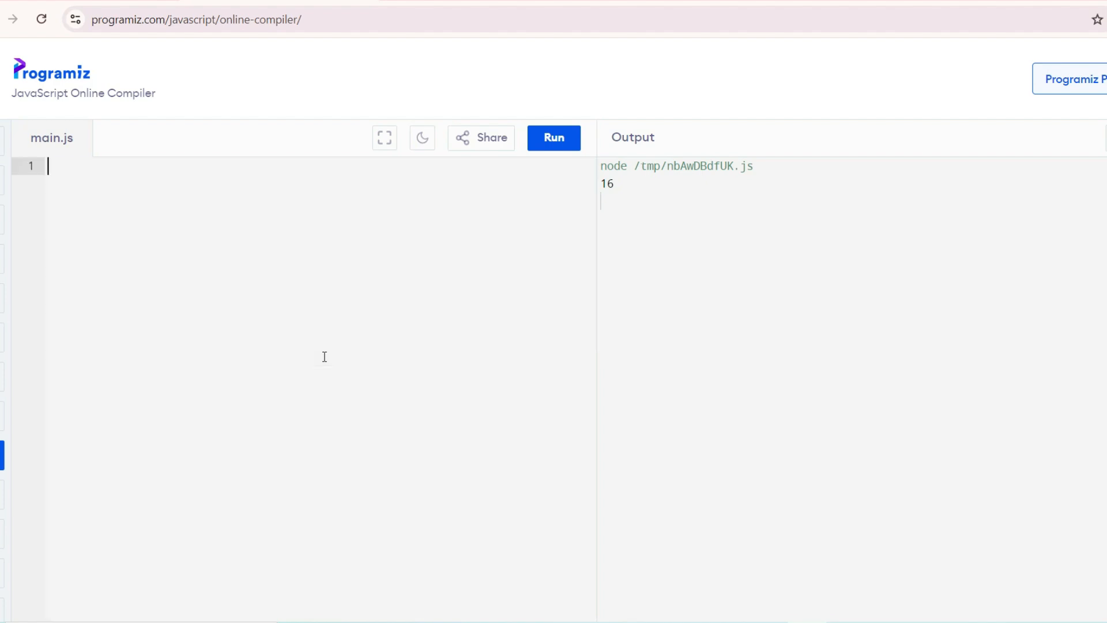
type("let")
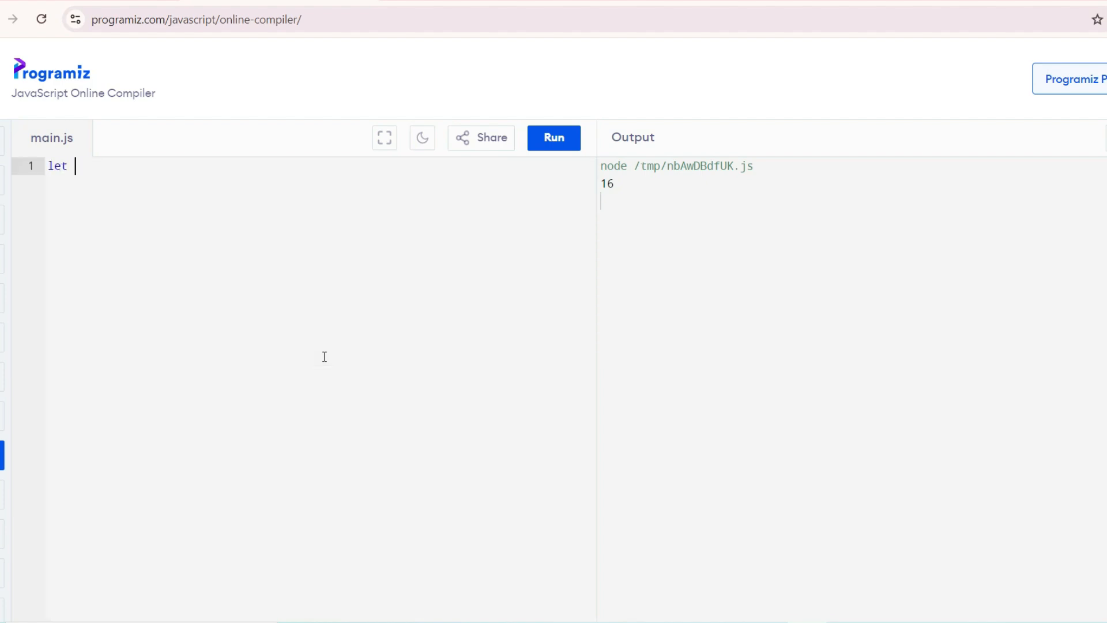
type("abc=")
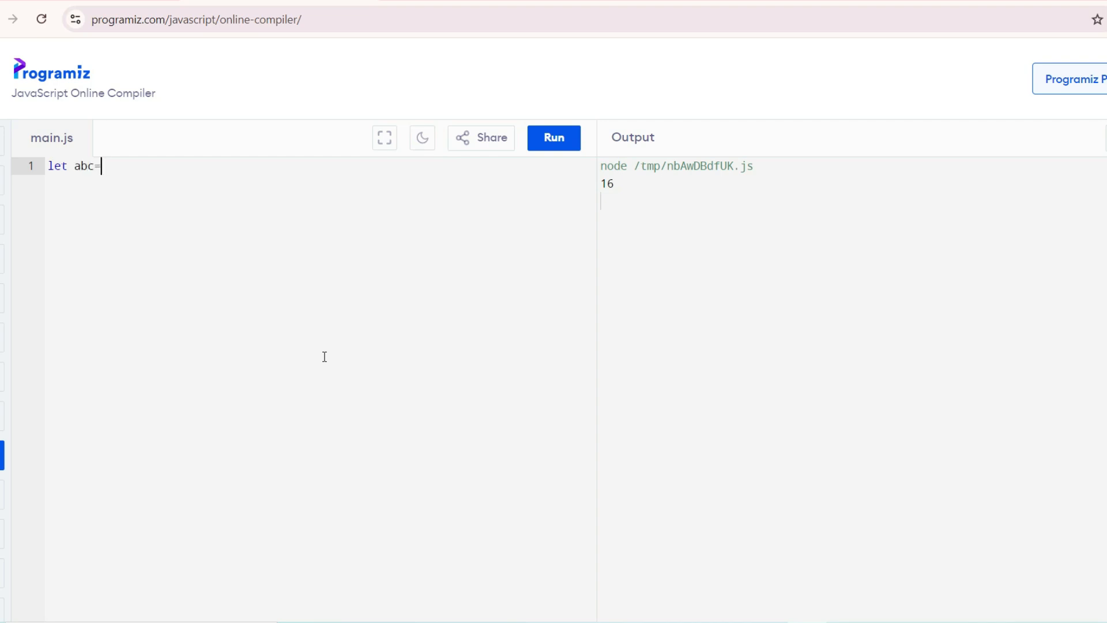
type("{};")
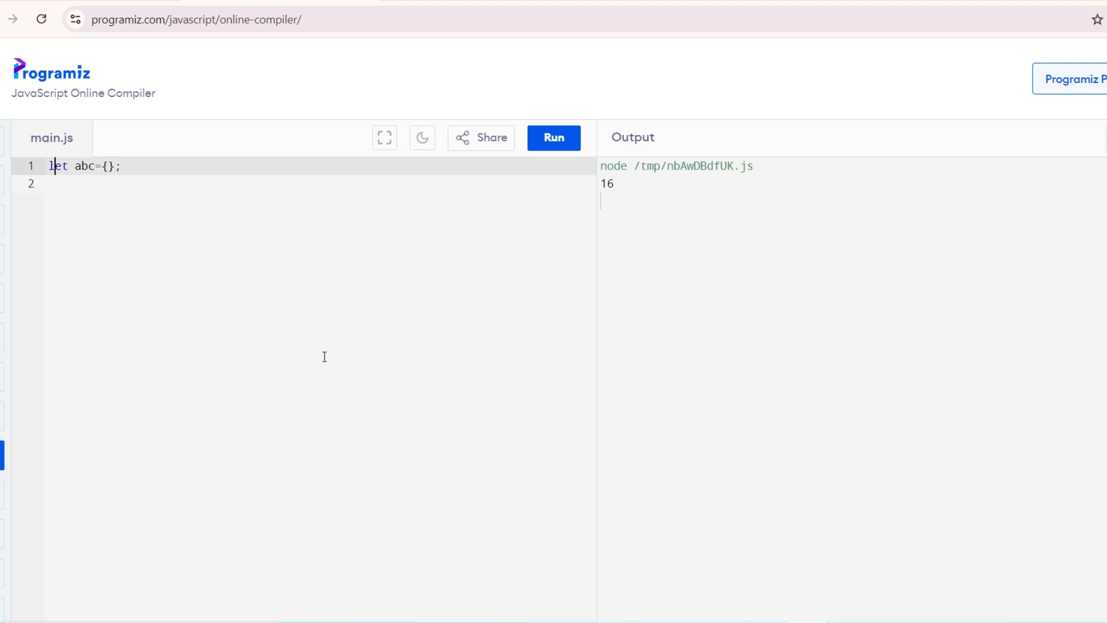
Fill abc with name:'Ankit' and age:26, leaving blank lines below.
left_click(106, 165)
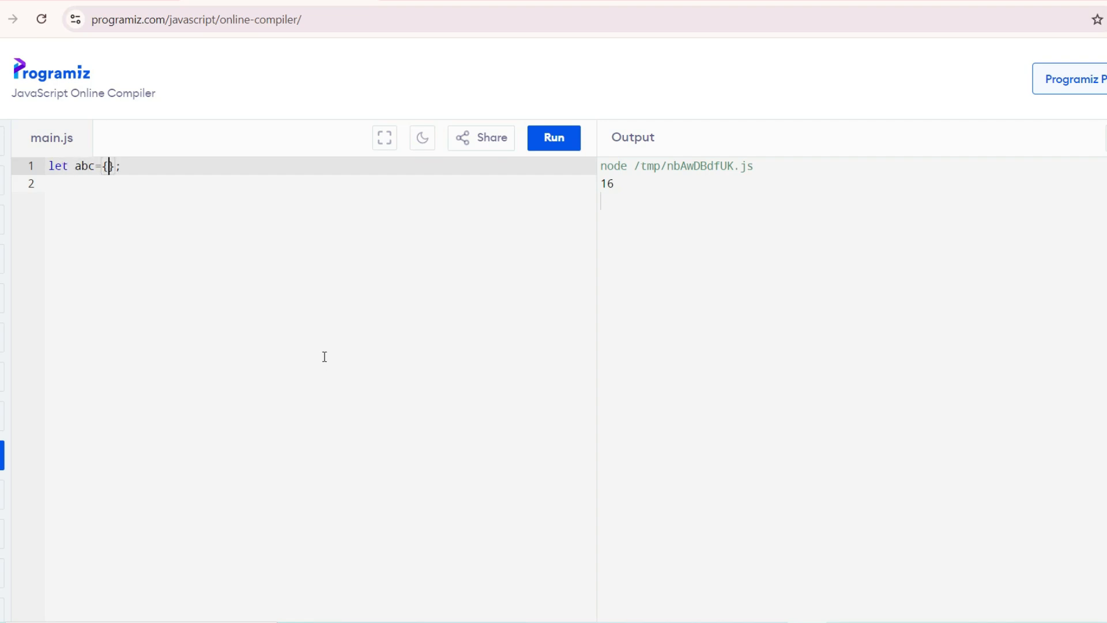
type("n")
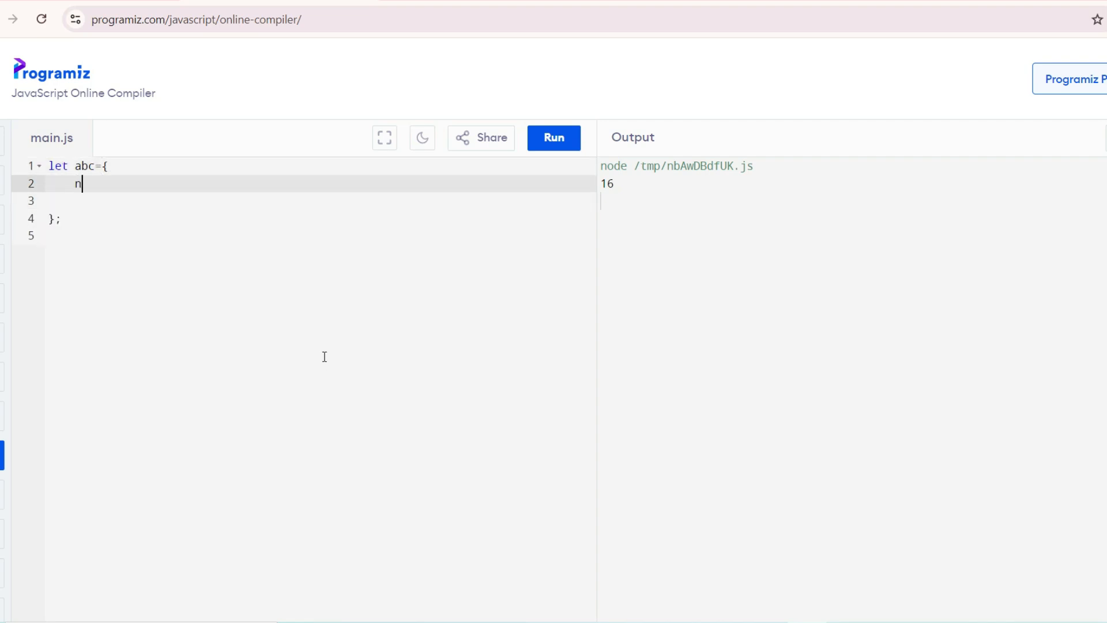
type("ame:'")
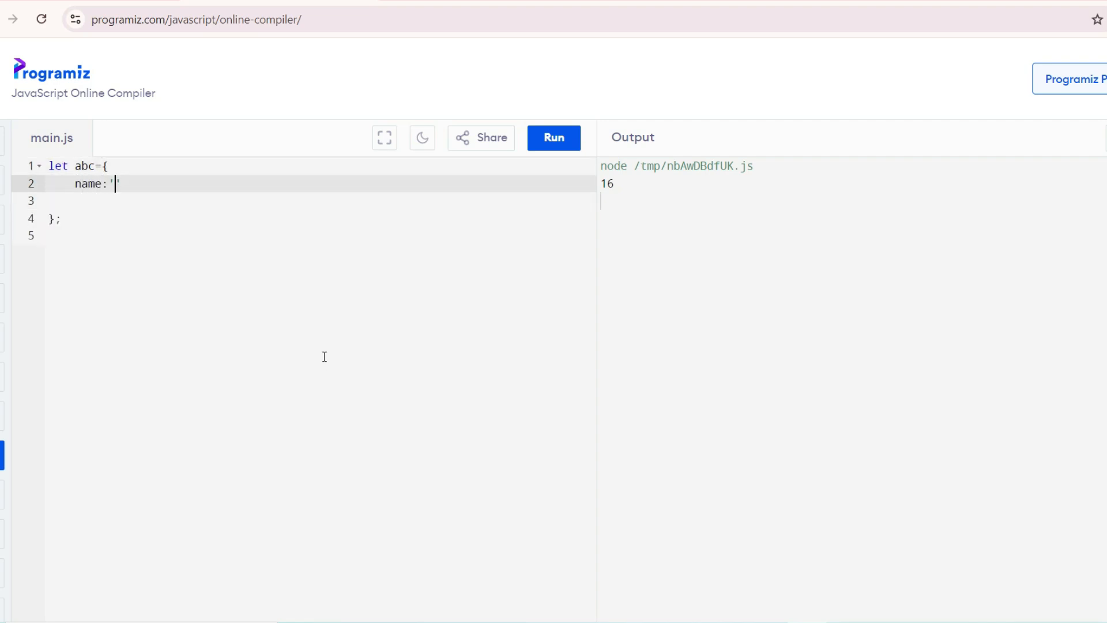
type("Ankit")
left_click(321, 201)
type("age:")
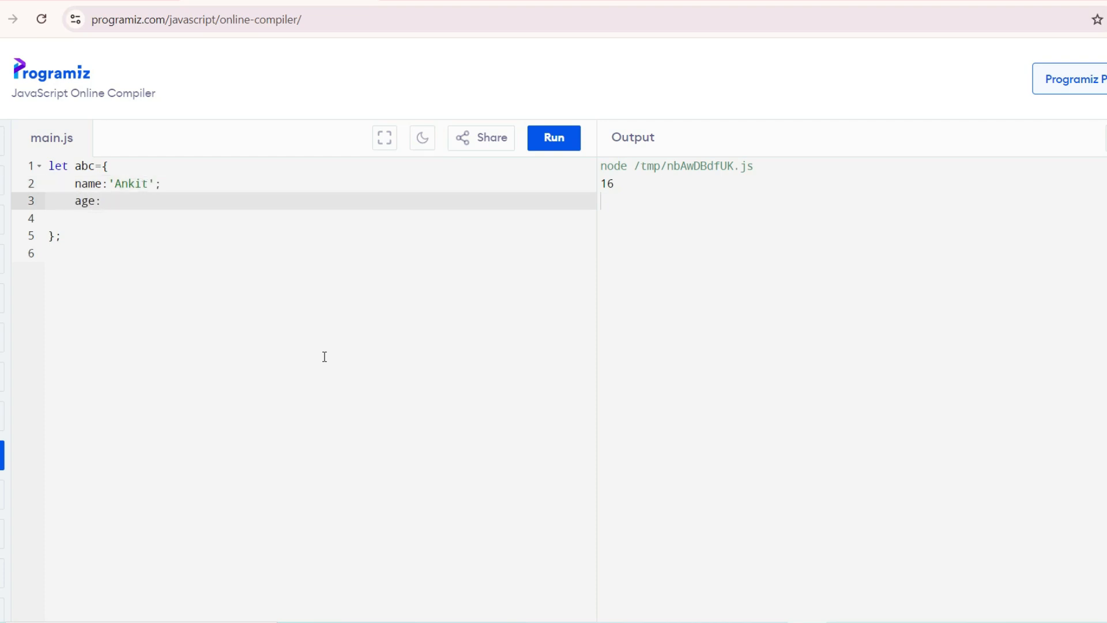
type("26")
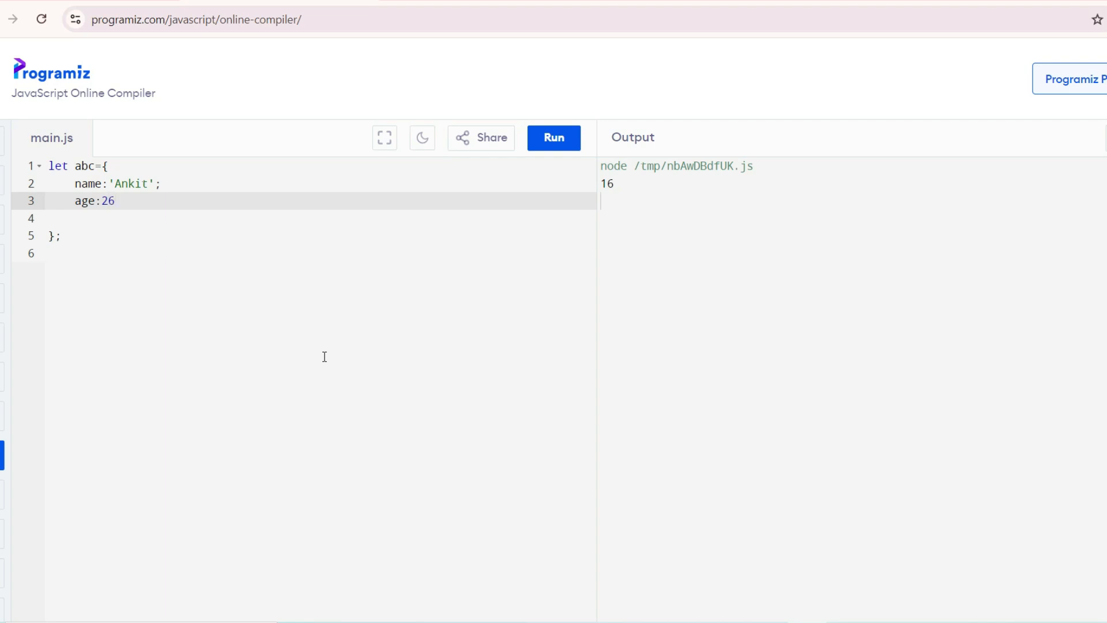
key("enter")
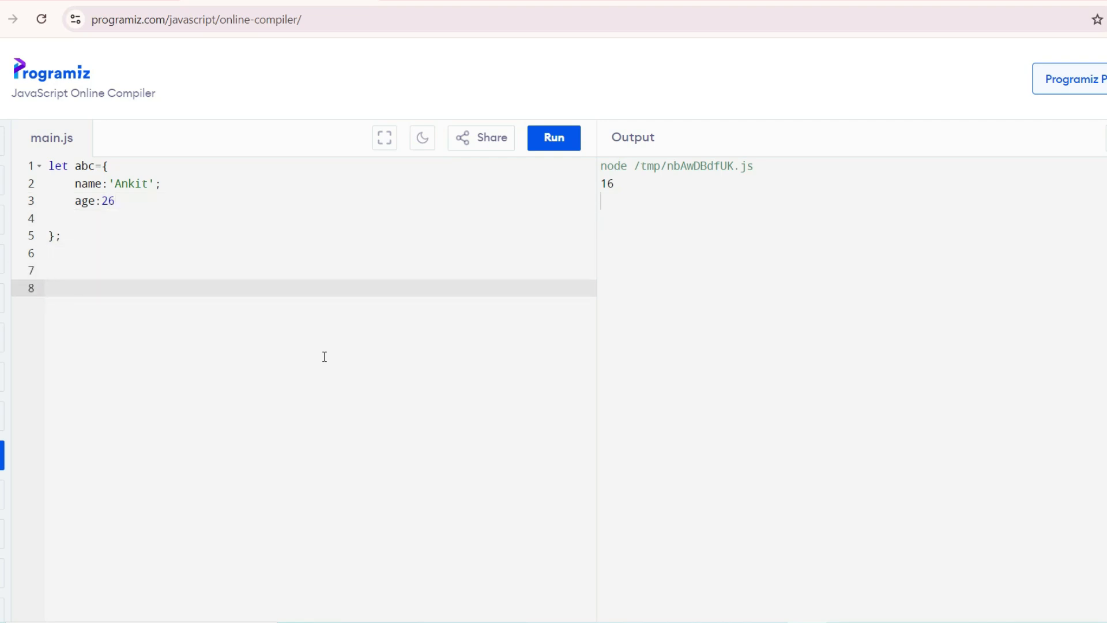
Assign let xyz=abc; and set abc.name='Aniket';.
type("let")
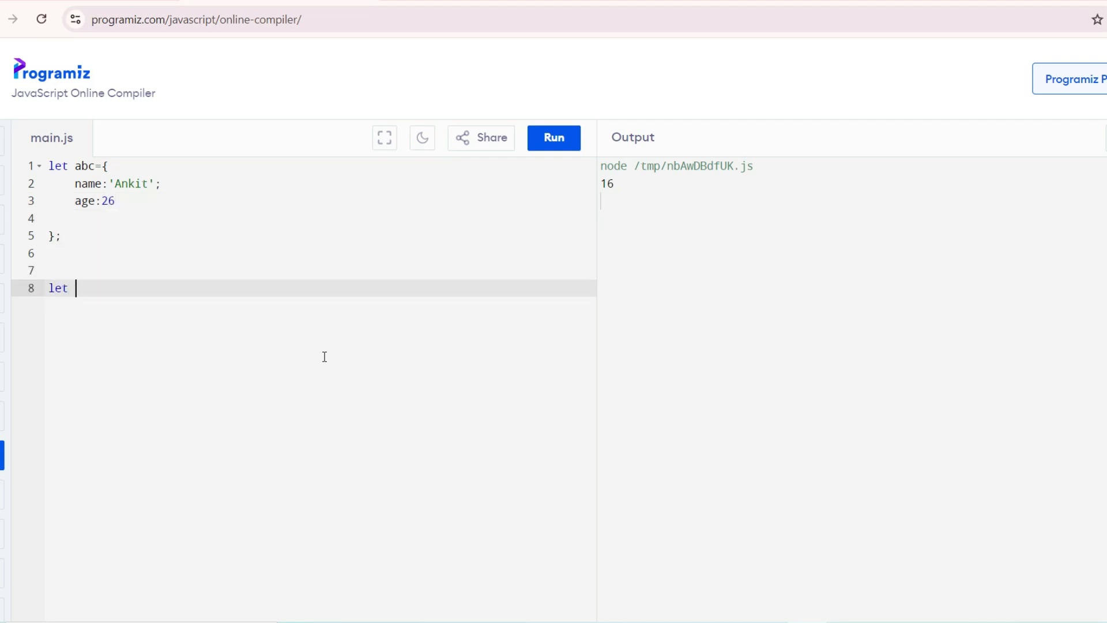
type("xyz")
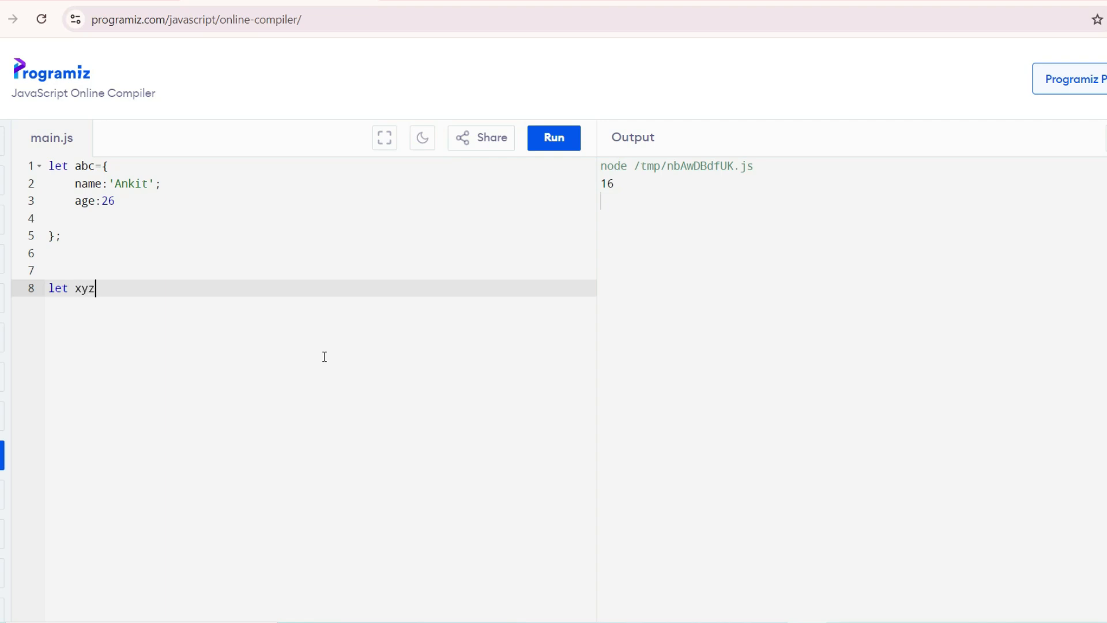
type("=")
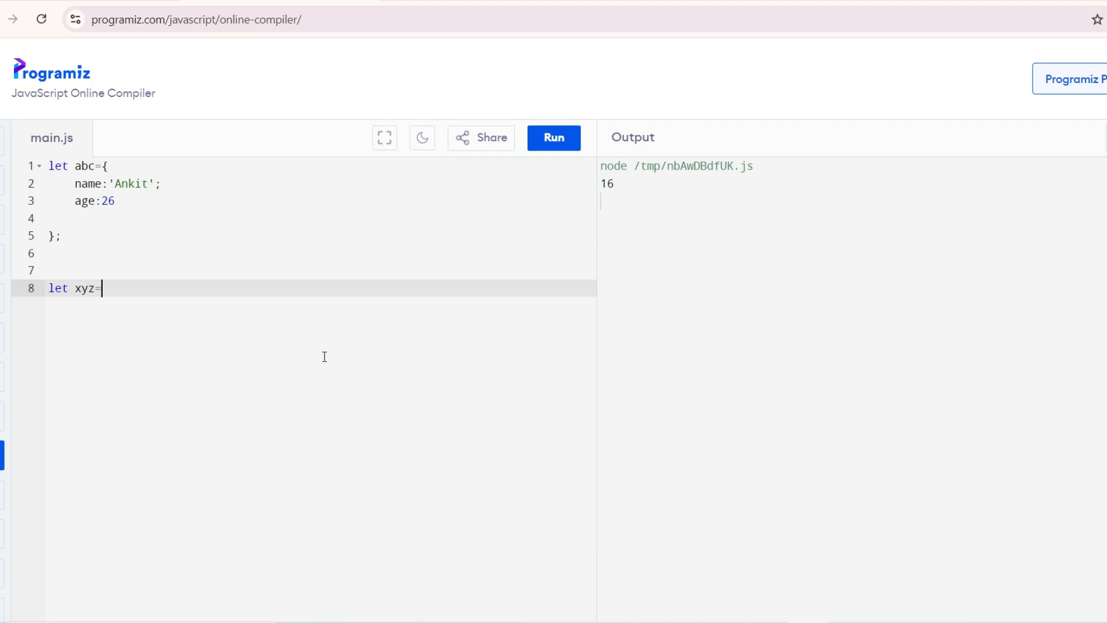
type("ab")
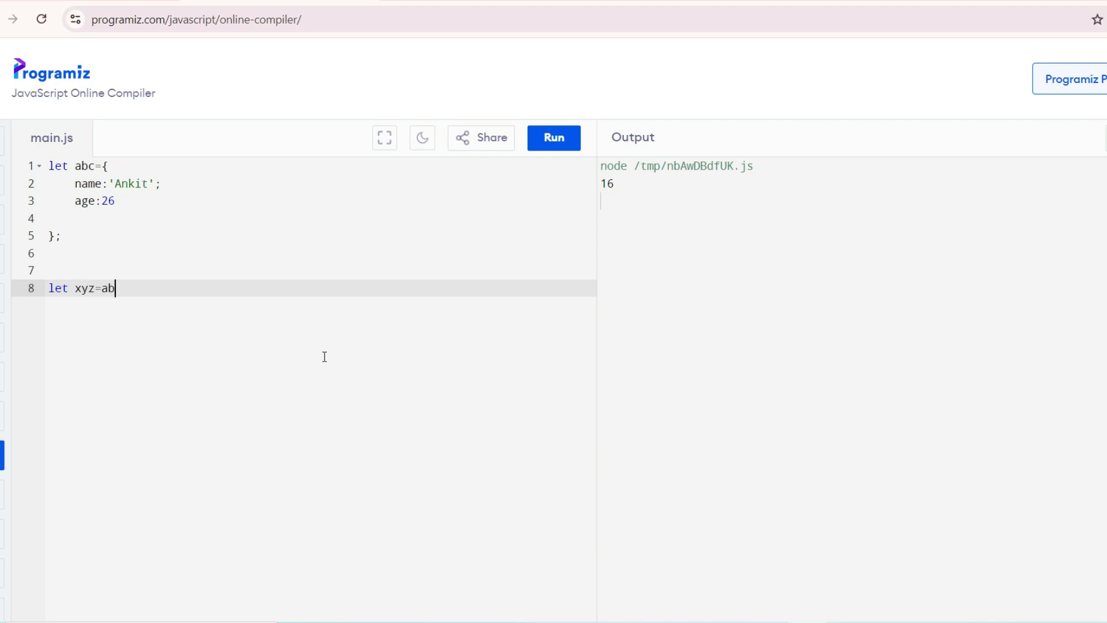
type("c;")
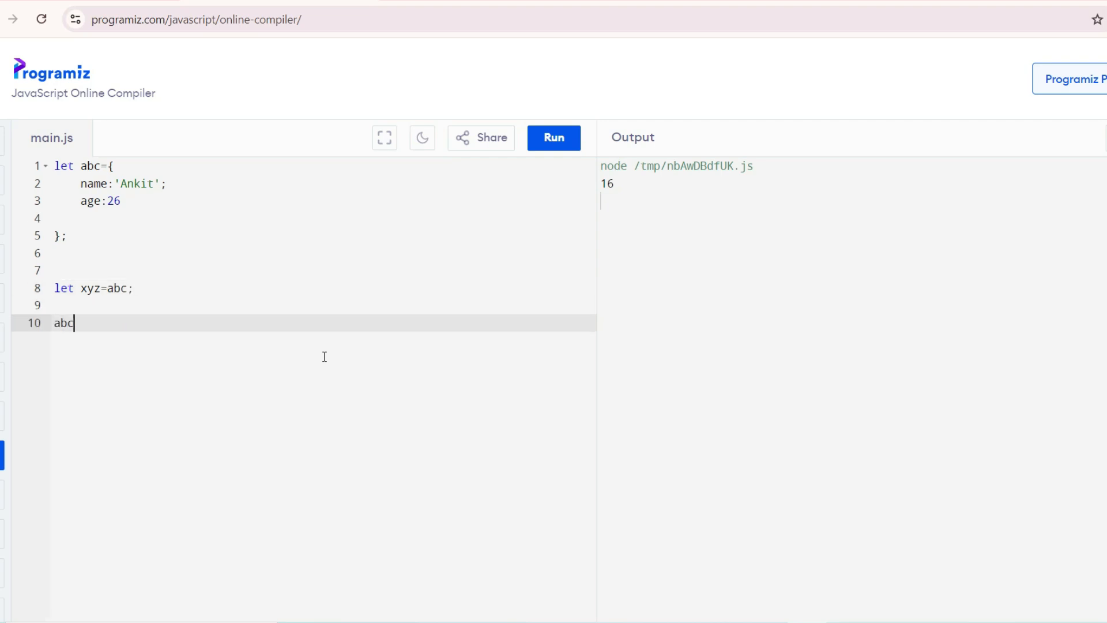
type("=")
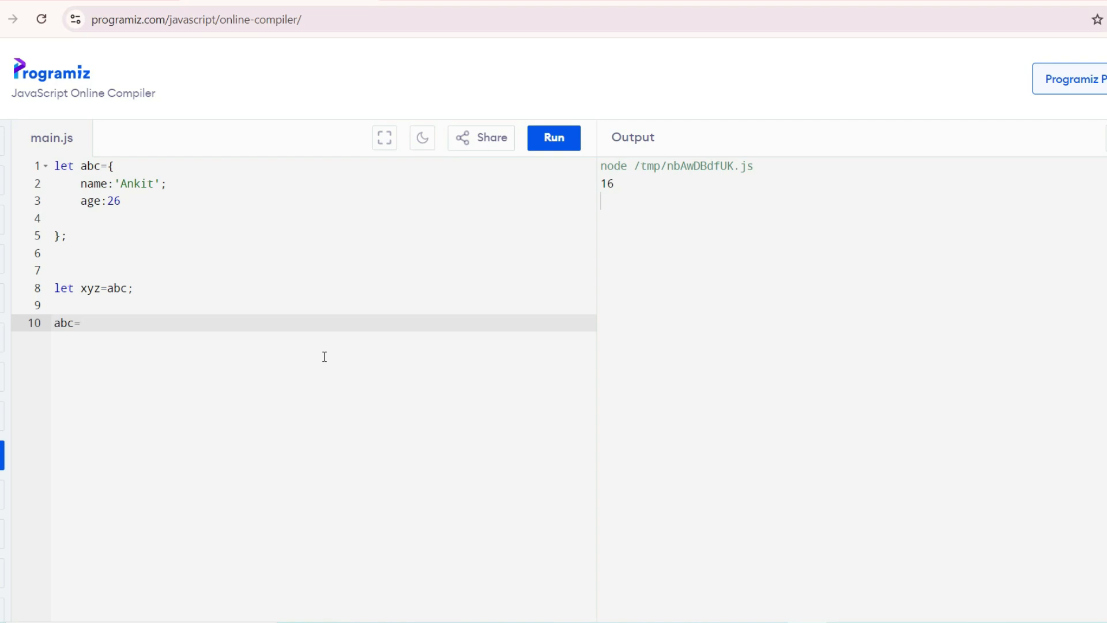
type(".n")
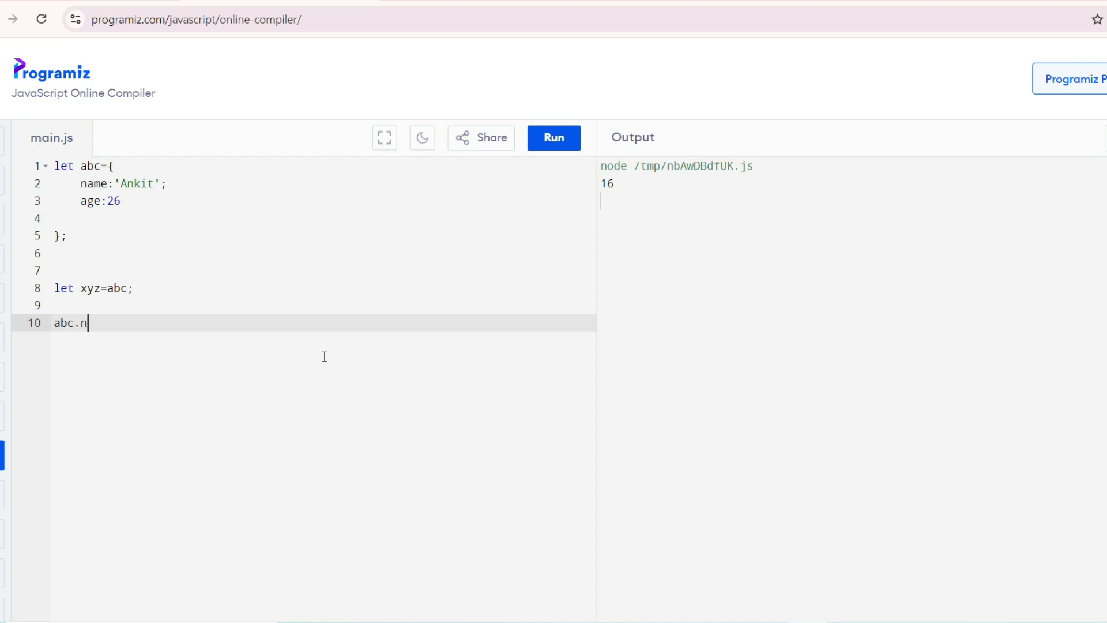
type("ame=")
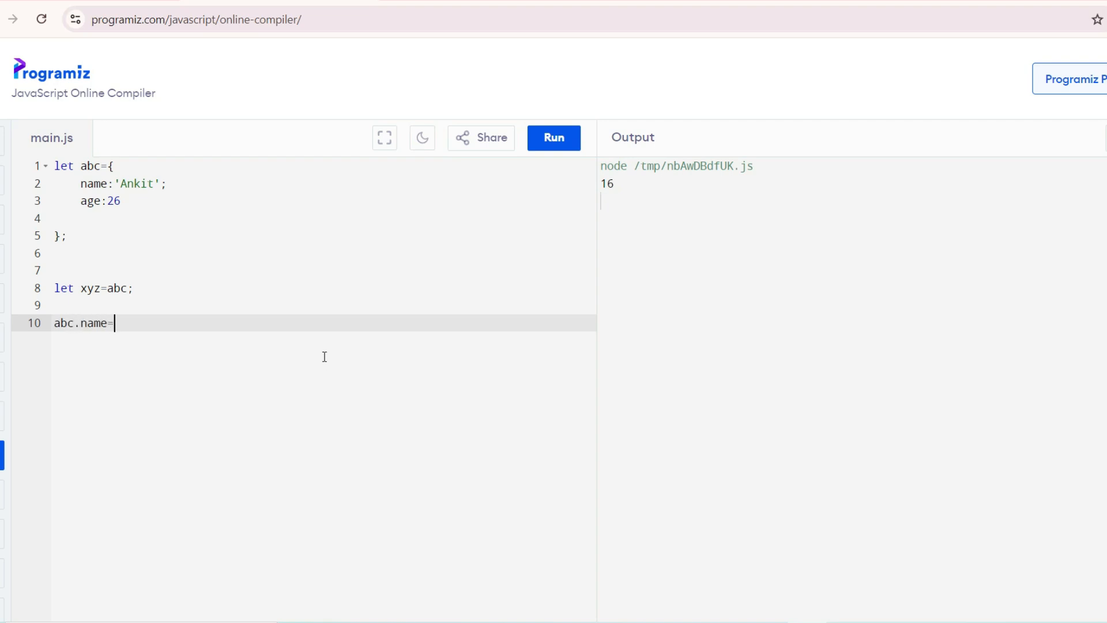
type("''")
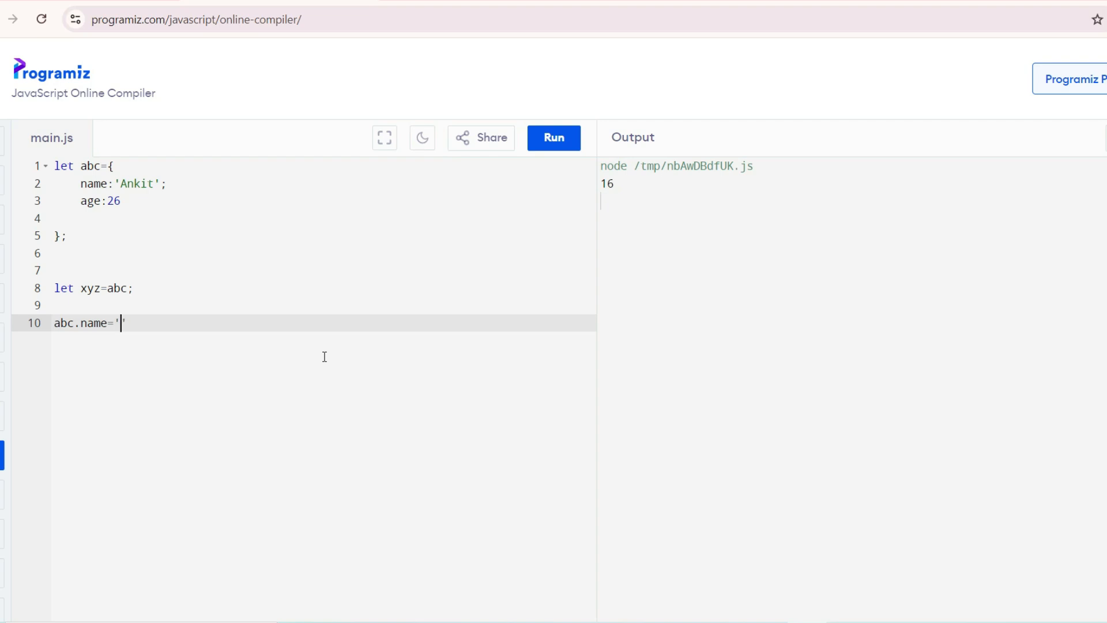
type("Aniket")
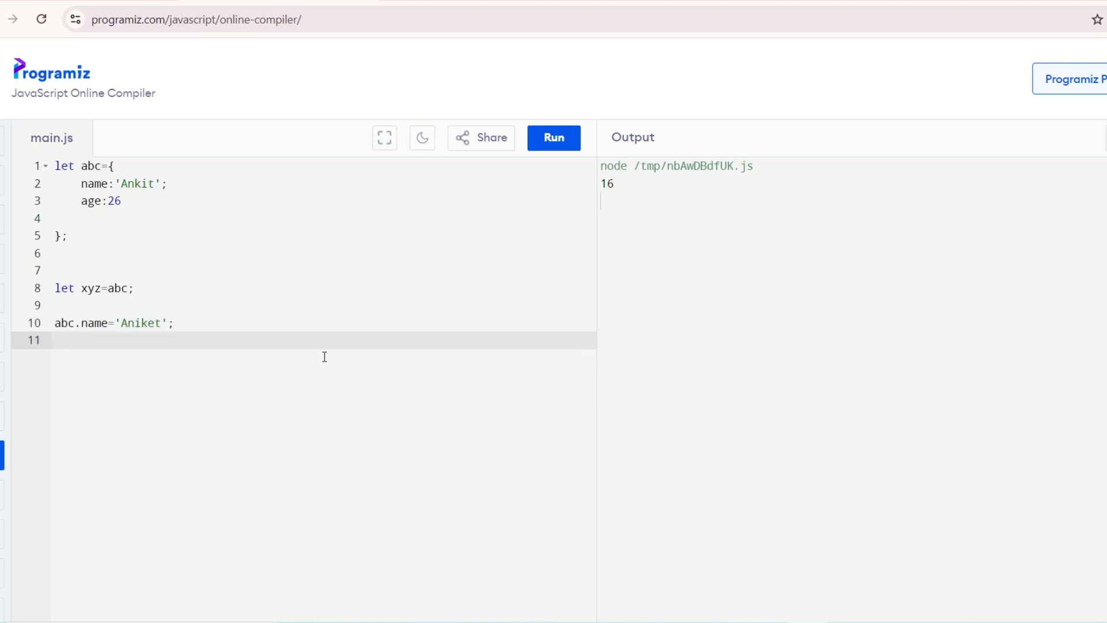
Log both objects with console.log(abc); and console.log(xyz);.
type("console.log")
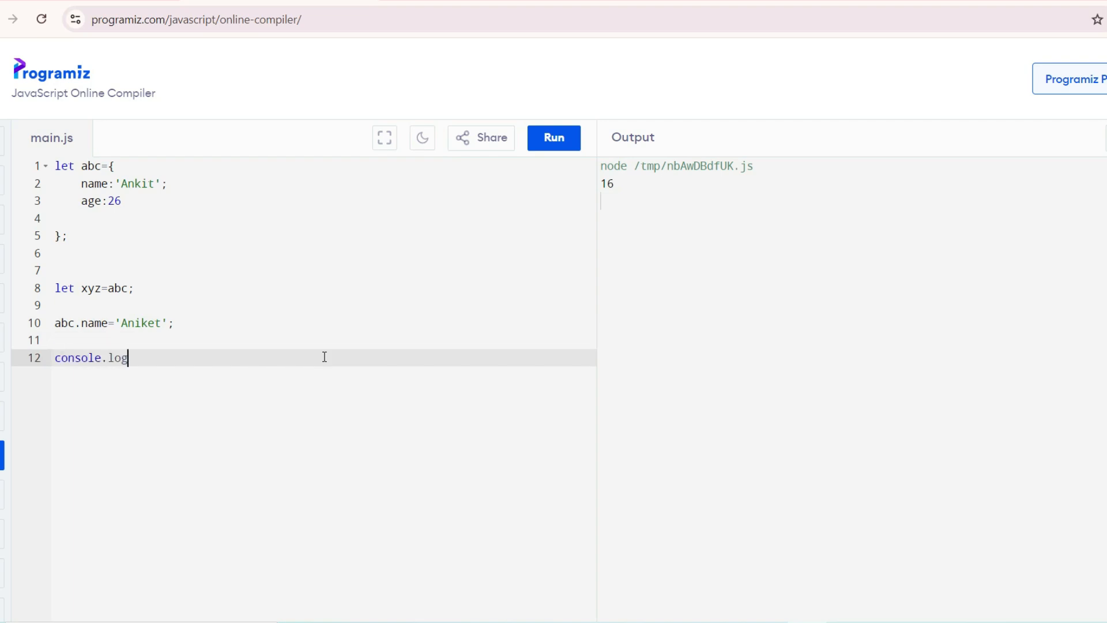
type("()")
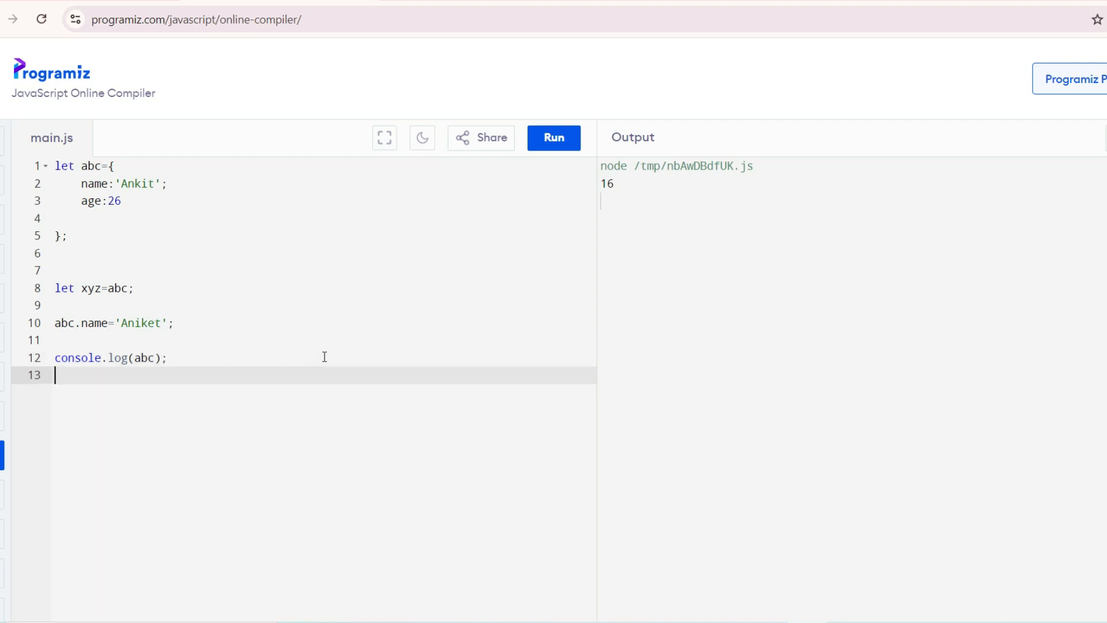
type("console.log")
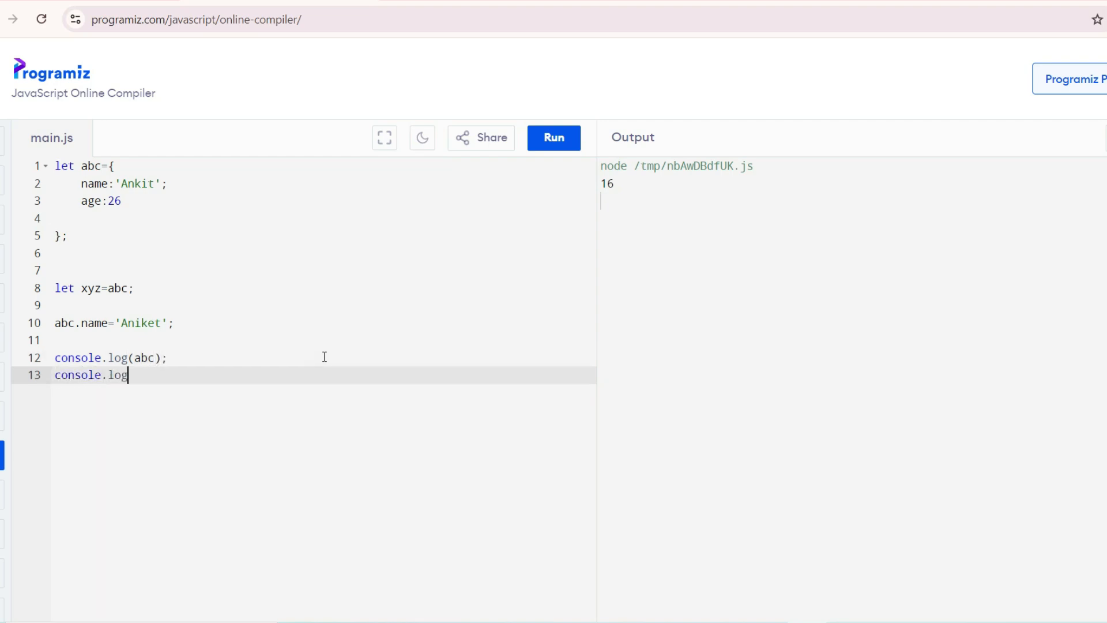
type("(xyz)")
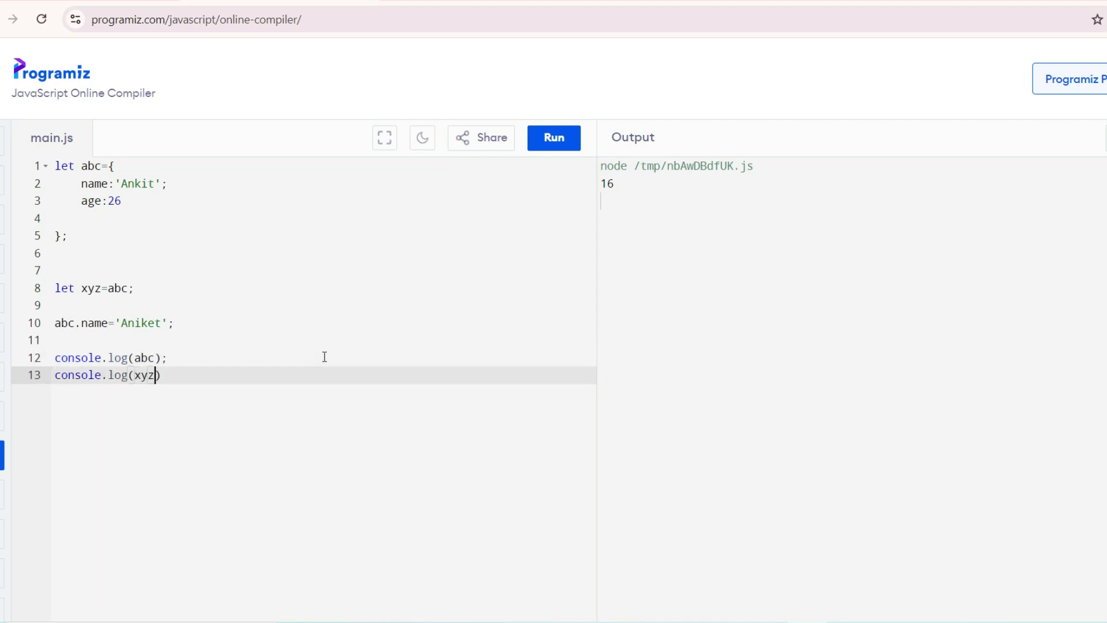
type(";")
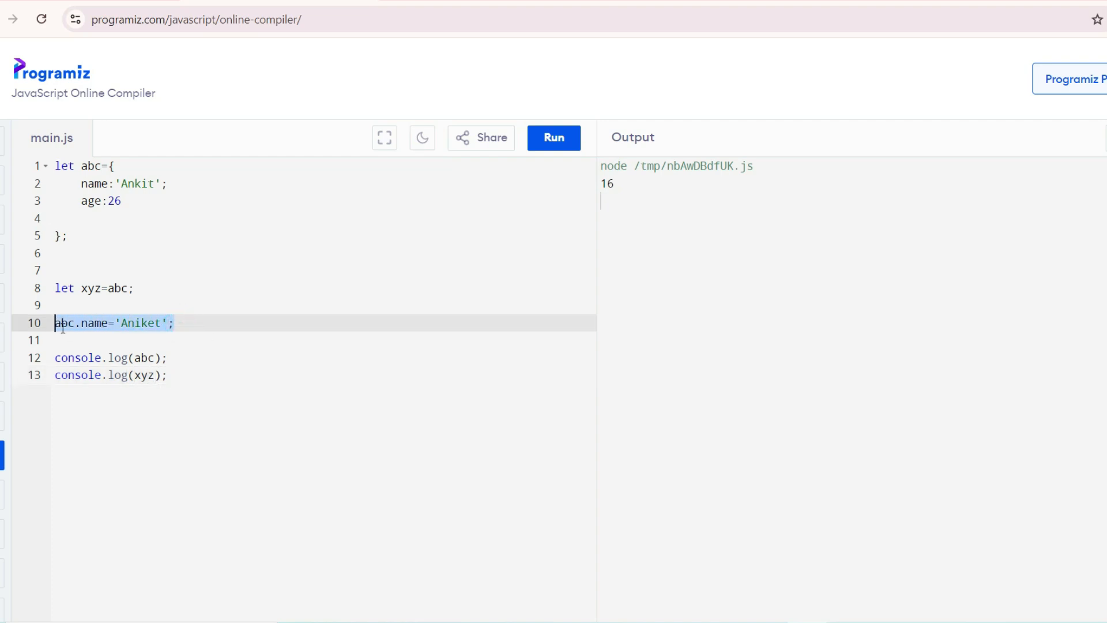
left_click(133, 289)
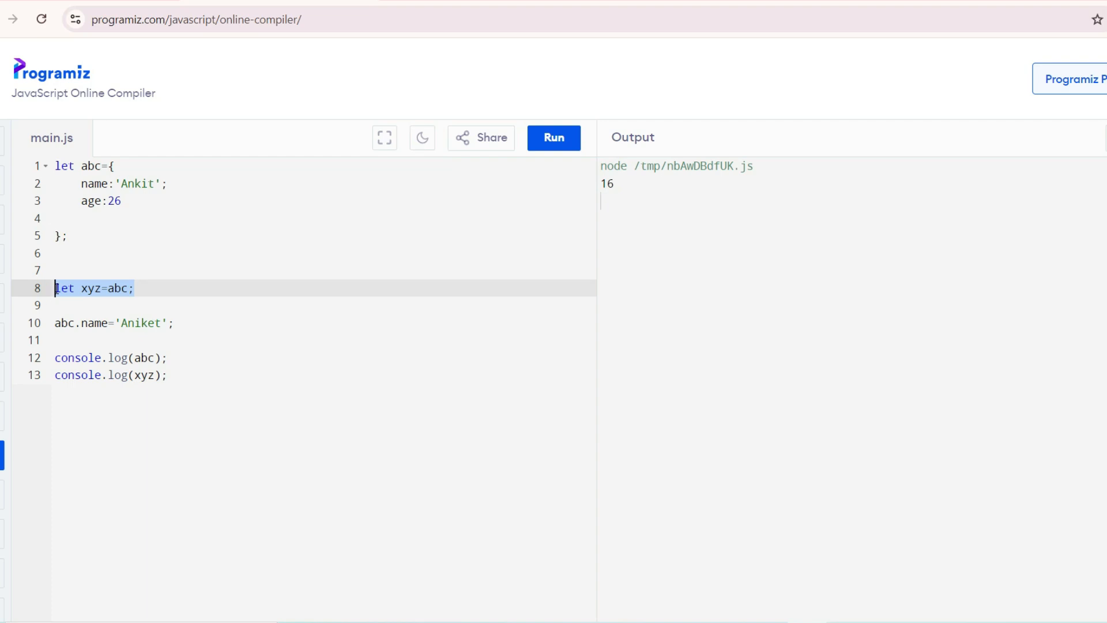
left_click(94, 323)
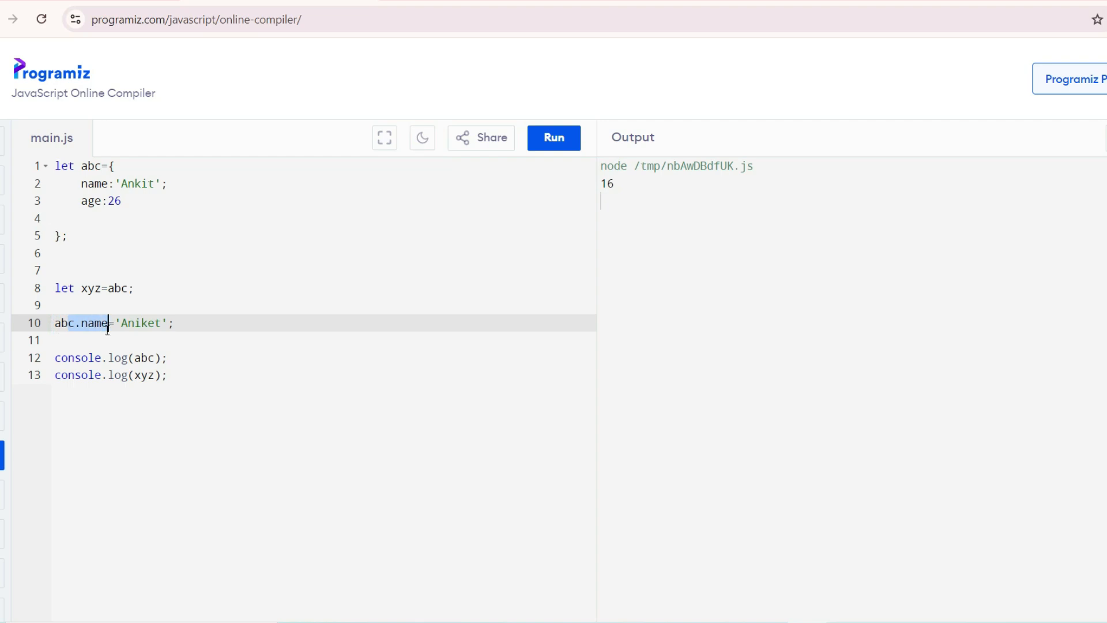
left_click(90, 270)
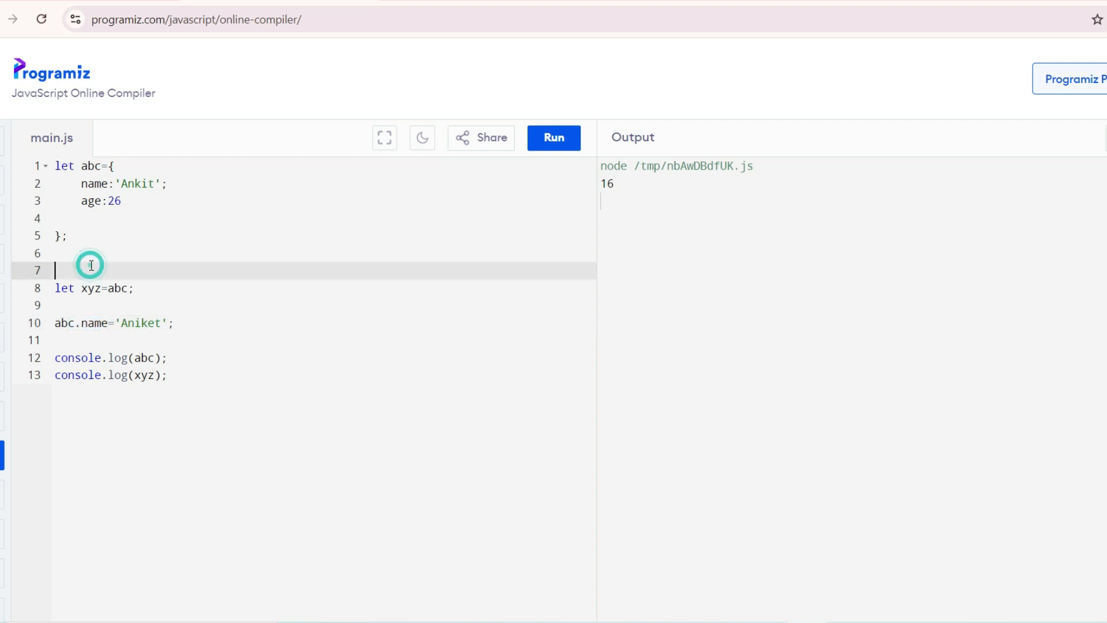
Add an early console.log(abc); right after the object definition.
type("con")
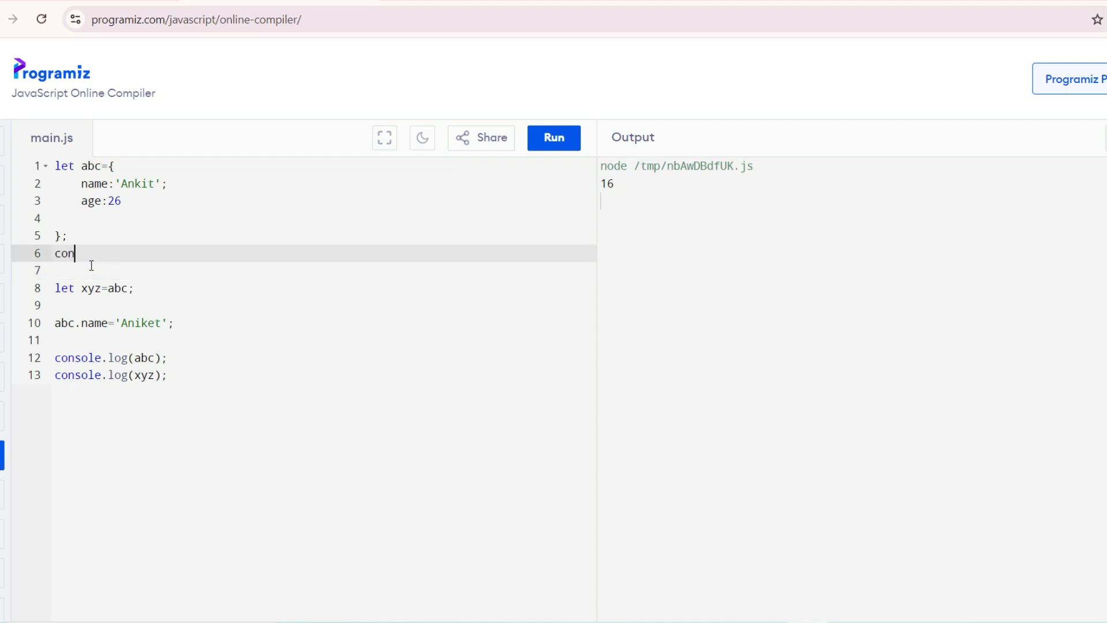
type("sole.log()")
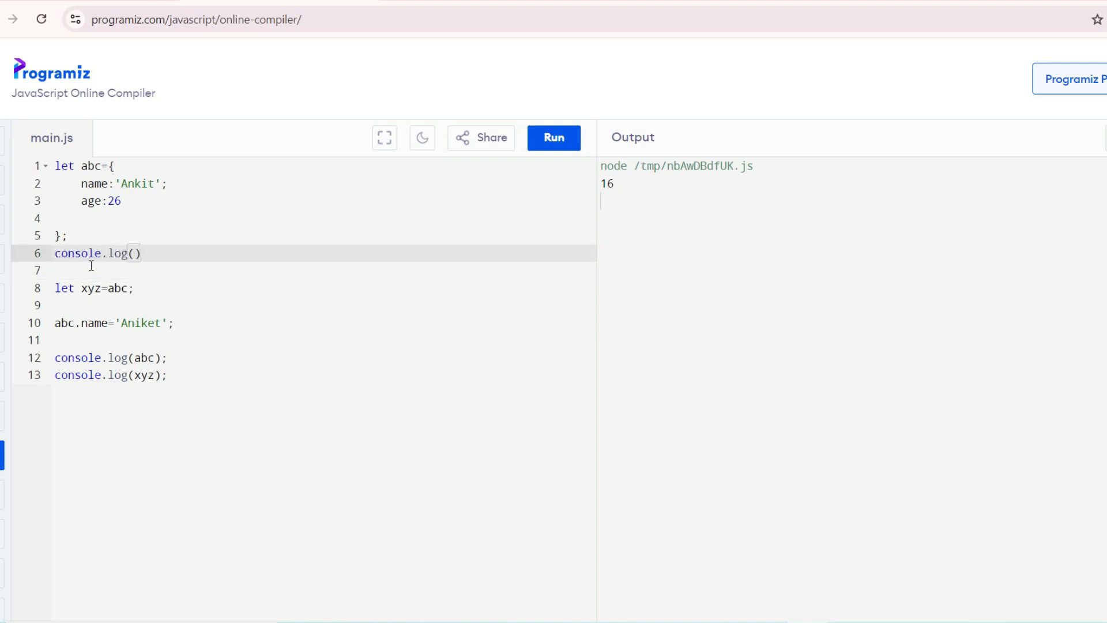
type("abc")
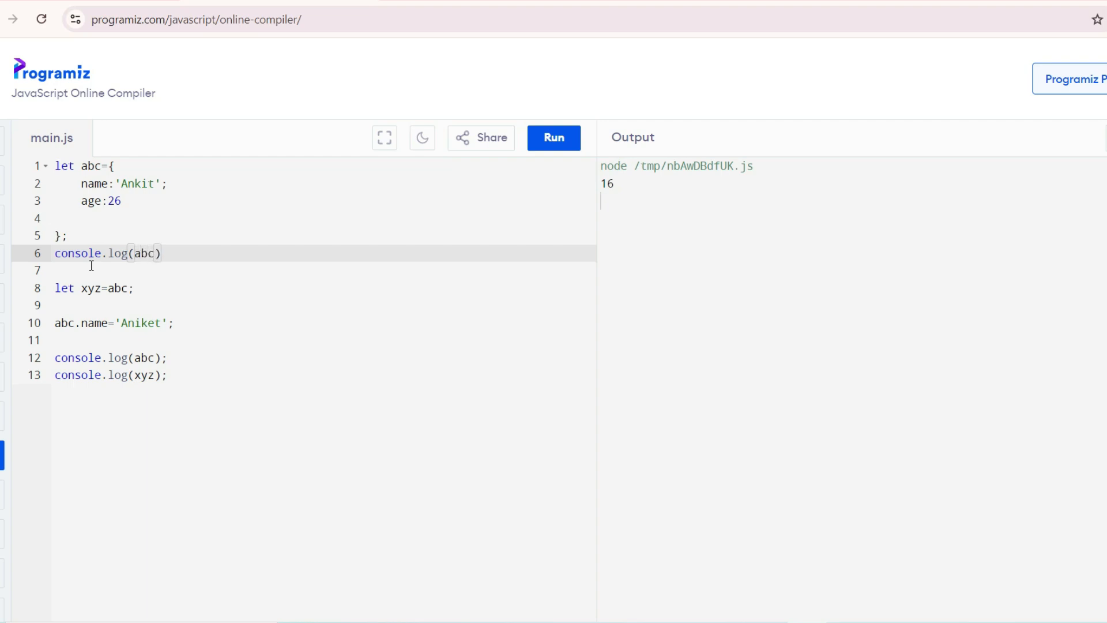
left_click(77, 270)
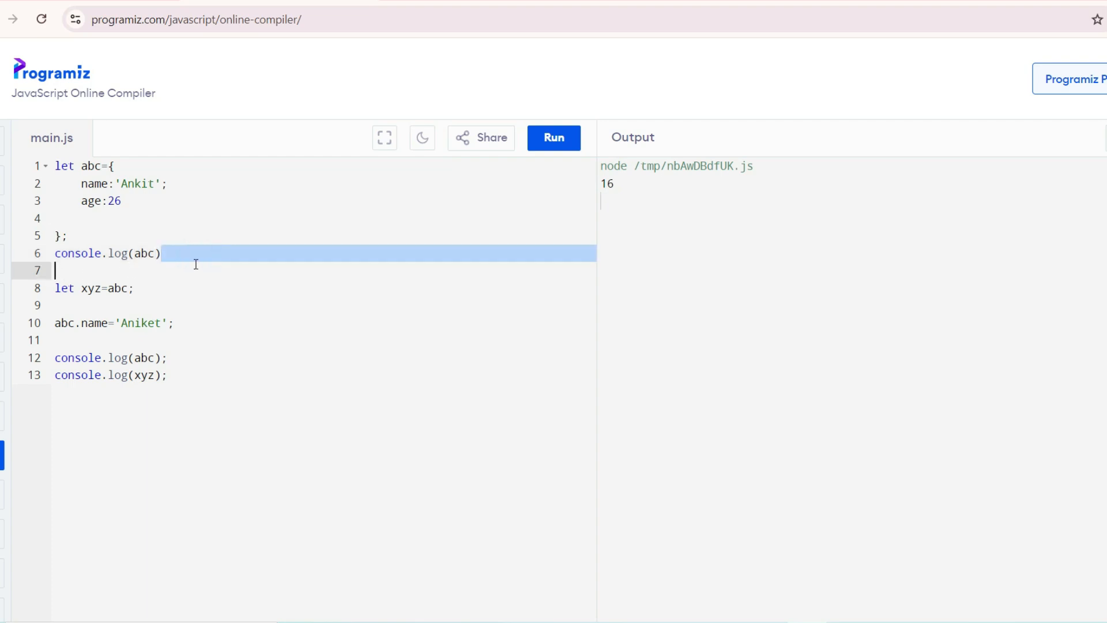
type(";")
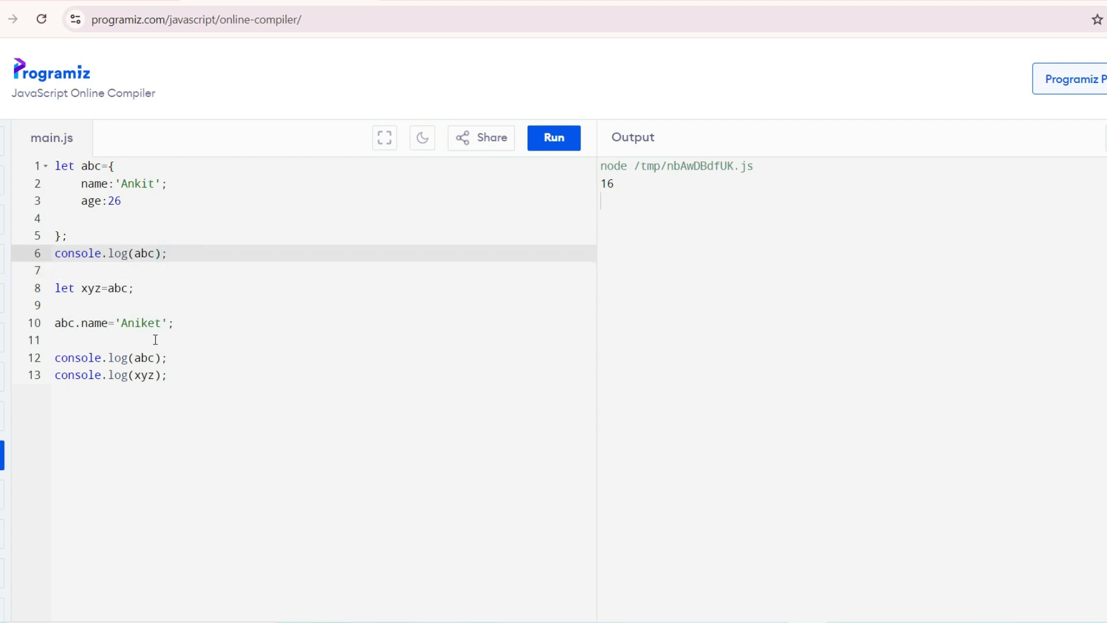
mouse_move(252, 281)
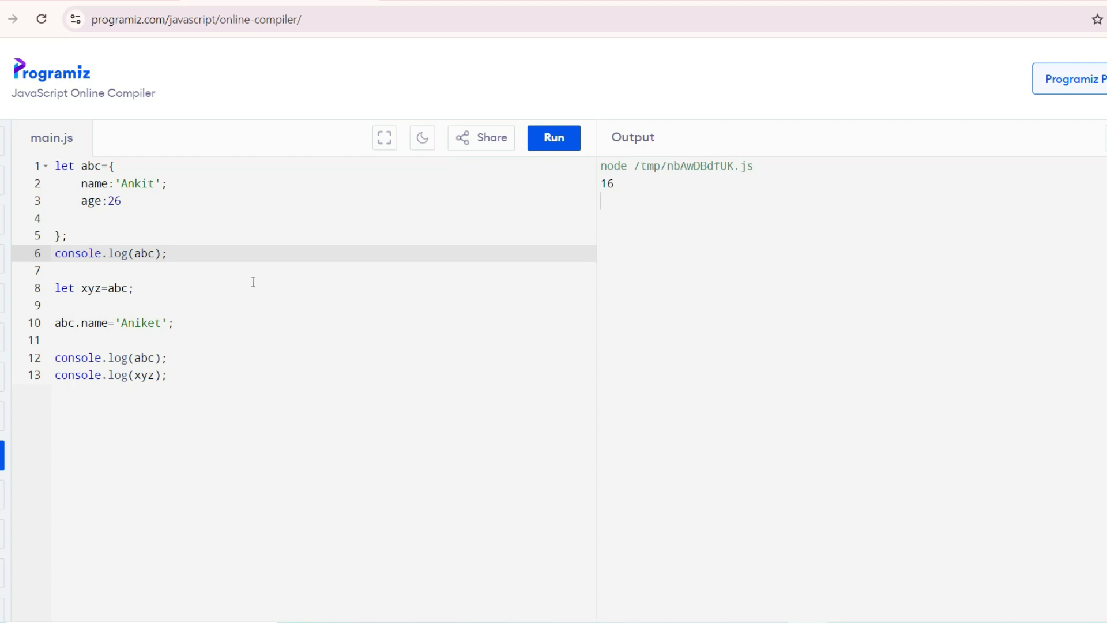
Comment it '//abc object before shallow copy', correcting the typo.
type("//abc object")
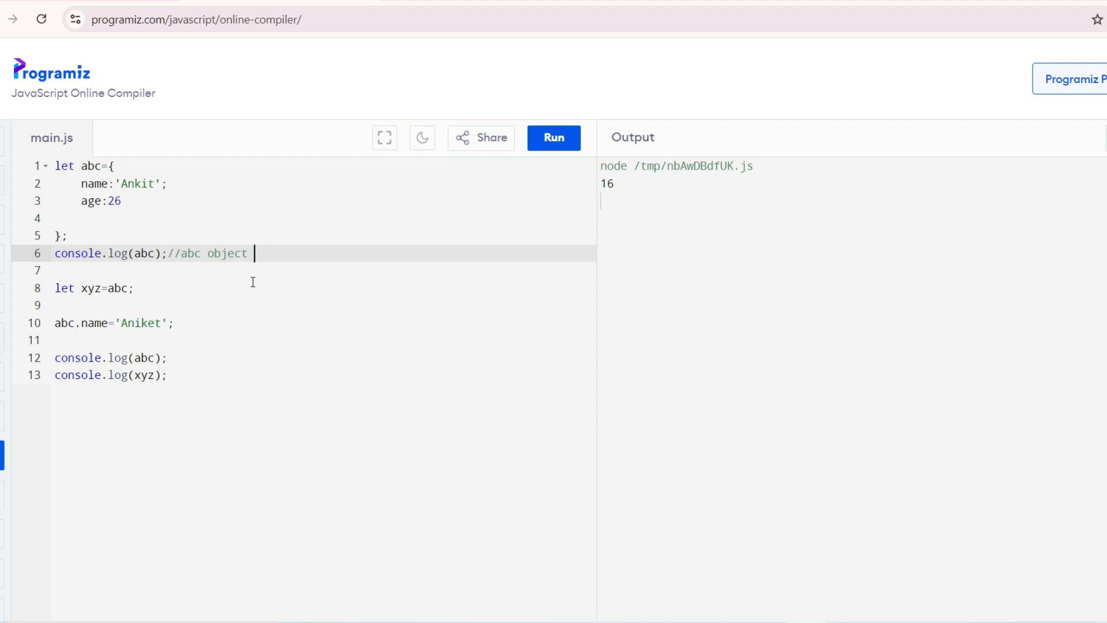
type("befoire")
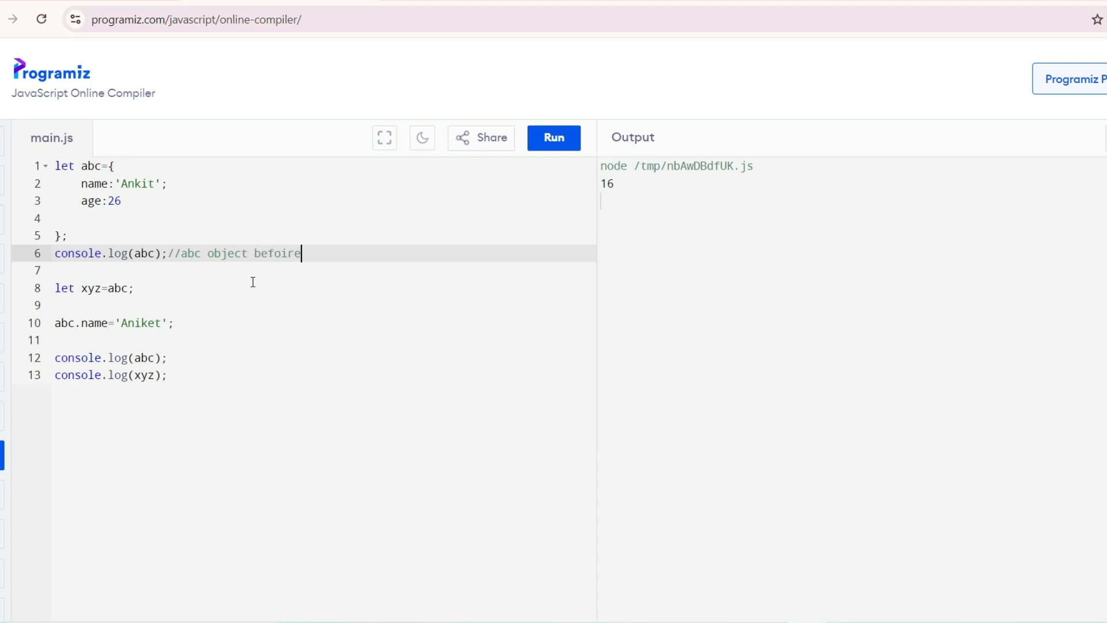
key("BackSpace")
type(" shallow copy")
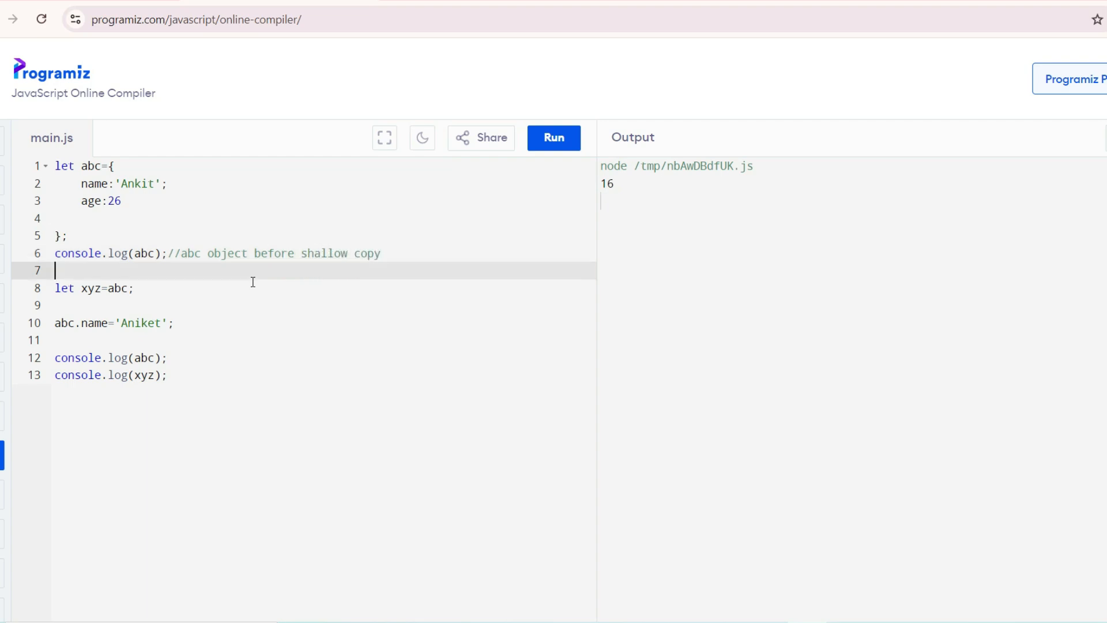
Comment the later console.log(abc) line with '//abc object after deep copy'.
left_click(214, 357)
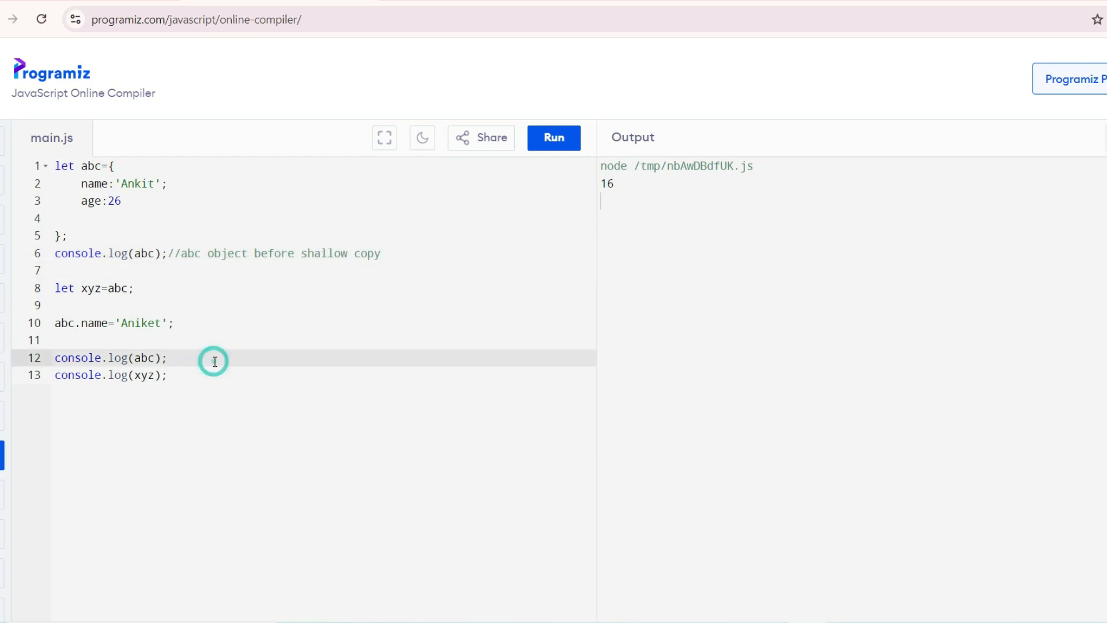
type("//abc")
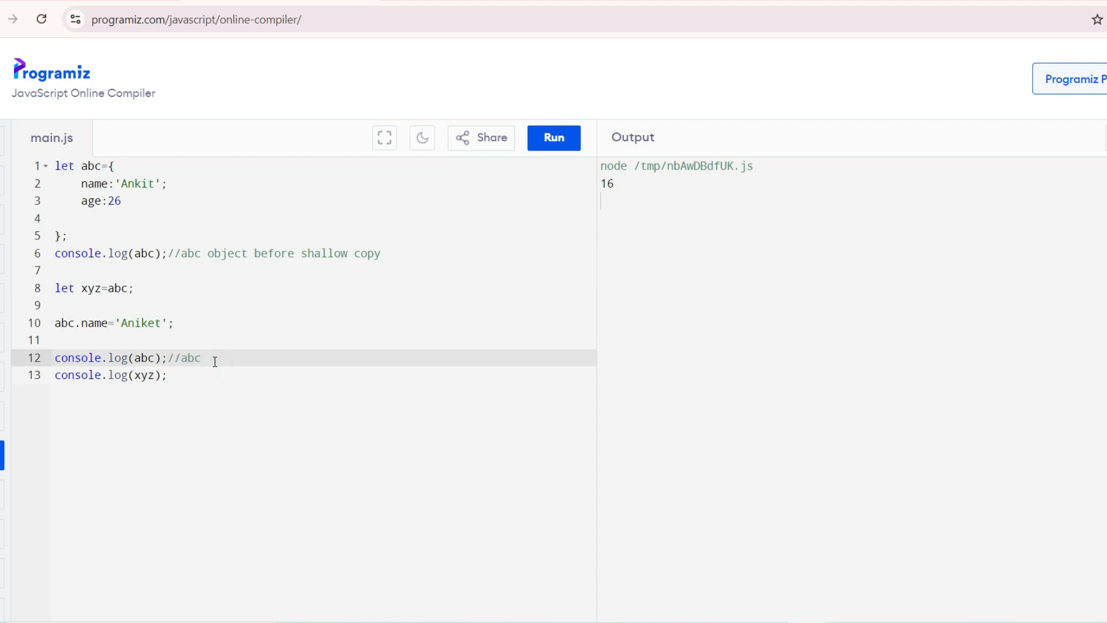
type("object after")
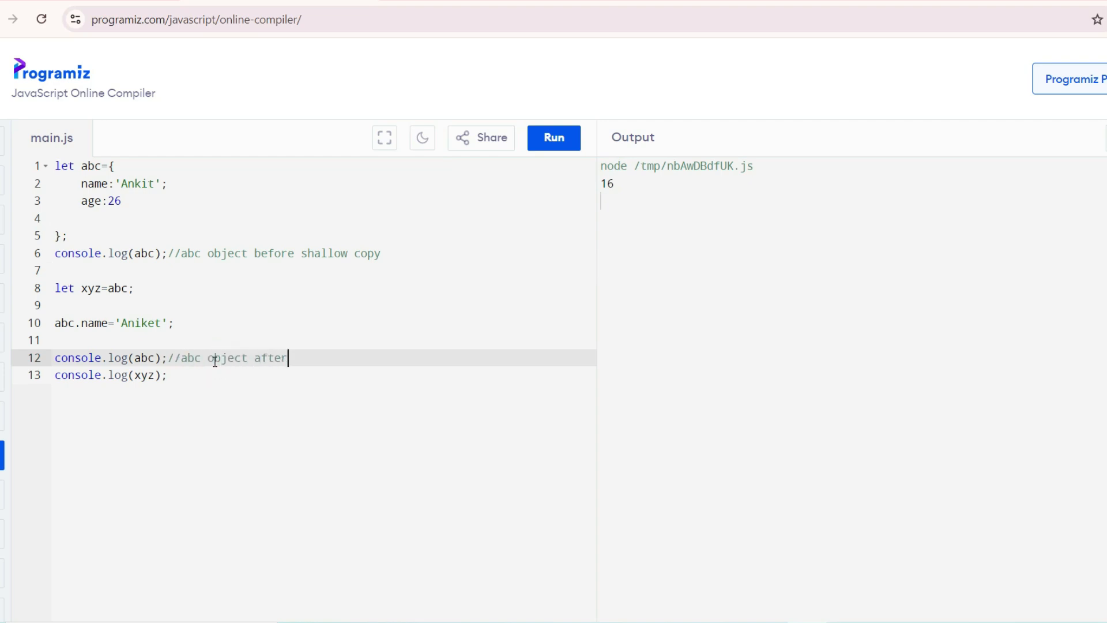
type("deep coi")
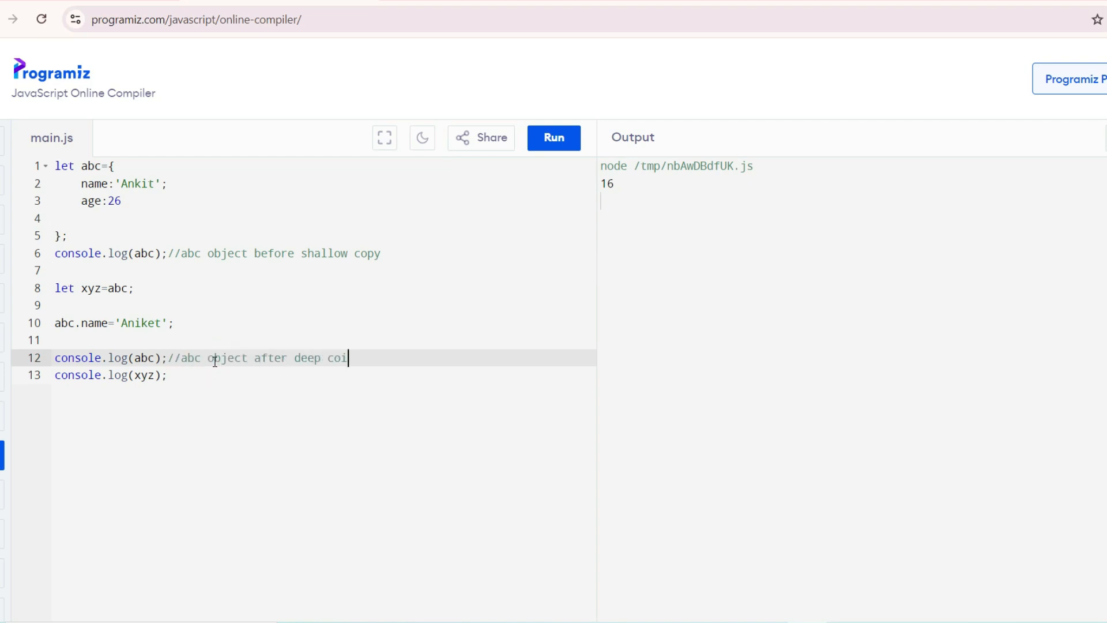
type("py")
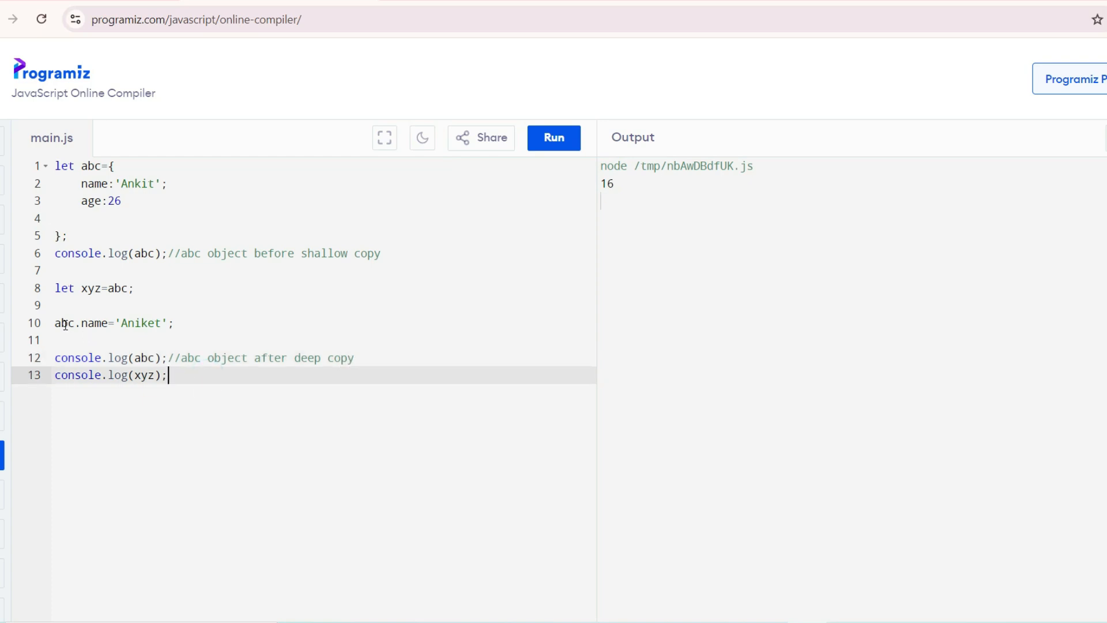
Change line 10 to mutate xyz.name instead of abc.name and run.
left_click(63, 323)
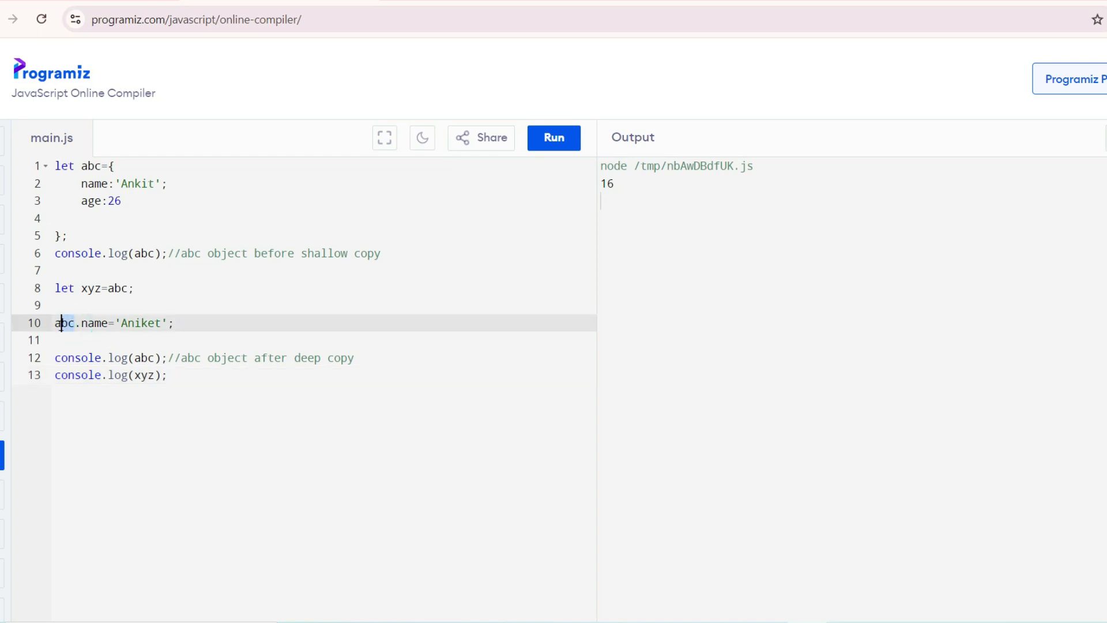
type("xyz")
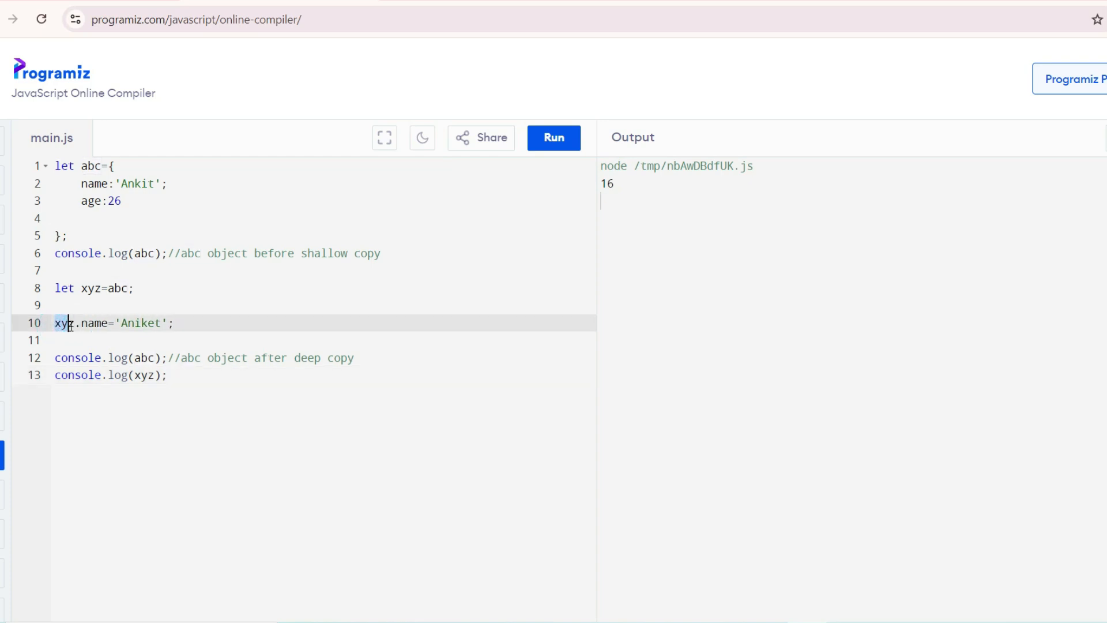
left_click(112, 288)
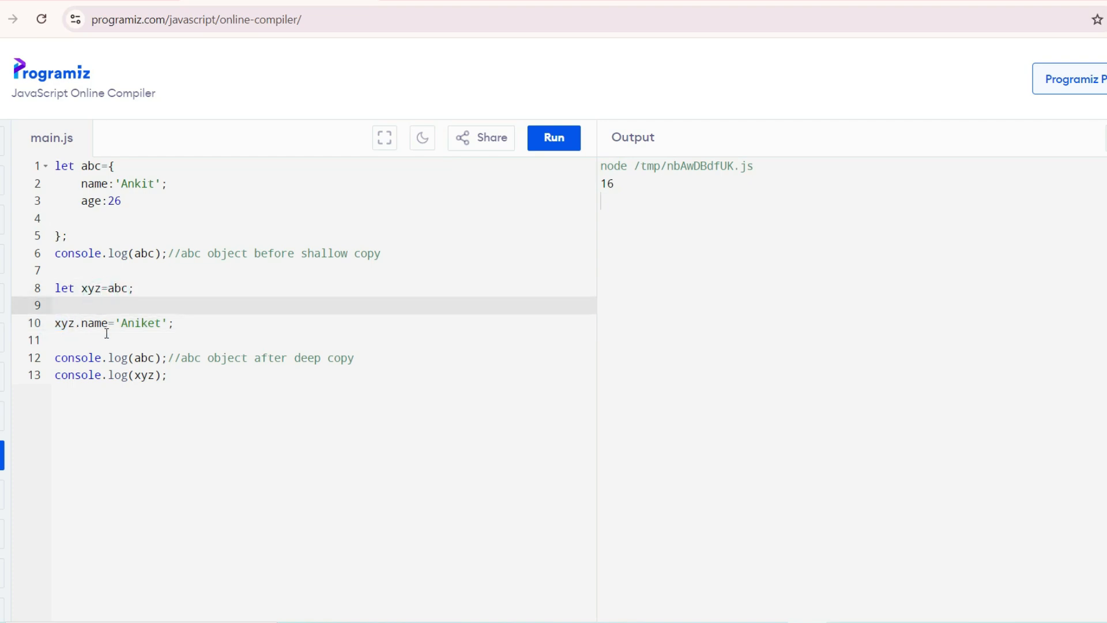
left_click(137, 339)
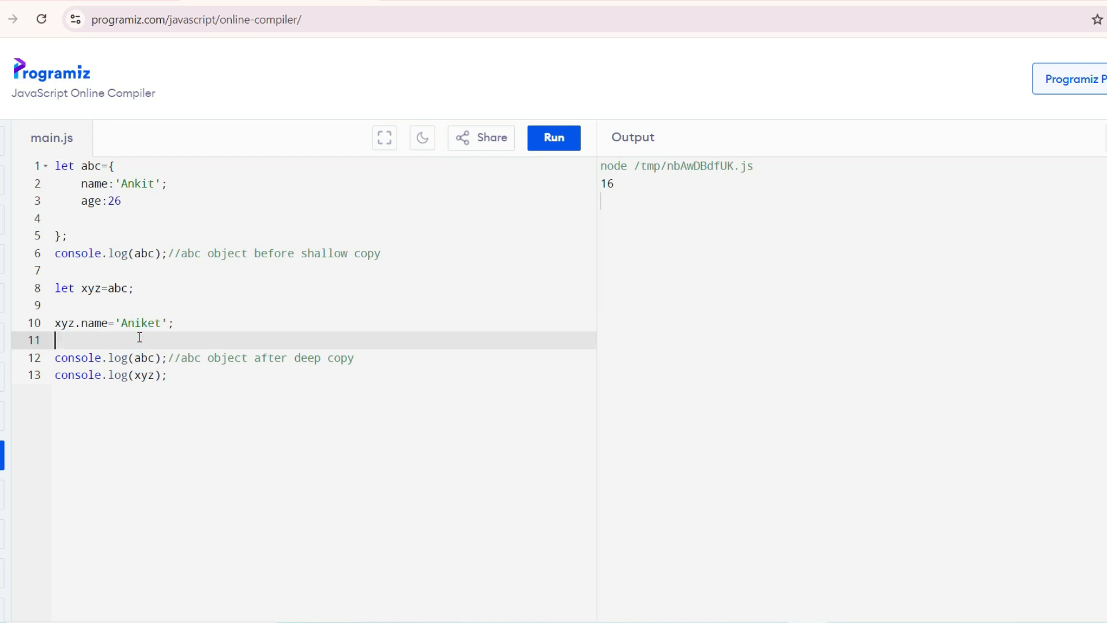
left_click(553, 138)
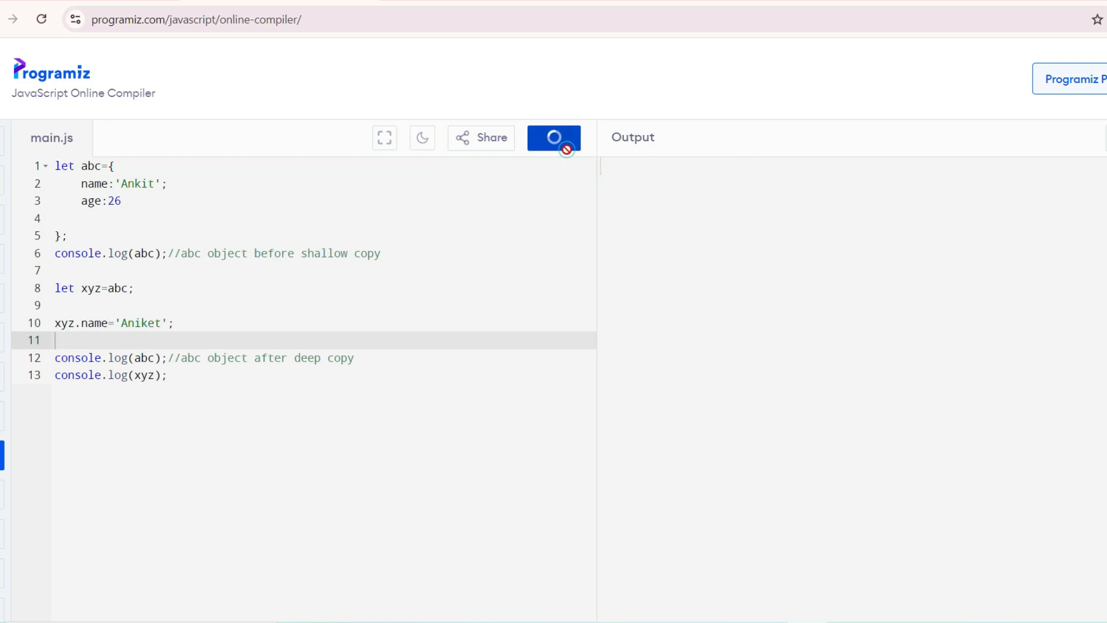
Fix the semicolon after 'Ankit' to a comma and run again, printing Ankit then Aniket twice.
left_click(554, 137)
type(",")
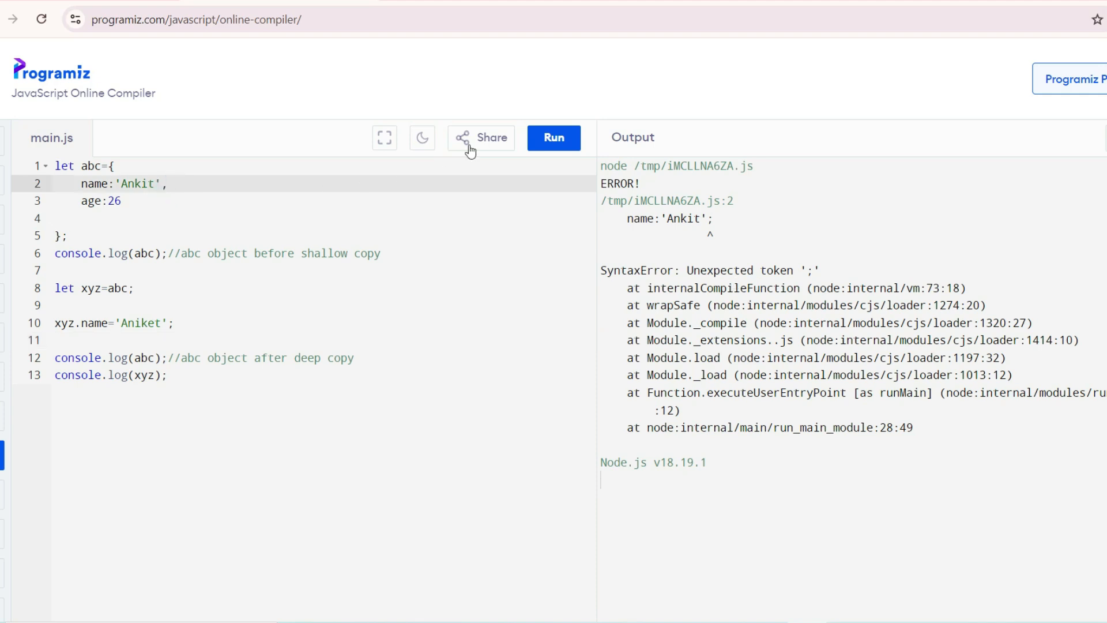
left_click(553, 137)
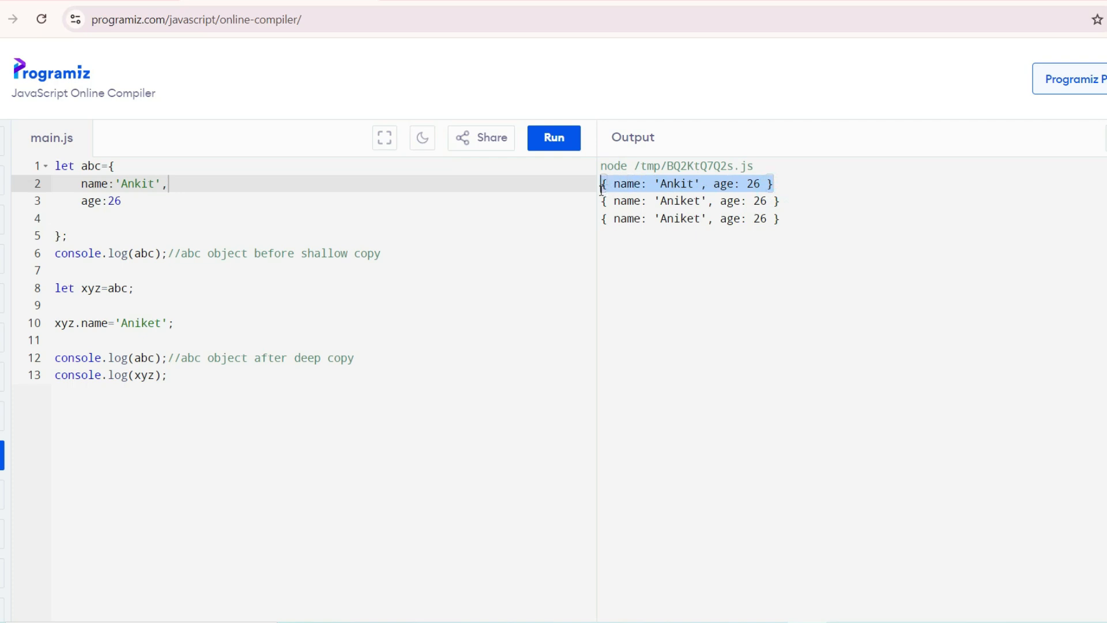
Highlight the xyz.name='Aniket' statement to point out the mutation.
left_click(170, 323)
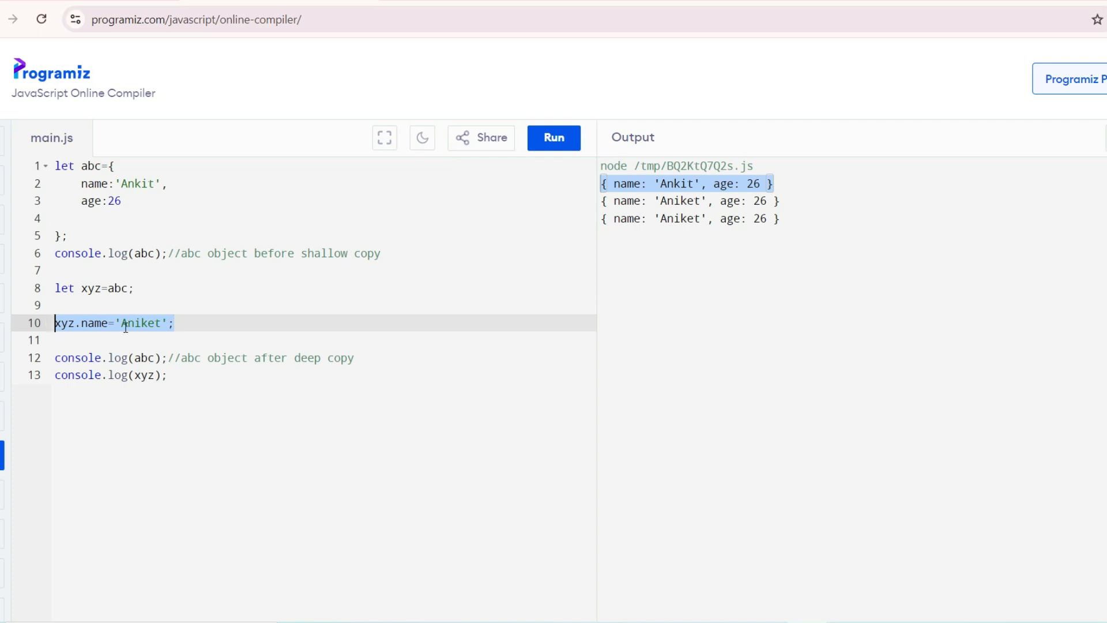
left_click(145, 323)
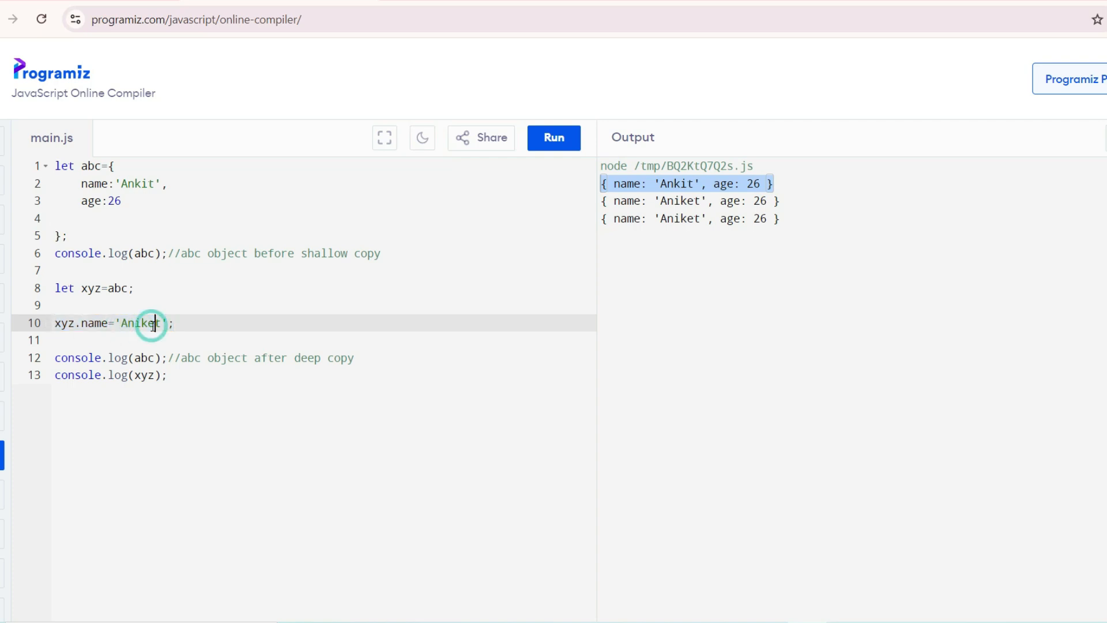
mouse_move(164, 375)
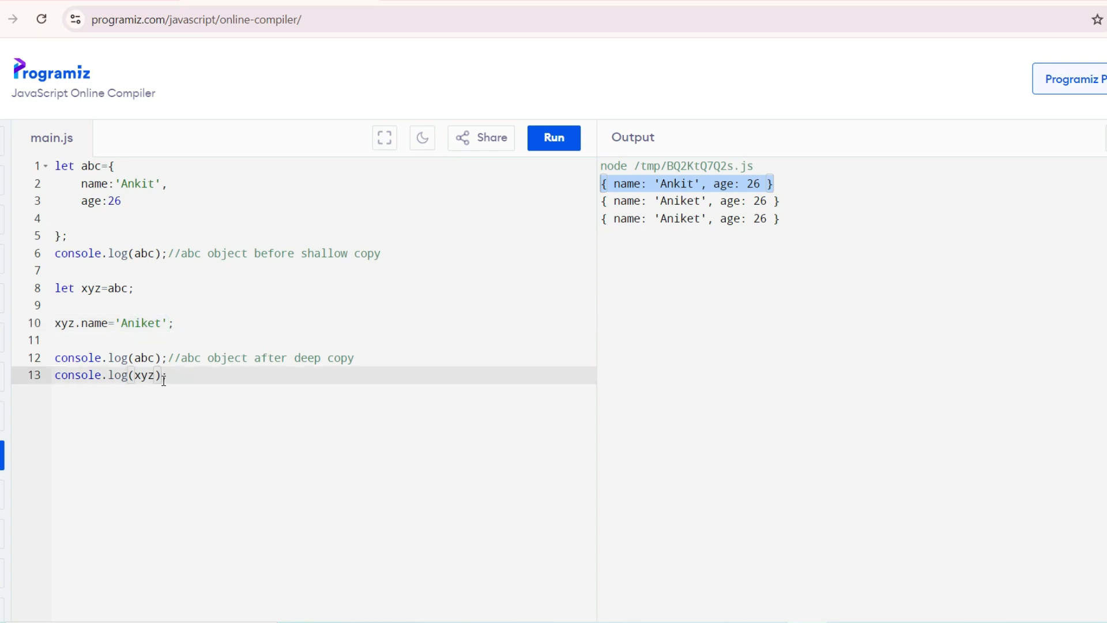
mouse_move(162, 323)
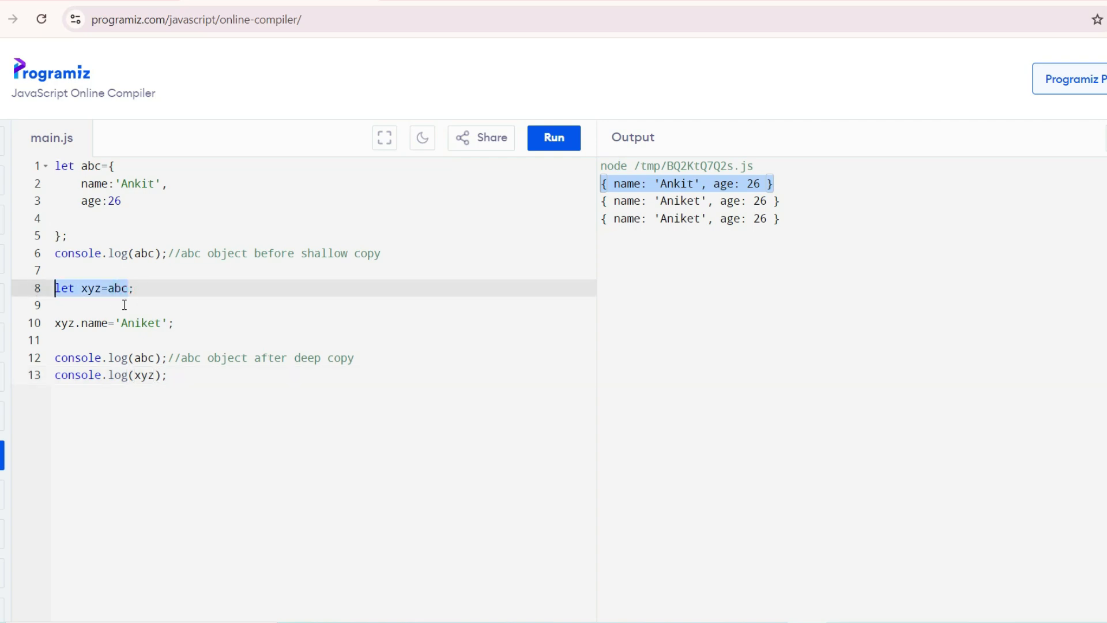
mouse_move(147, 294)
type("...")
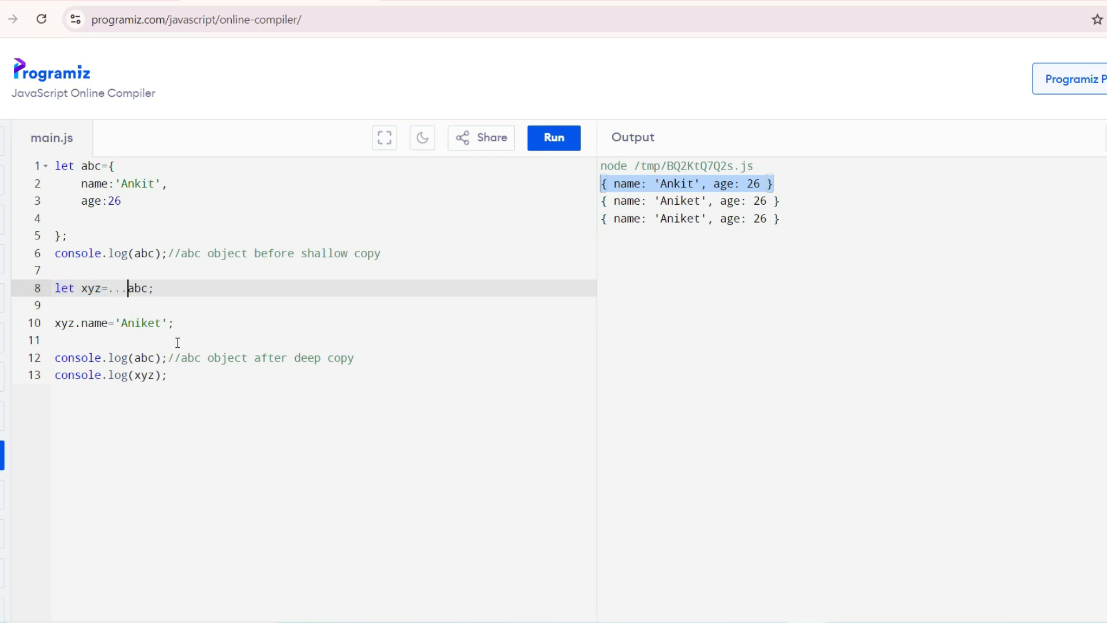
Wrap the spread in braces so line 8 reads let xyz={...abc};.
type("{")
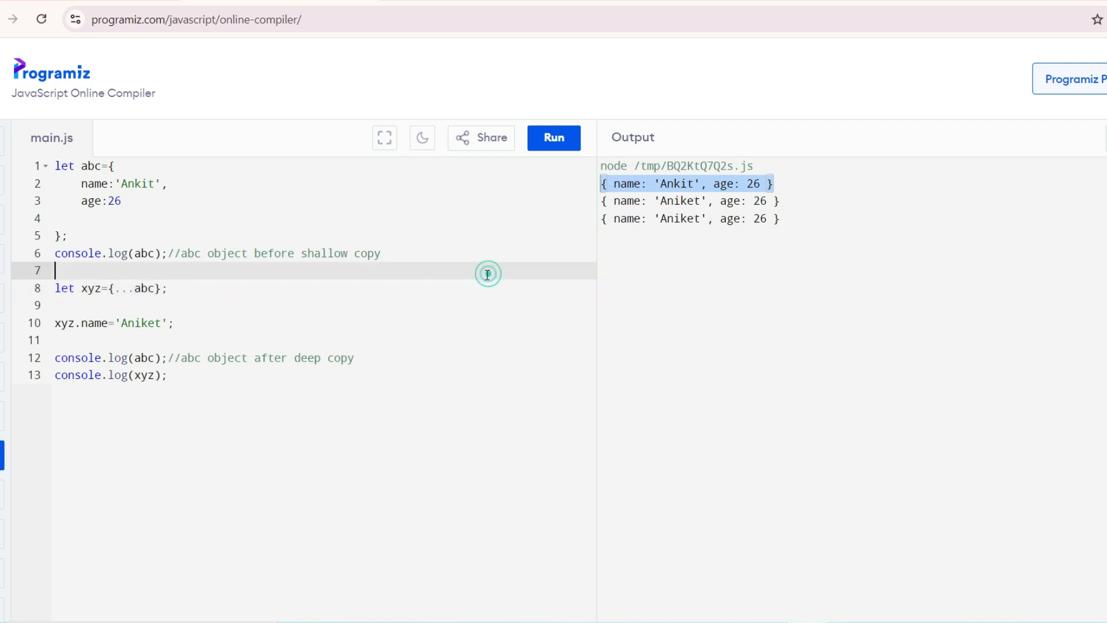
left_click(169, 327)
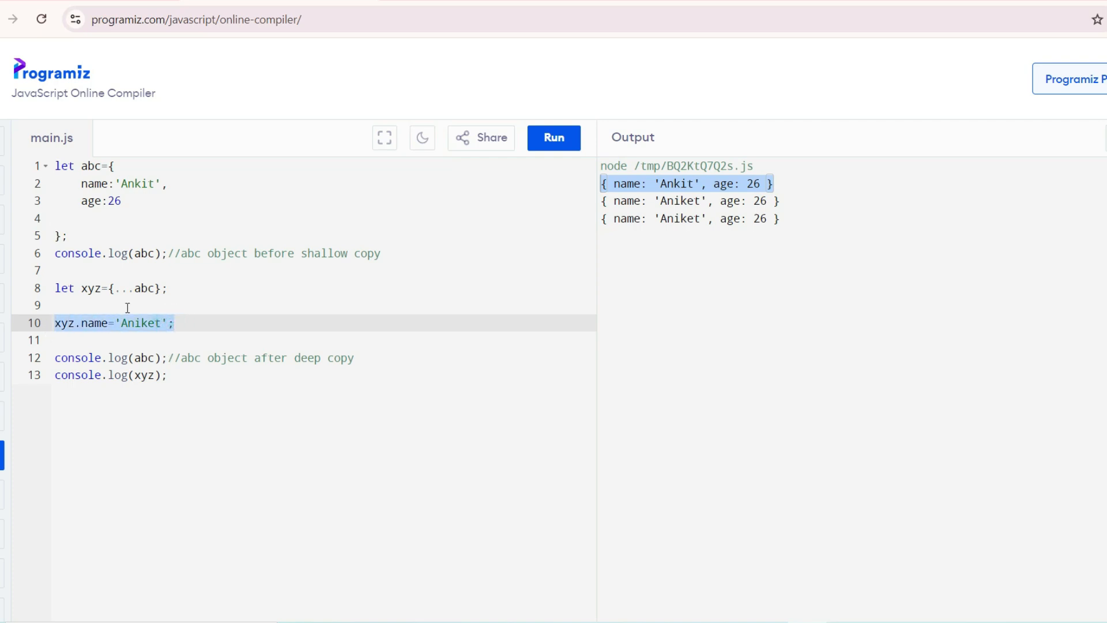
left_click(84, 305)
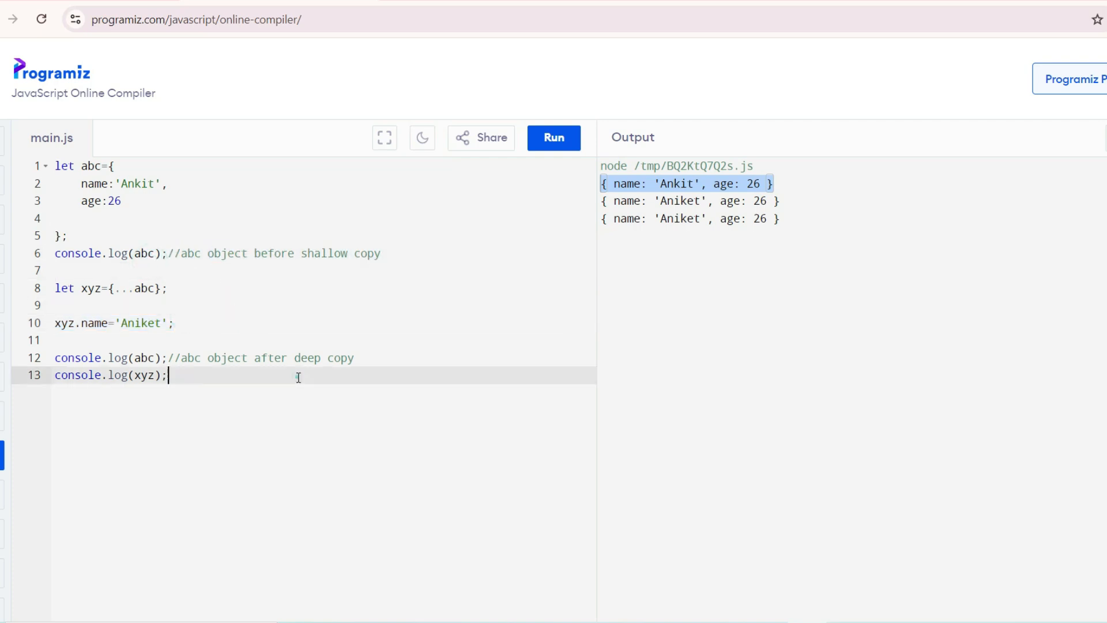
Run the spread-copy version, showing abc stays 'Ankit' twice then 'Aniket'.
left_click(553, 137)
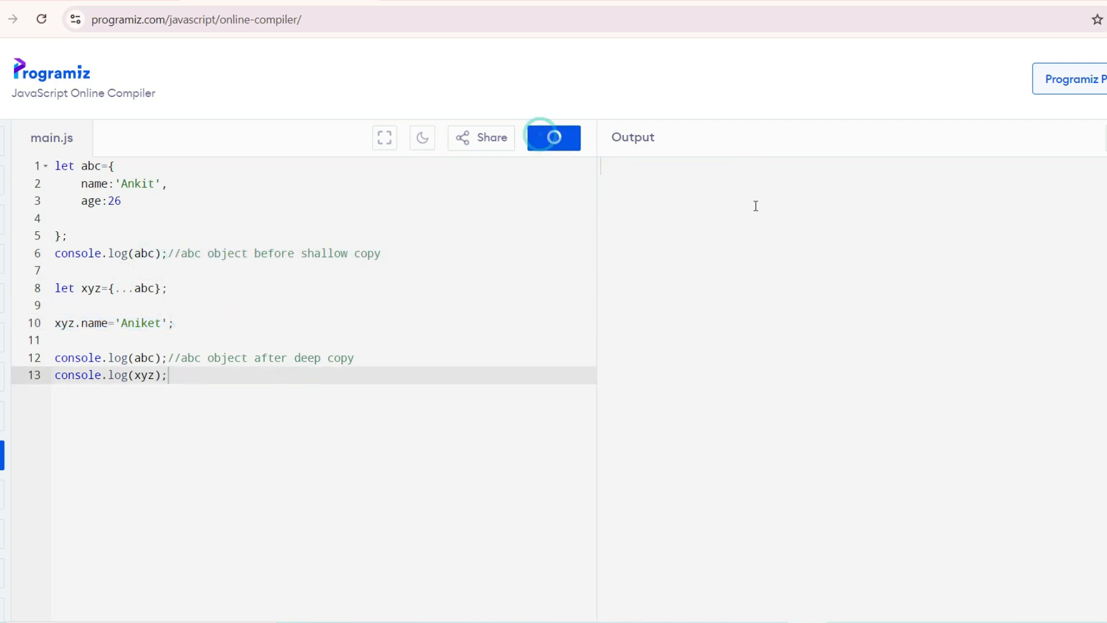
left_click(554, 138)
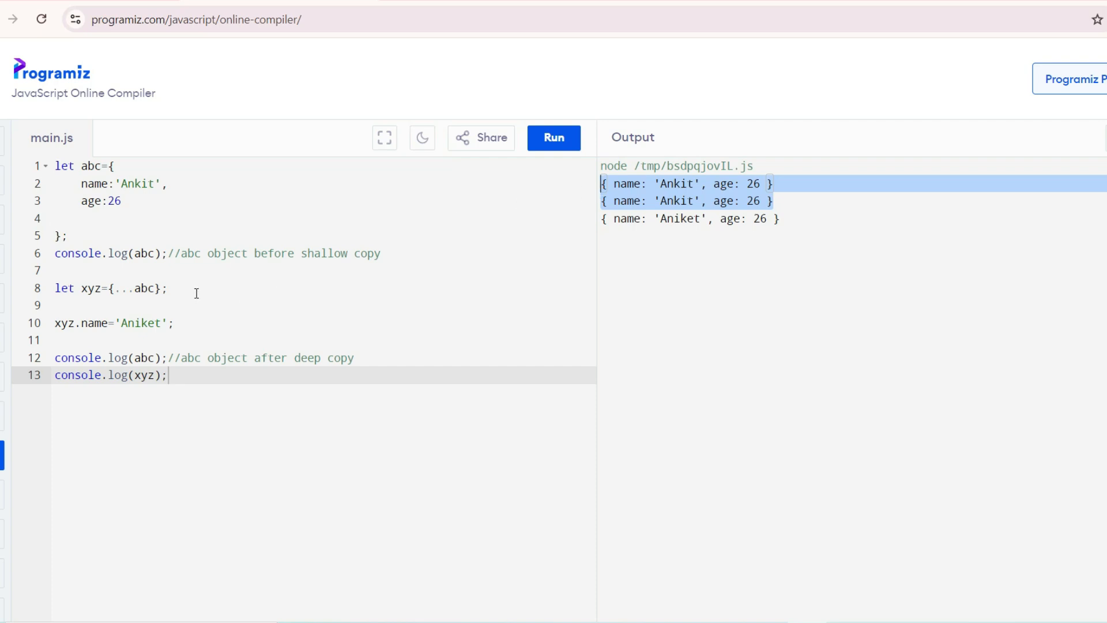
Revert line 8 to let xyz=abc; and run again.
left_click(145, 288)
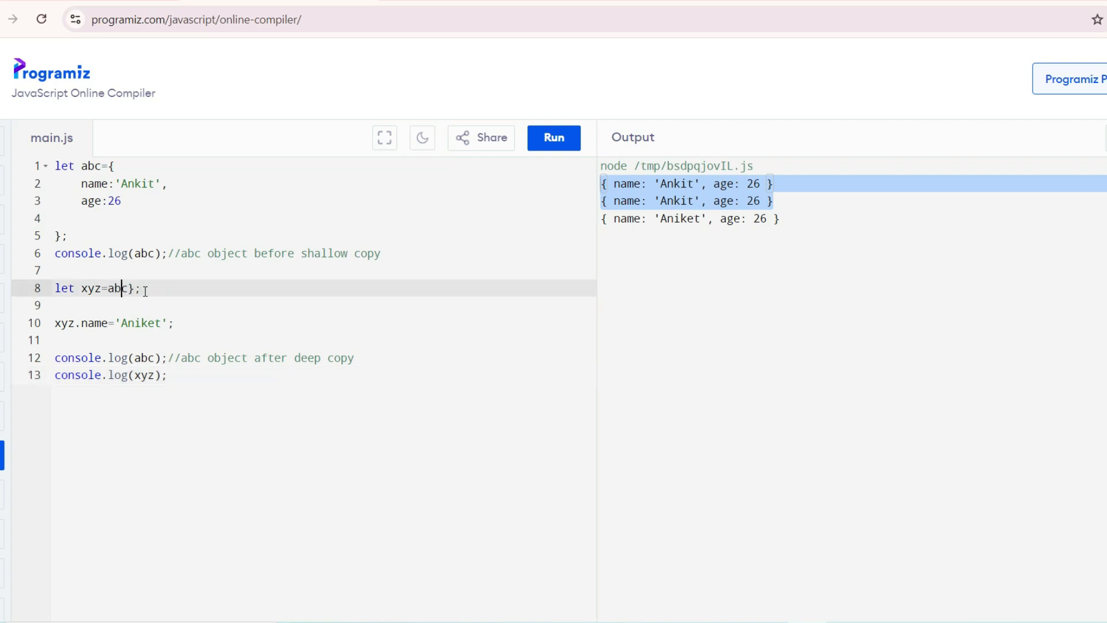
key("Backspace")
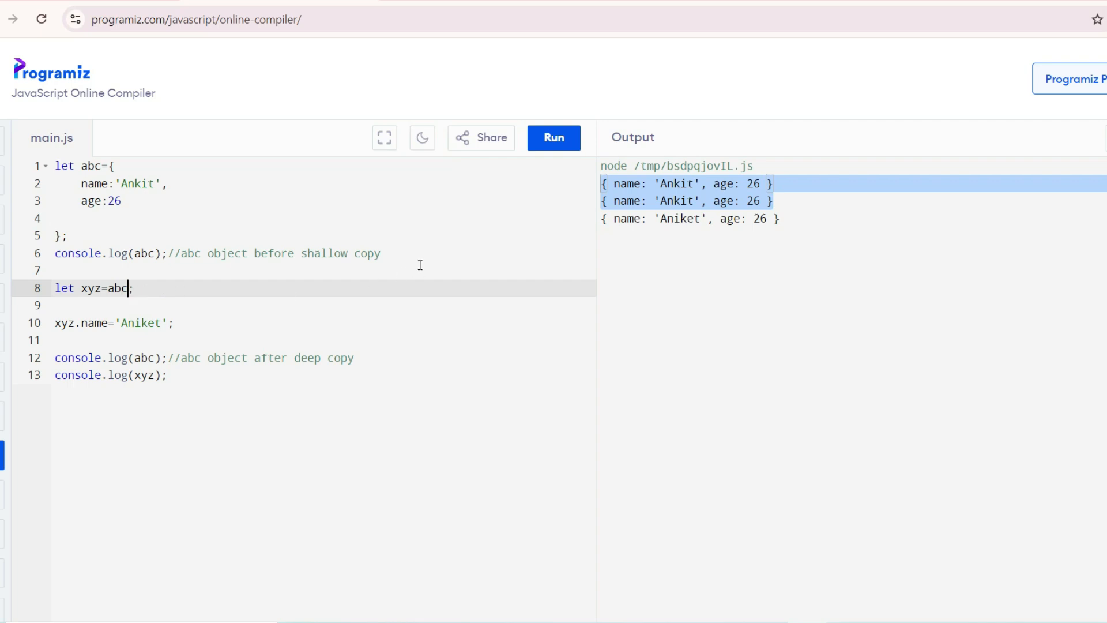
left_click(554, 137)
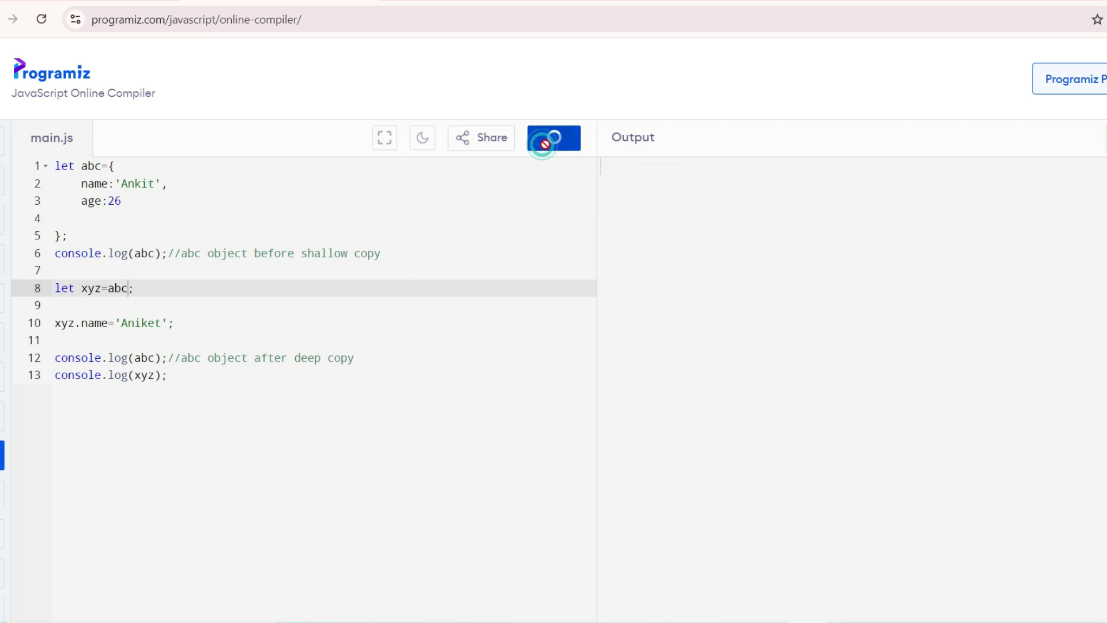
Run the program once more.
left_click(554, 137)
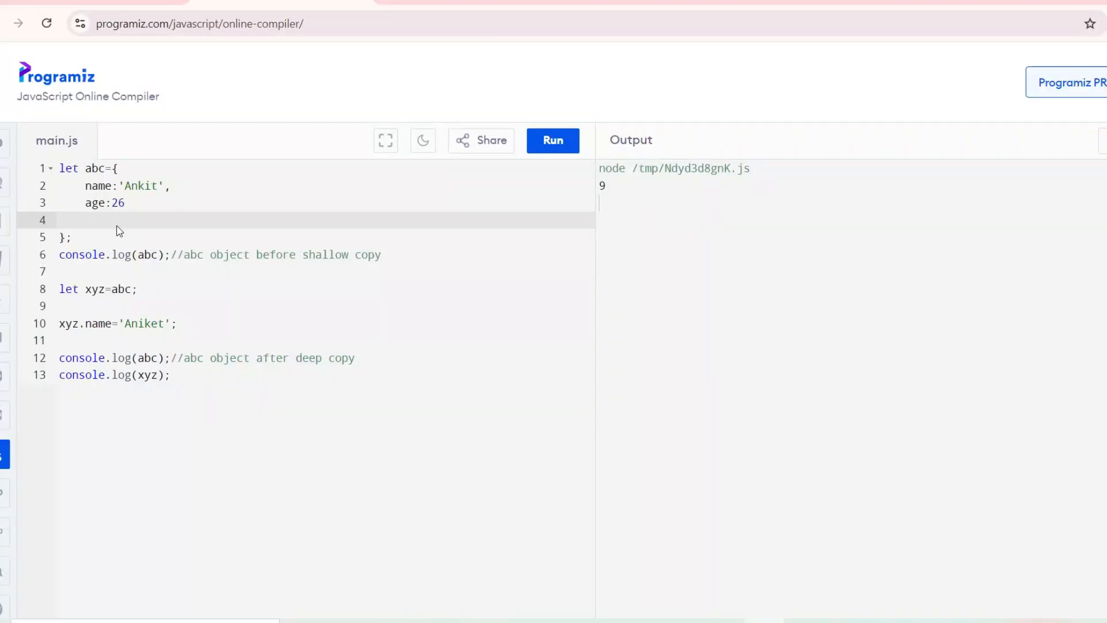
mouse_move(119, 225)
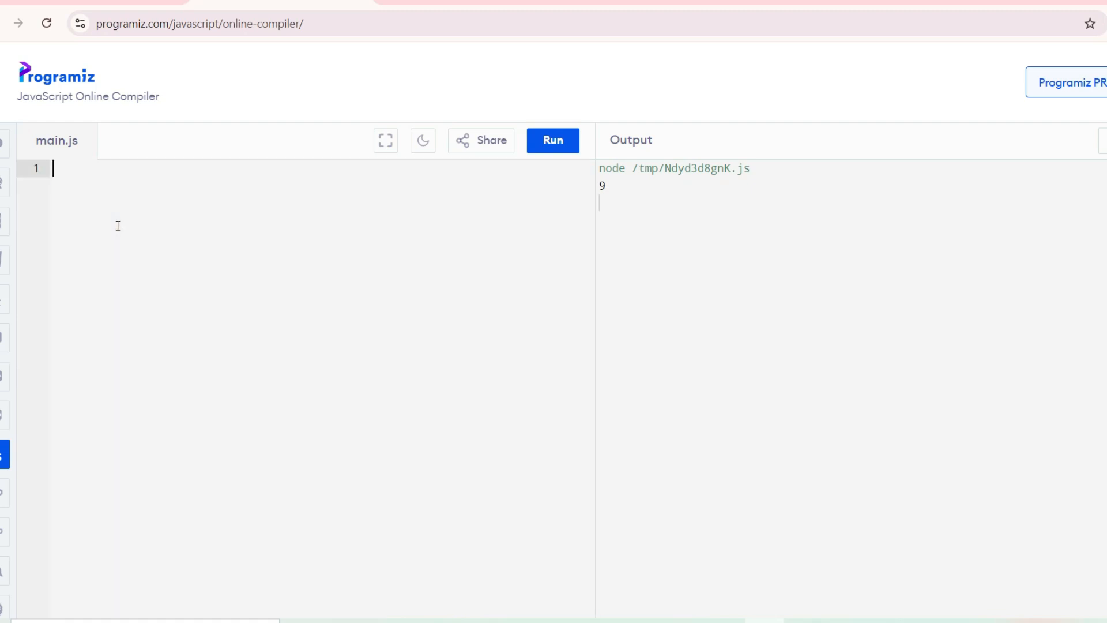
Call sum(100,200); at the top of main.js.
type("sum()")
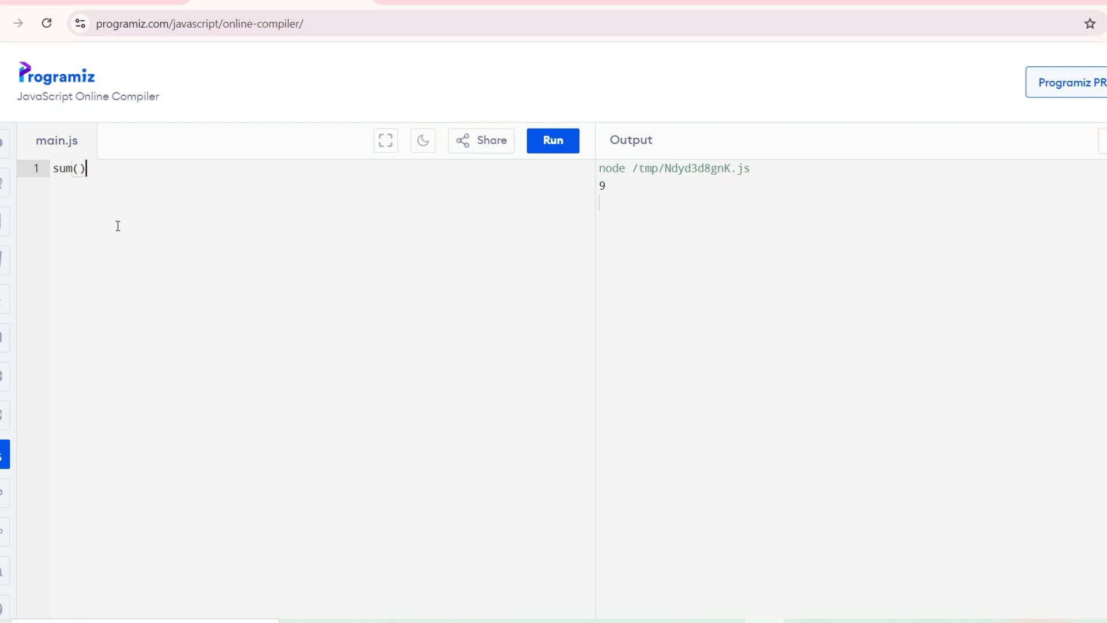
type("100")
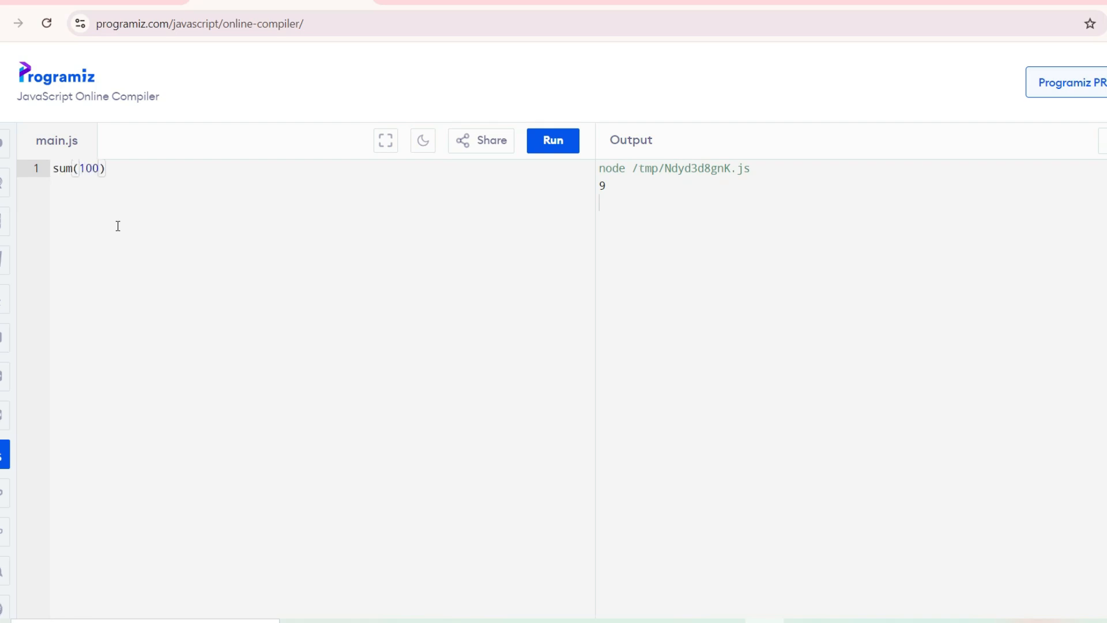
type(",200")
type("function")
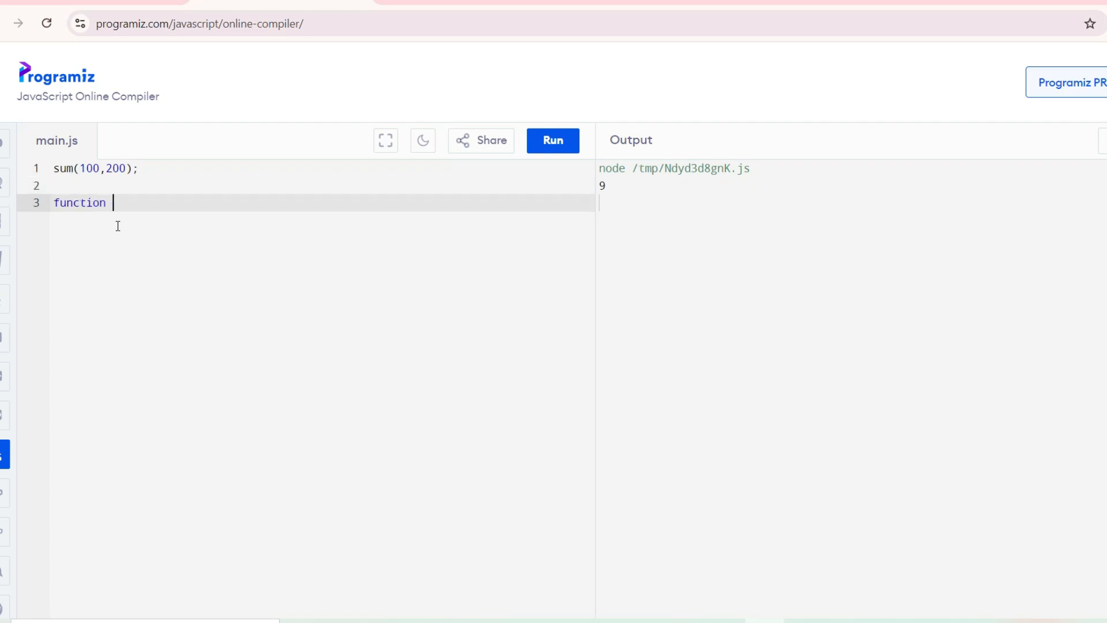
Define function sum(a,b){ return a+b; } below the call.
type("sum(")
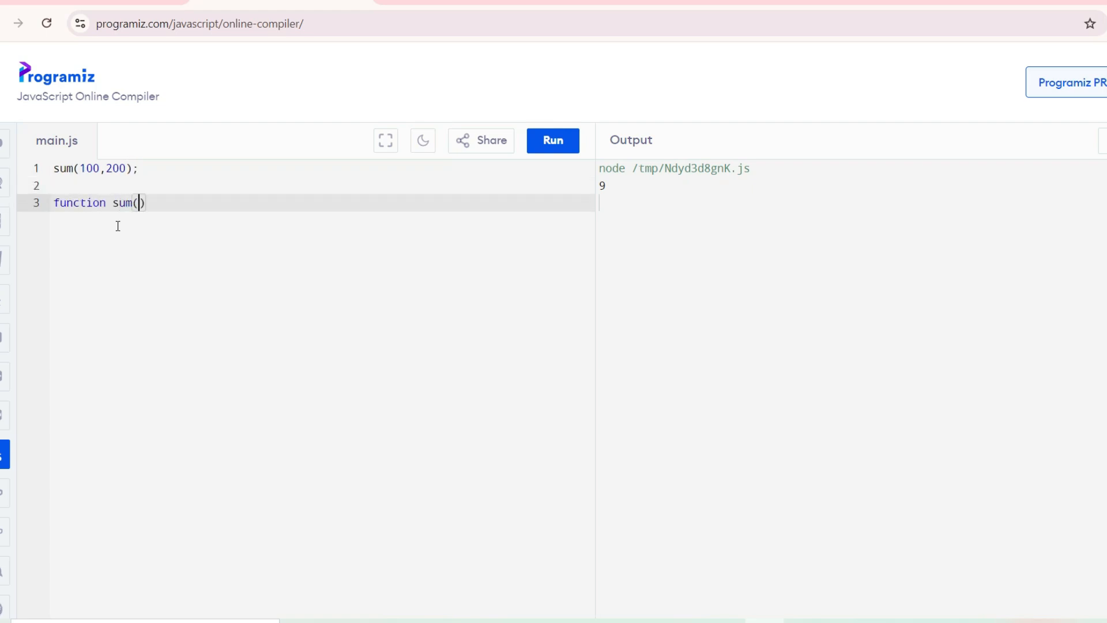
type("a,b")
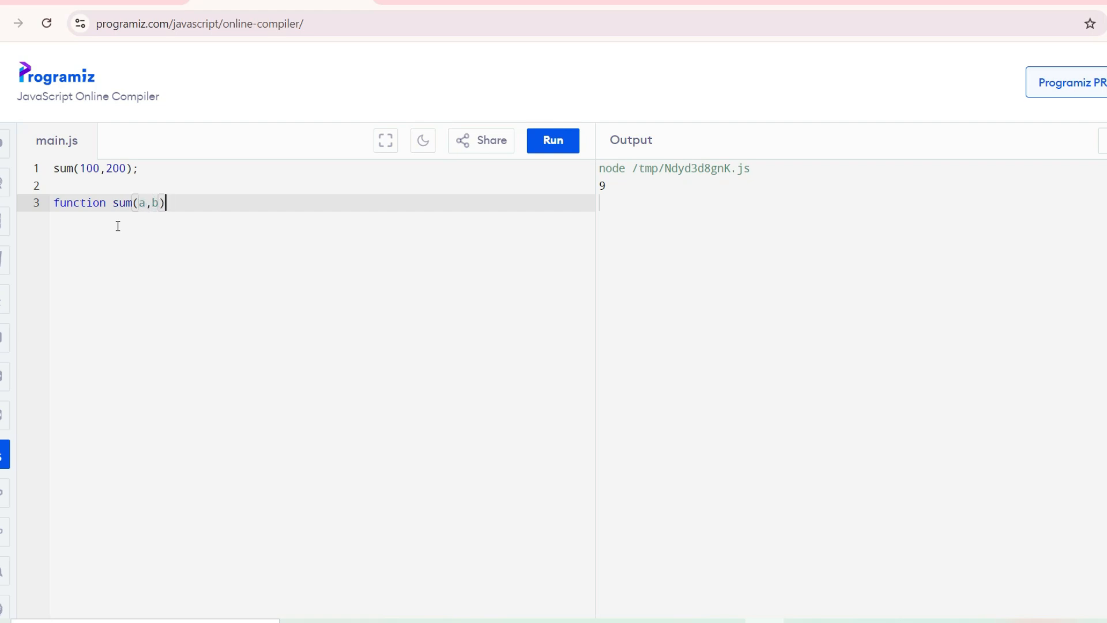
type("{")
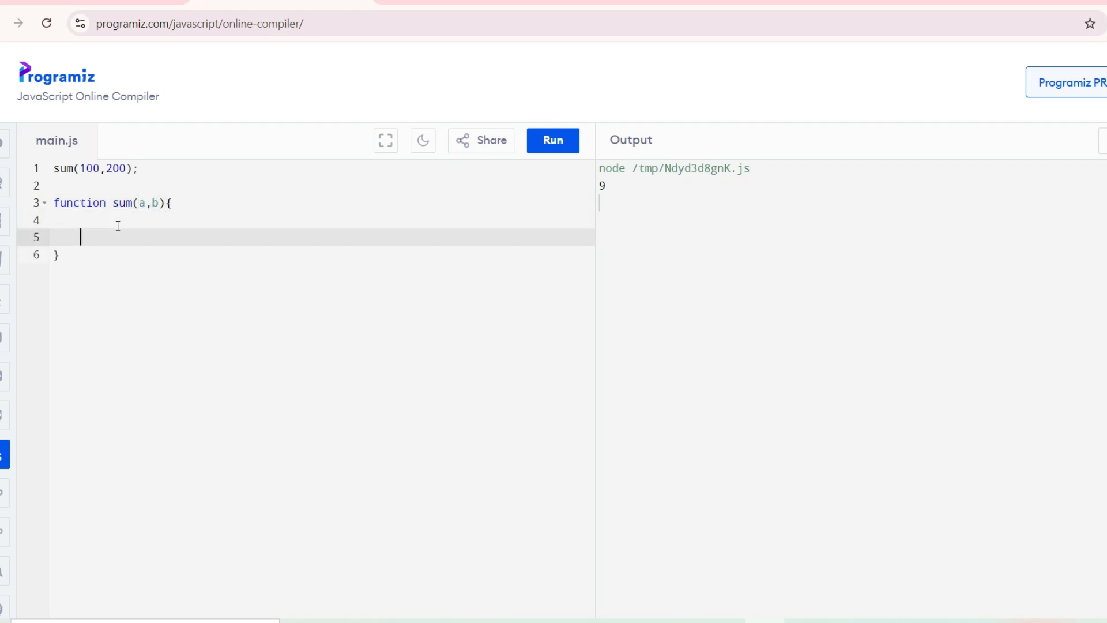
type("return")
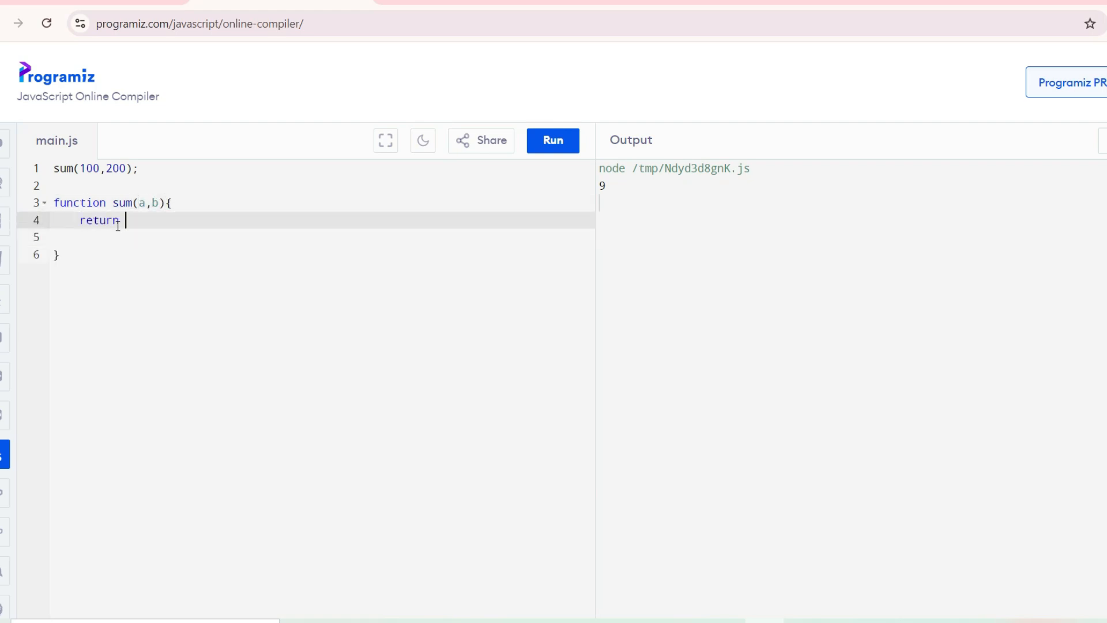
type("a=")
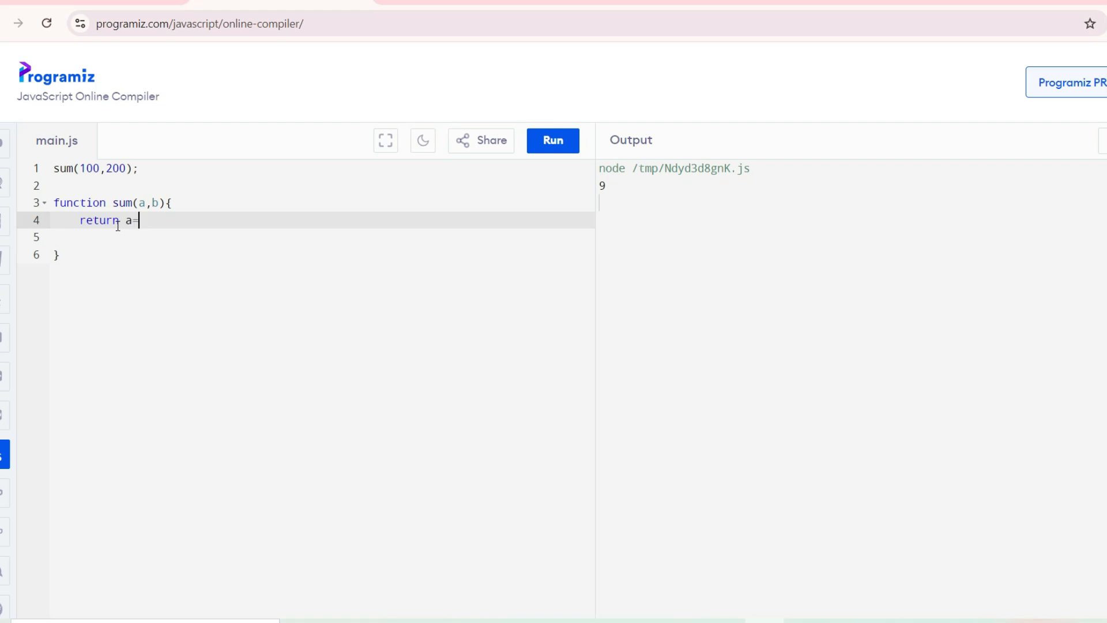
type("+b;")
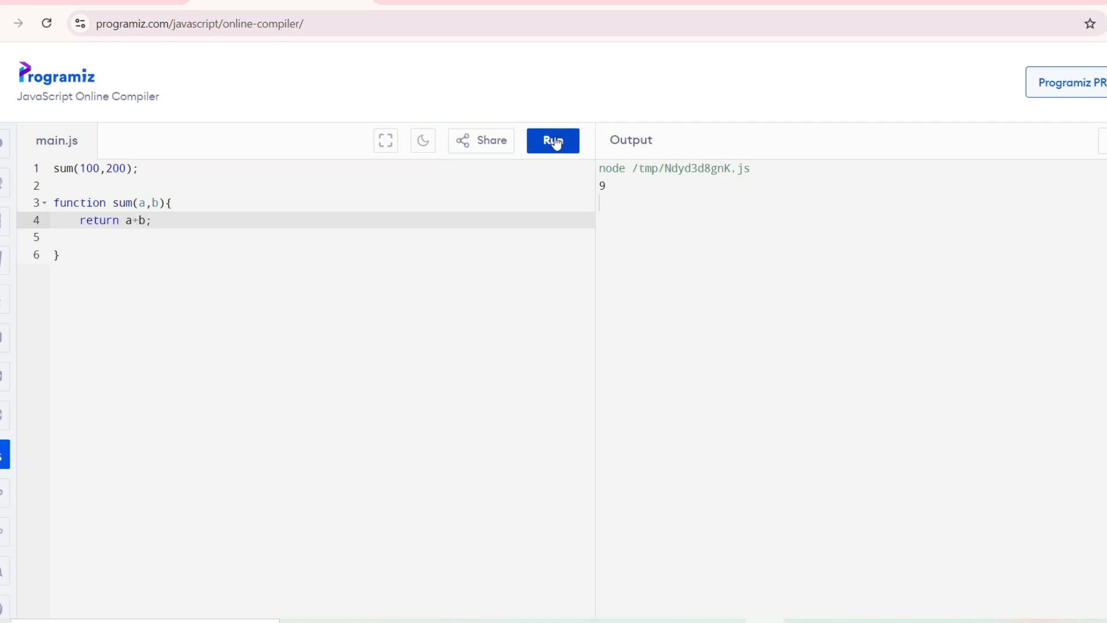
Wrap the sum(100,200) call on line 1 in console.log(...) and run it to print 300.
left_click(552, 140)
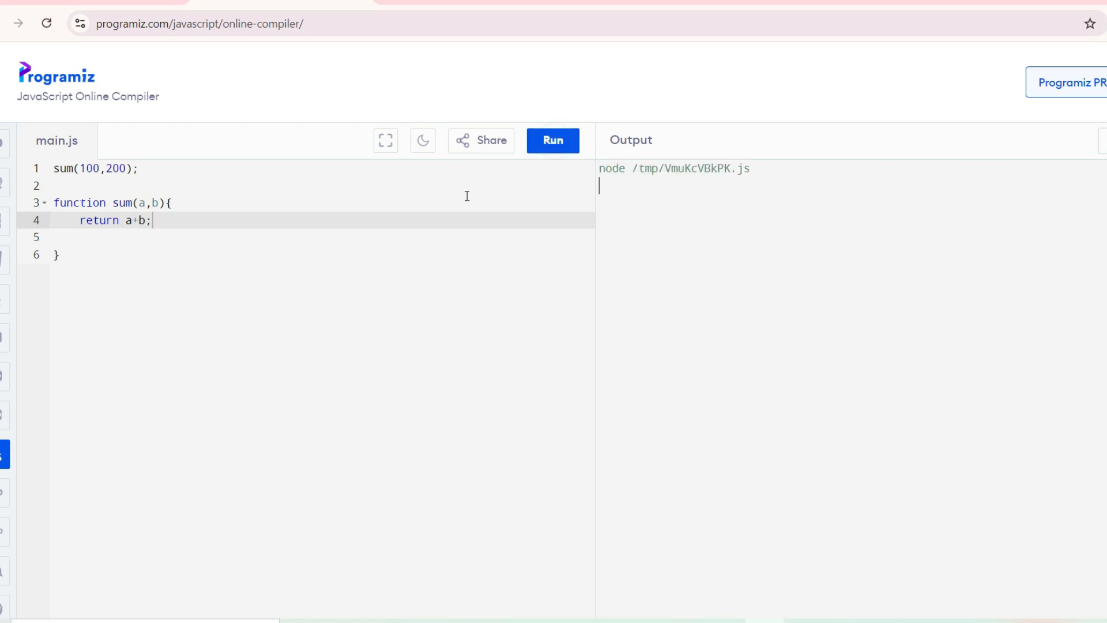
mouse_move(460, 195)
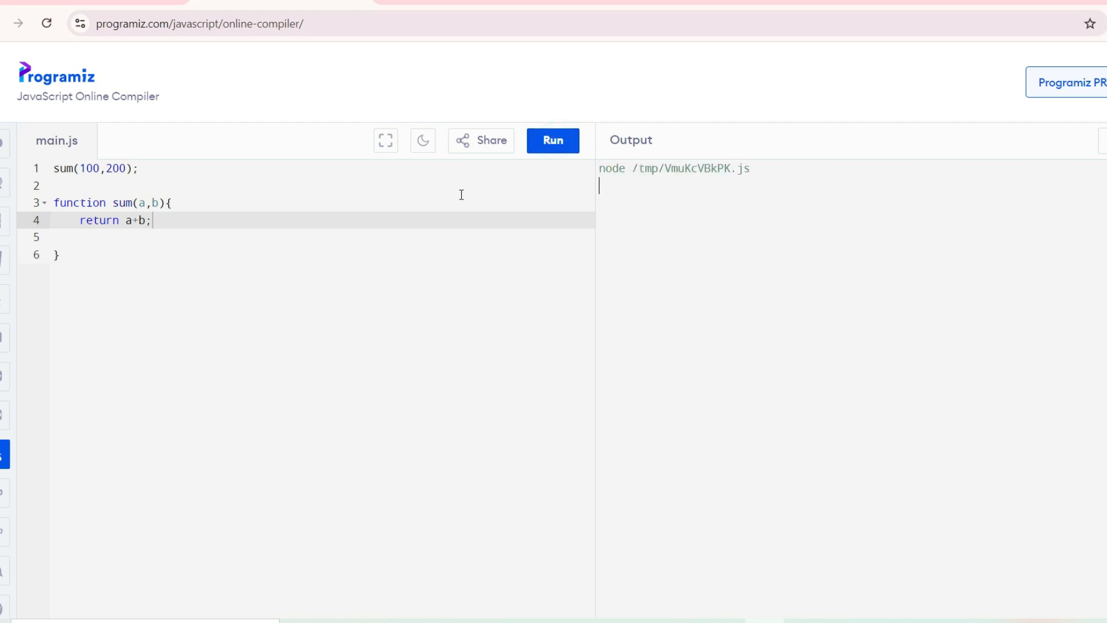
left_click(58, 168)
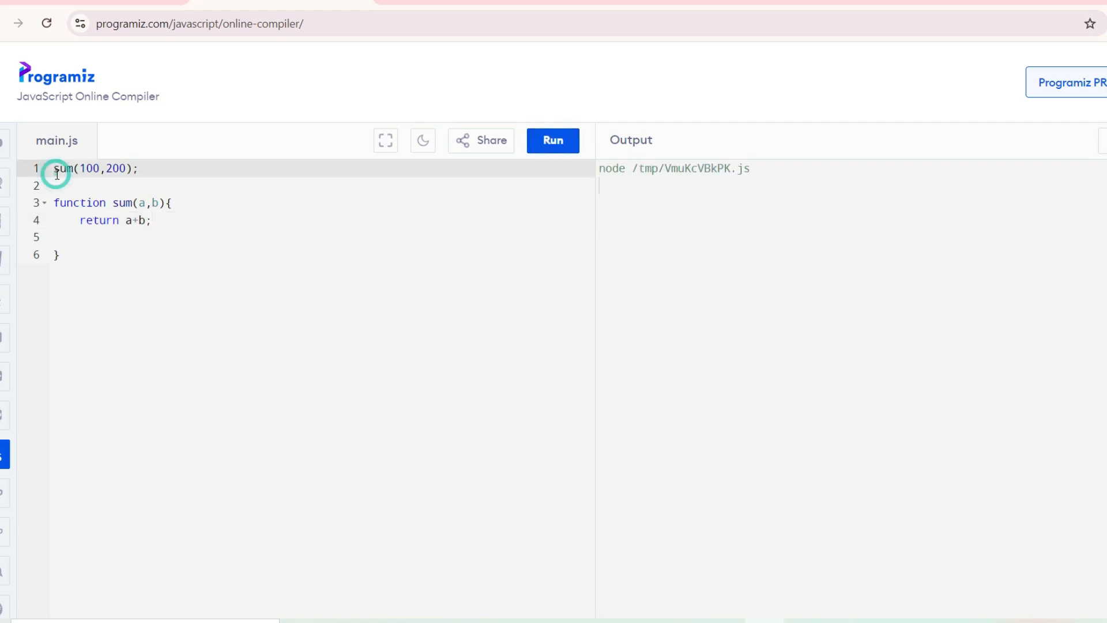
type("console.log(")
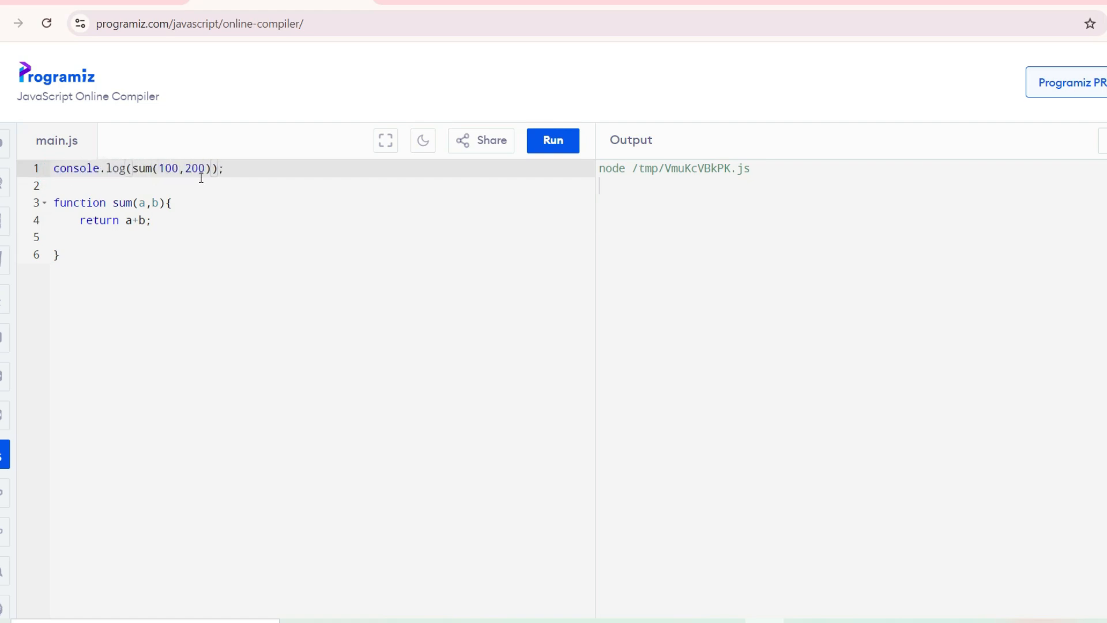
left_click(552, 141)
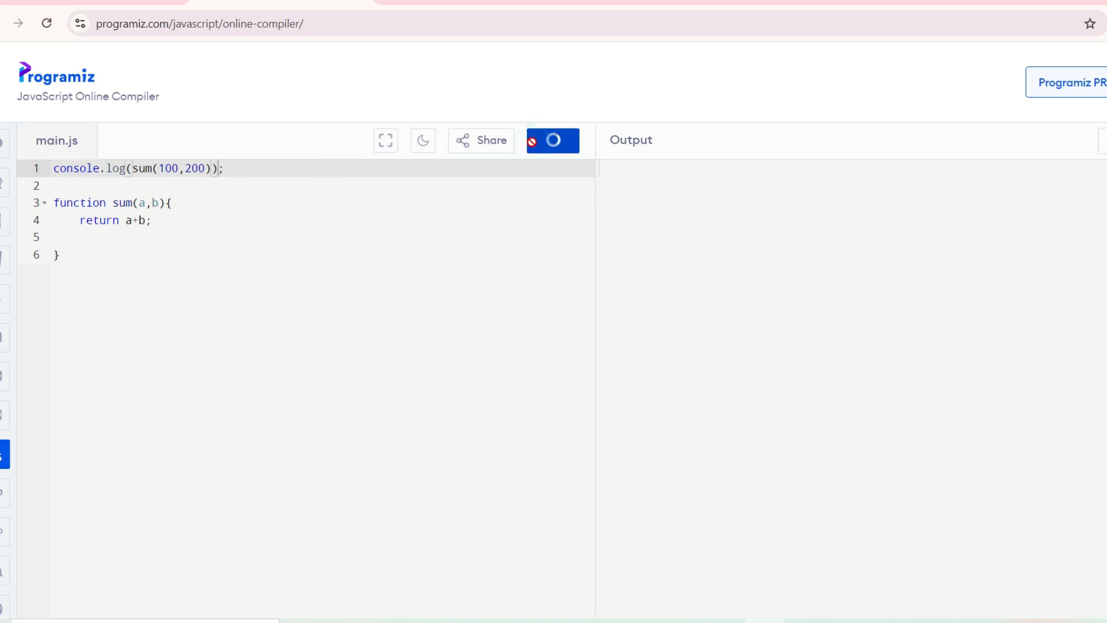
left_click(552, 139)
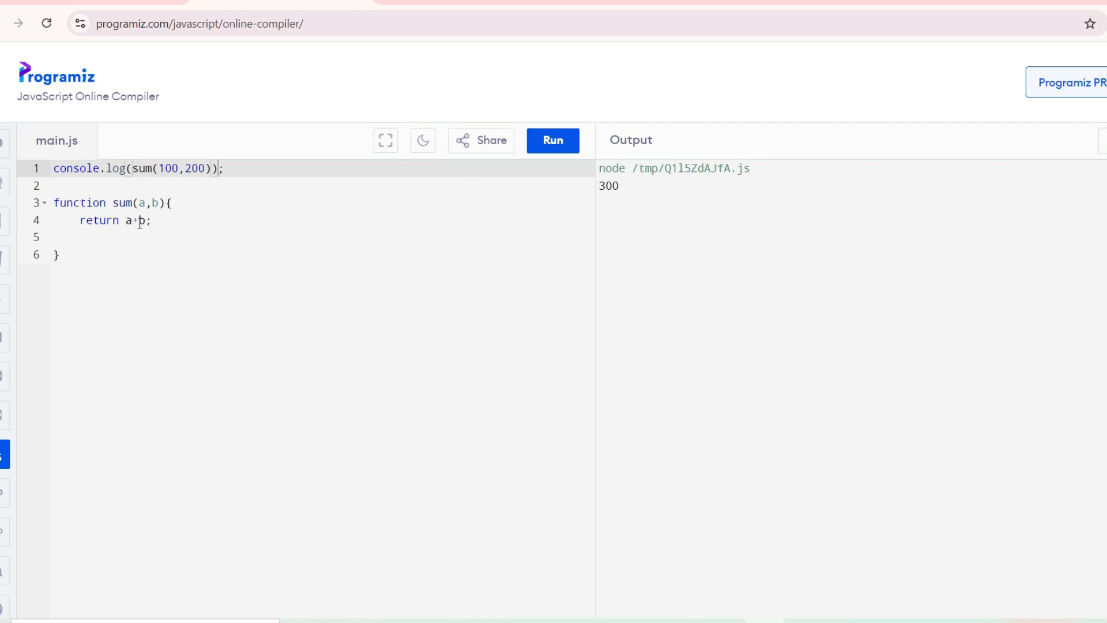
Append +Math.random() after b so sum returns a+b+Math.random().
left_click(139, 220)
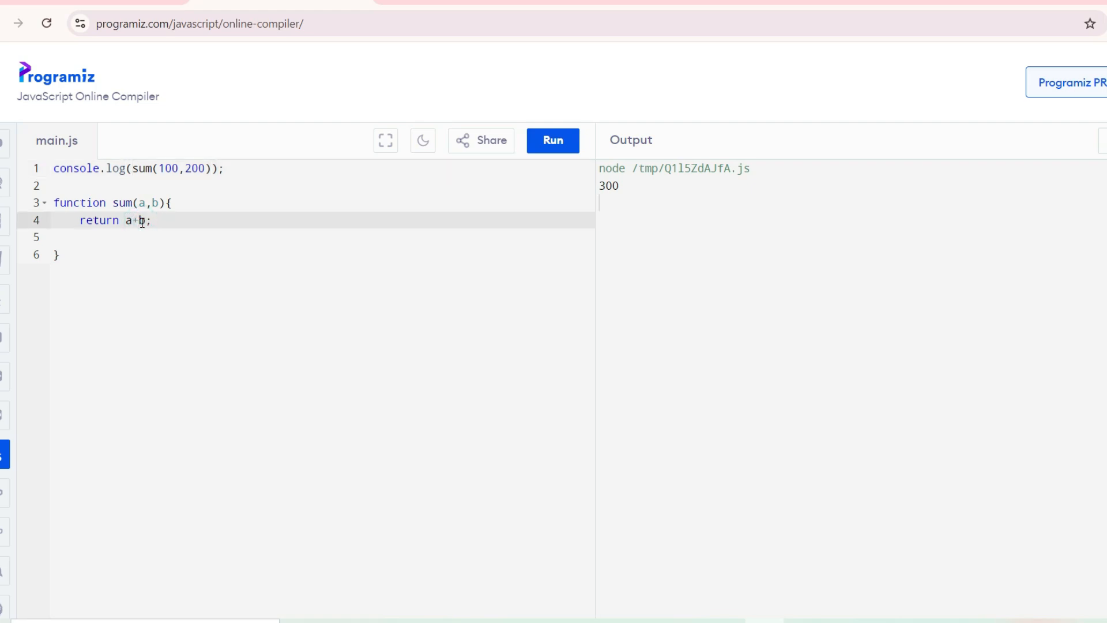
type("+Math")
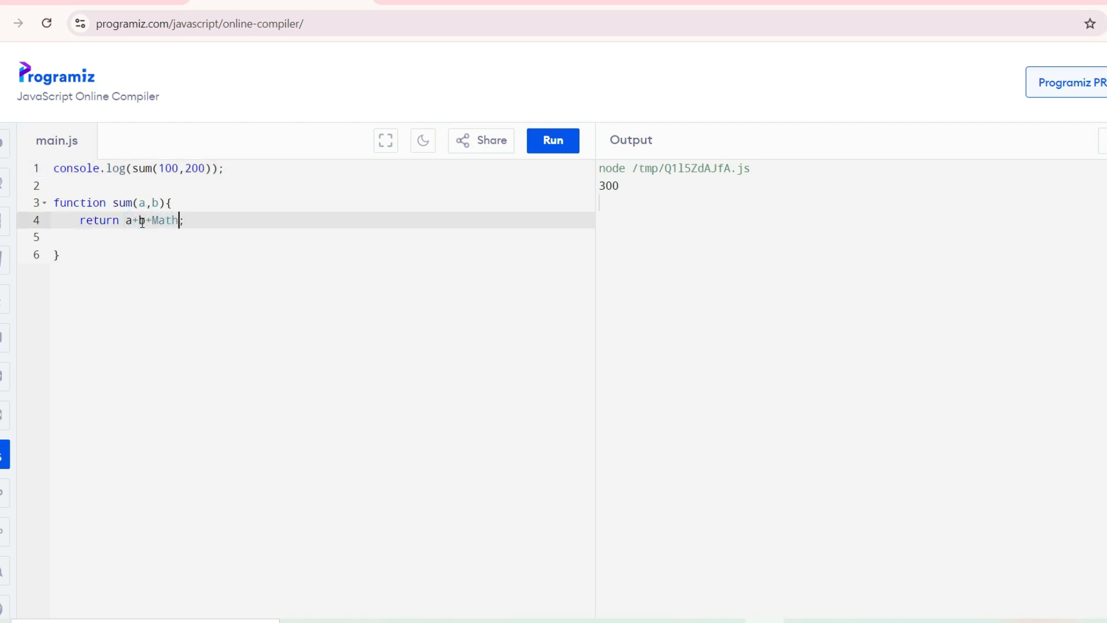
type("ran")
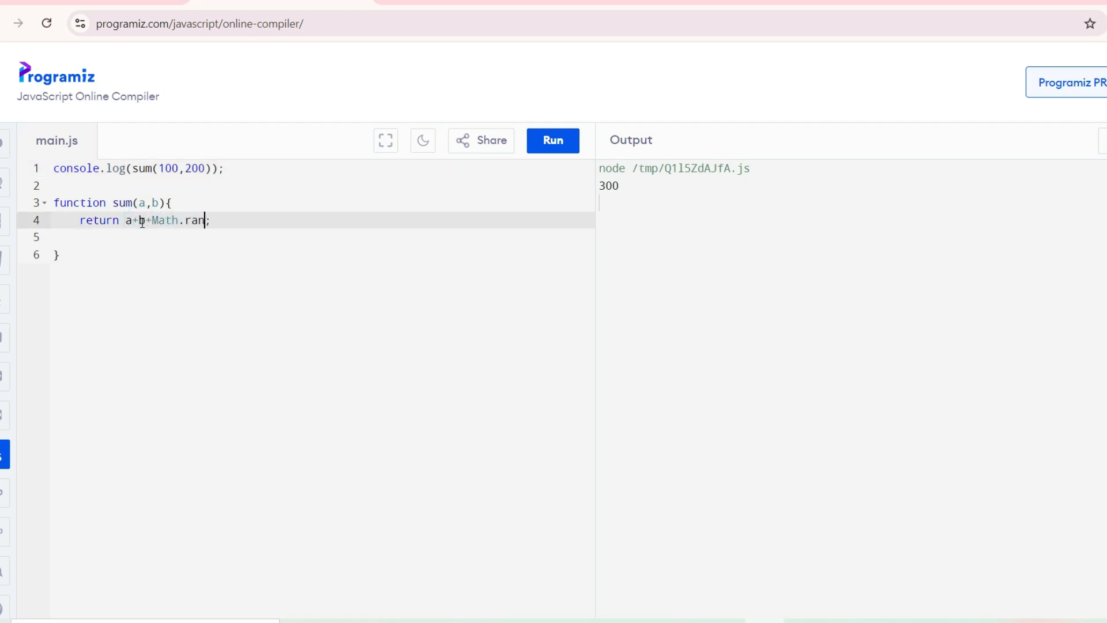
type("dom()")
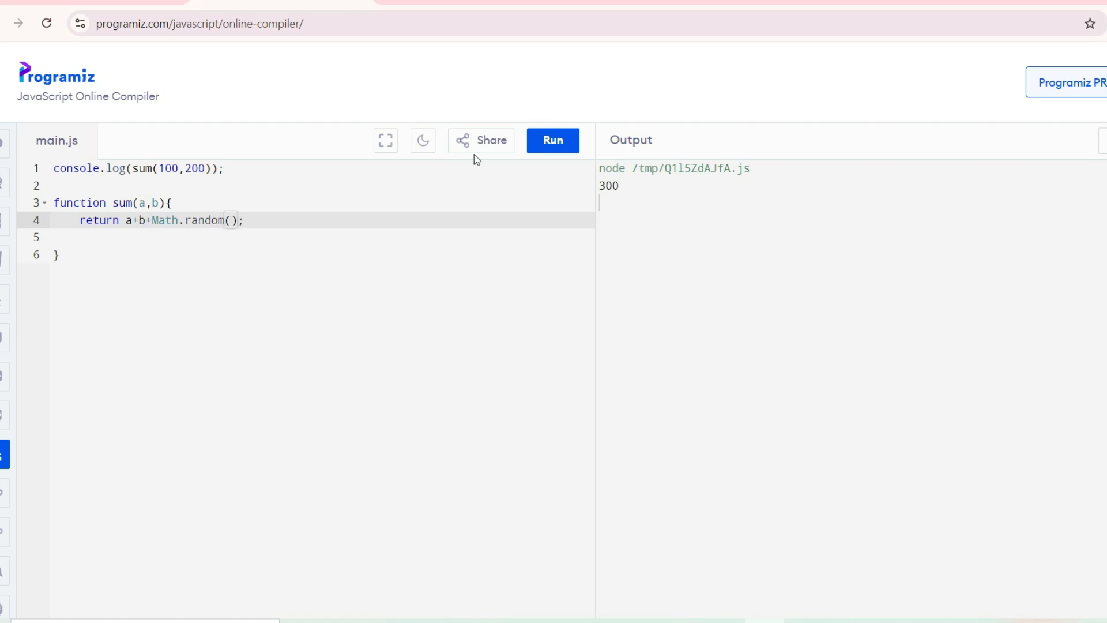
Run the script repeatedly to see varying results like 300.97887850722105.
left_click(553, 140)
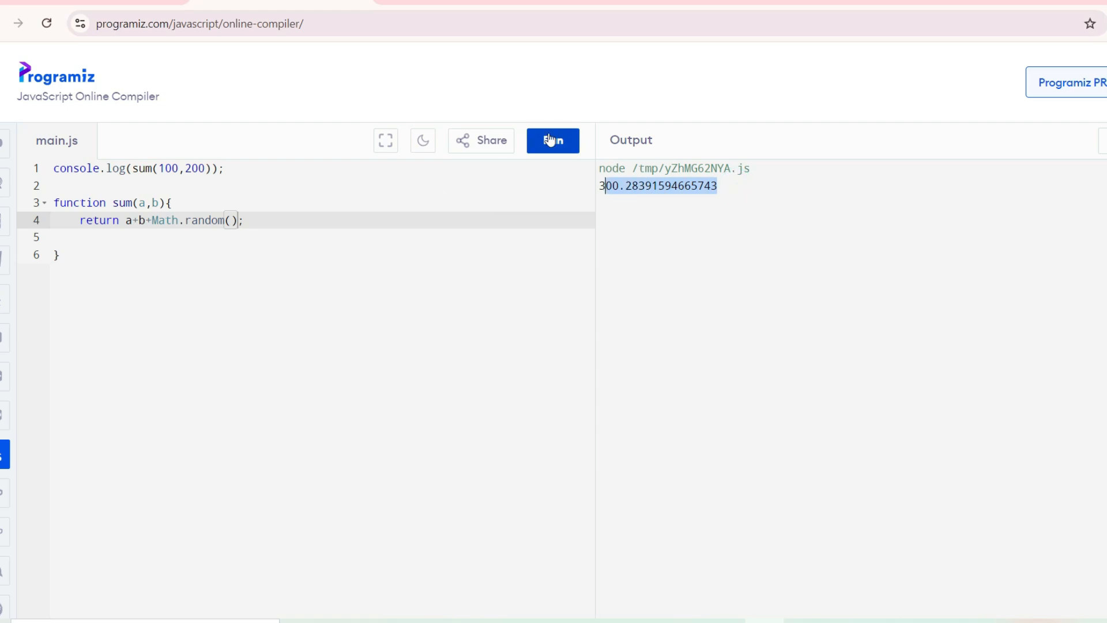
left_click(553, 139)
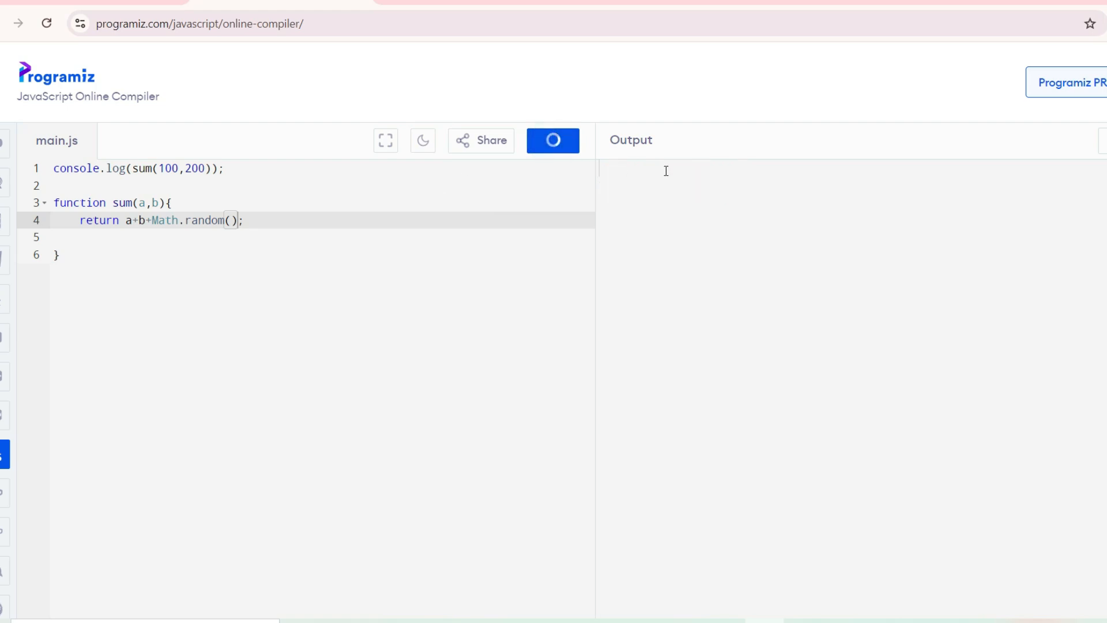
left_click(553, 140)
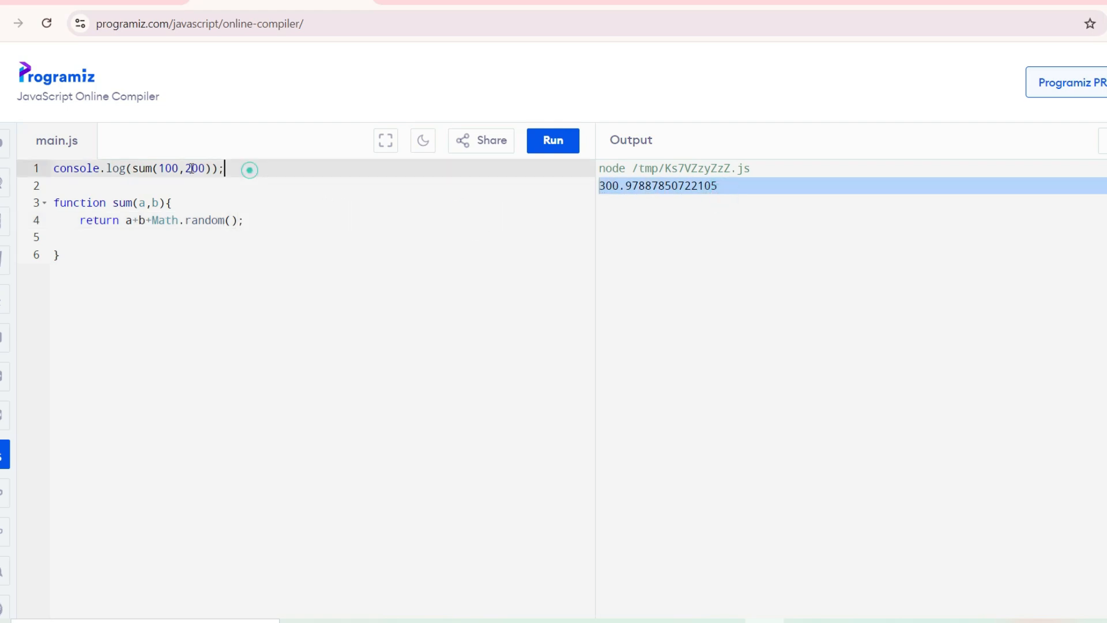
left_click(169, 236)
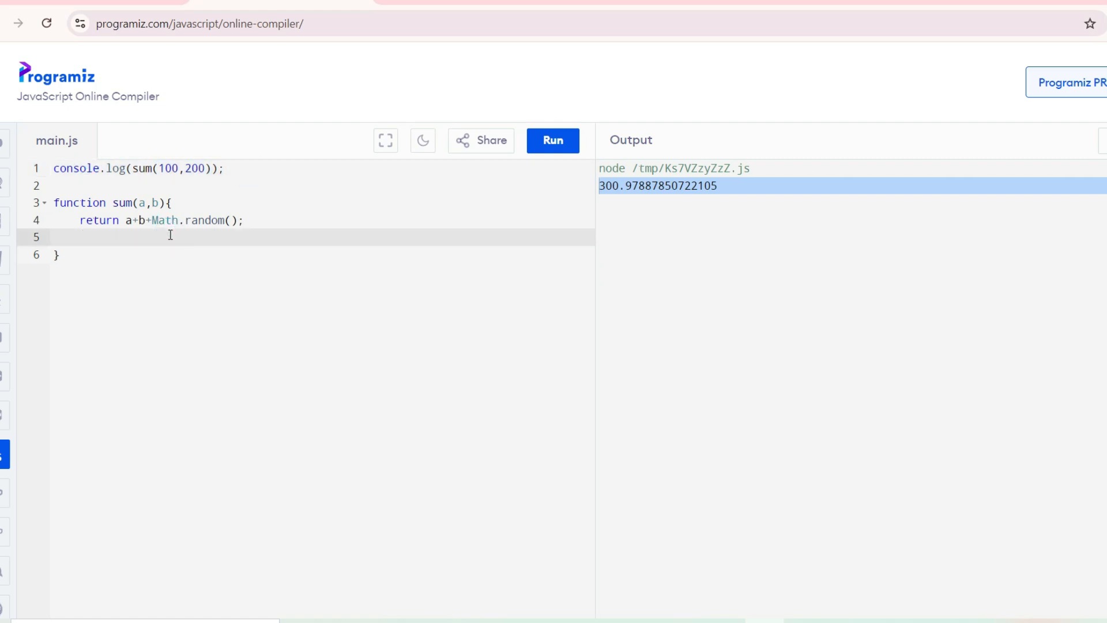